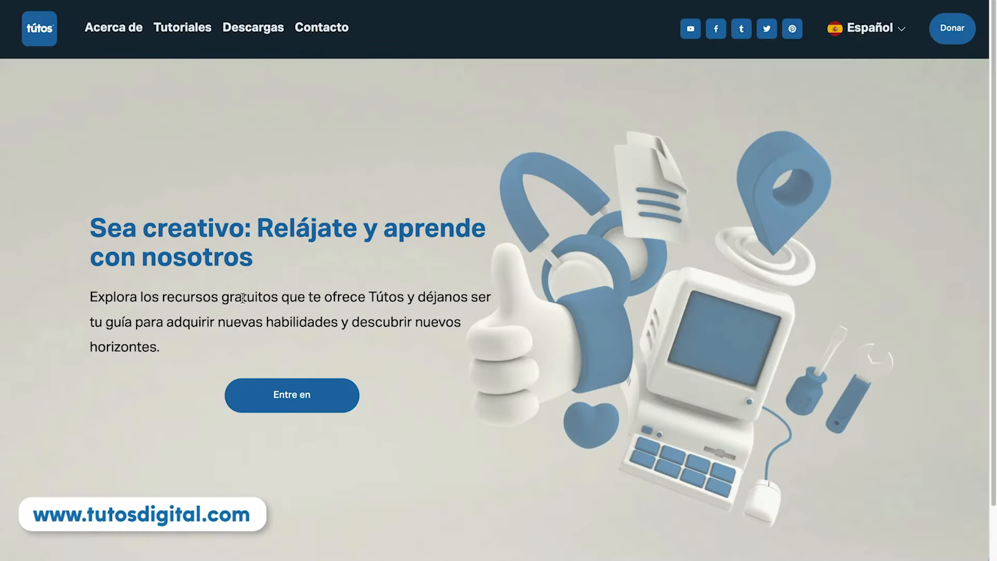
mouse_move(316, 399)
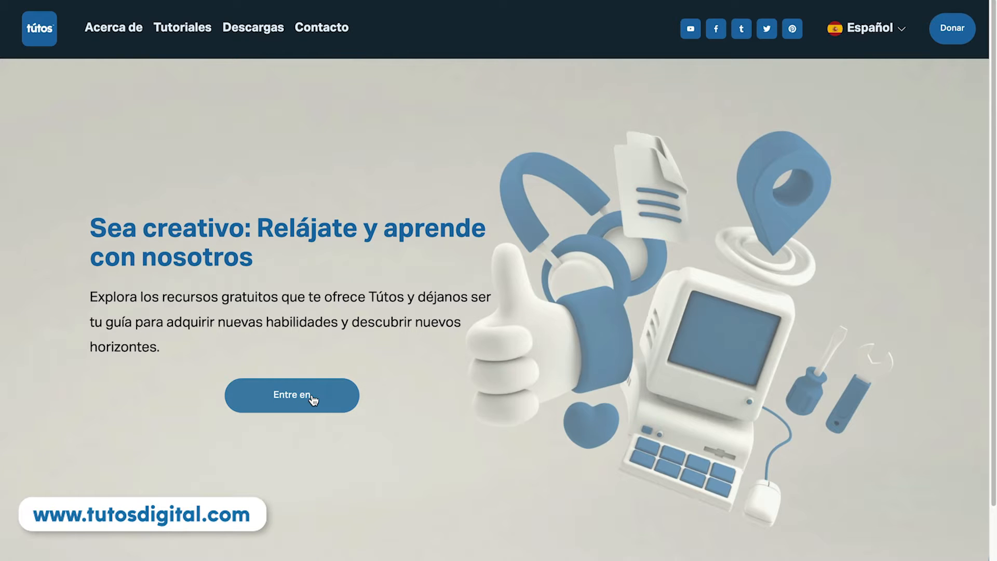
Enter tutosdigital.com and scroll to the Descargas page with After Effects and Cinema 4D files
click(254, 27)
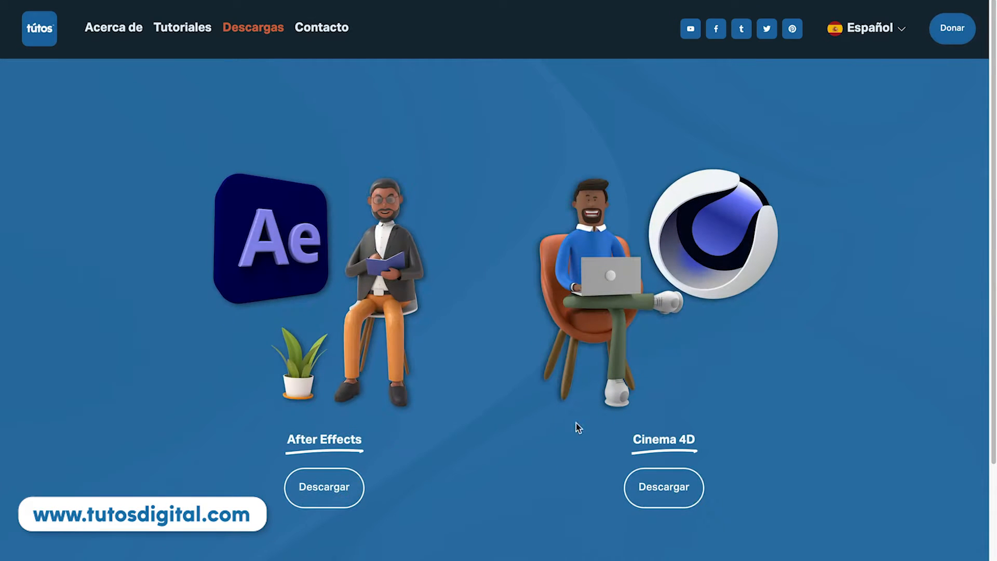
mouse_move(672, 502)
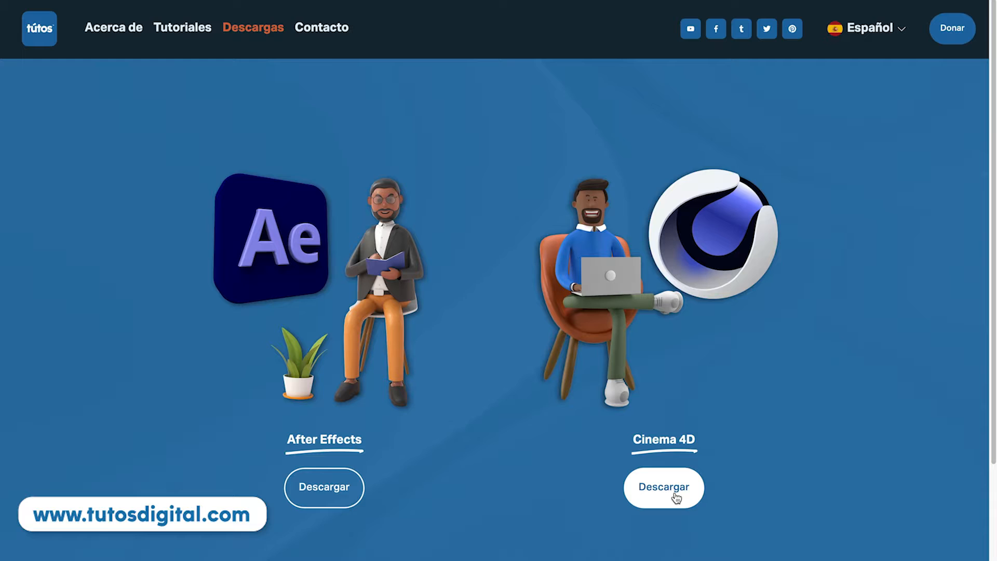
scroll(down, 3)
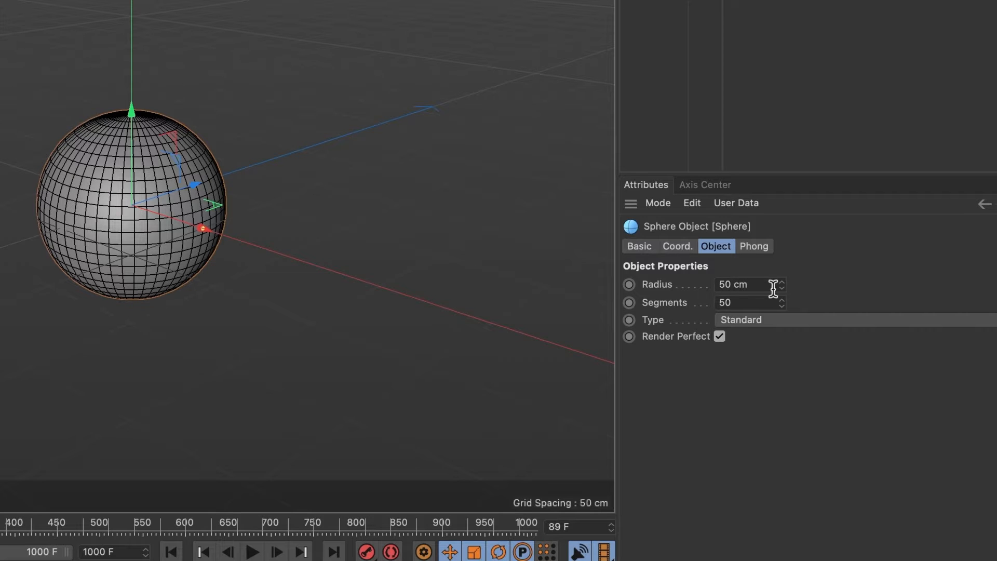
mouse_move(772, 303)
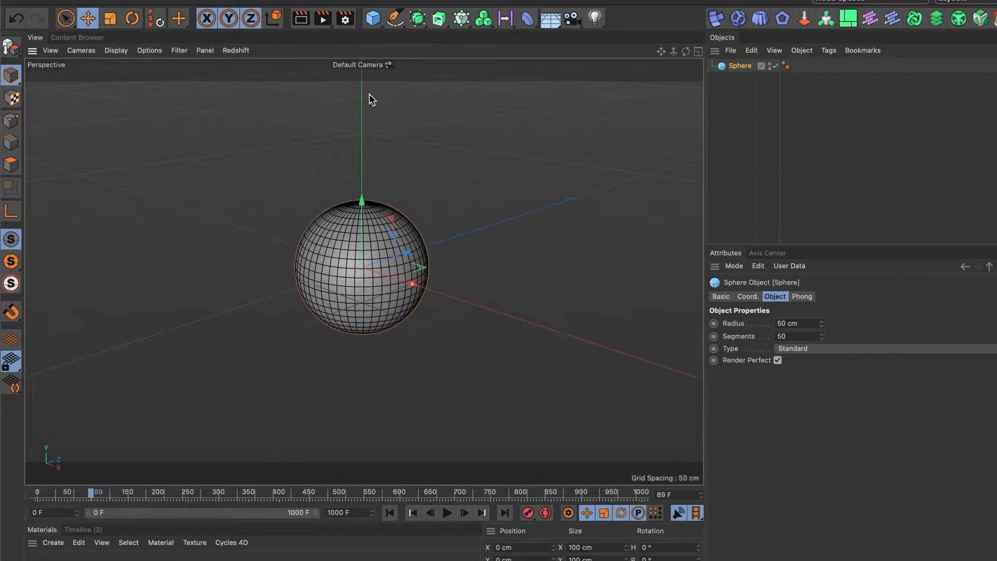
Create a sphere with a 50 cm radius and 50 segments
click(250, 19)
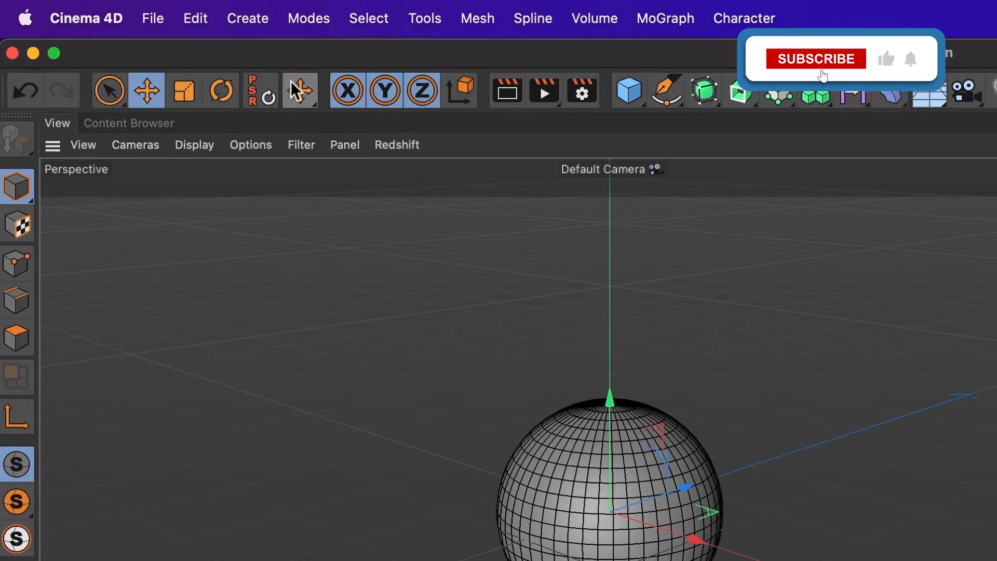
Add a Null object and parent the sphere beneath it
click(817, 59)
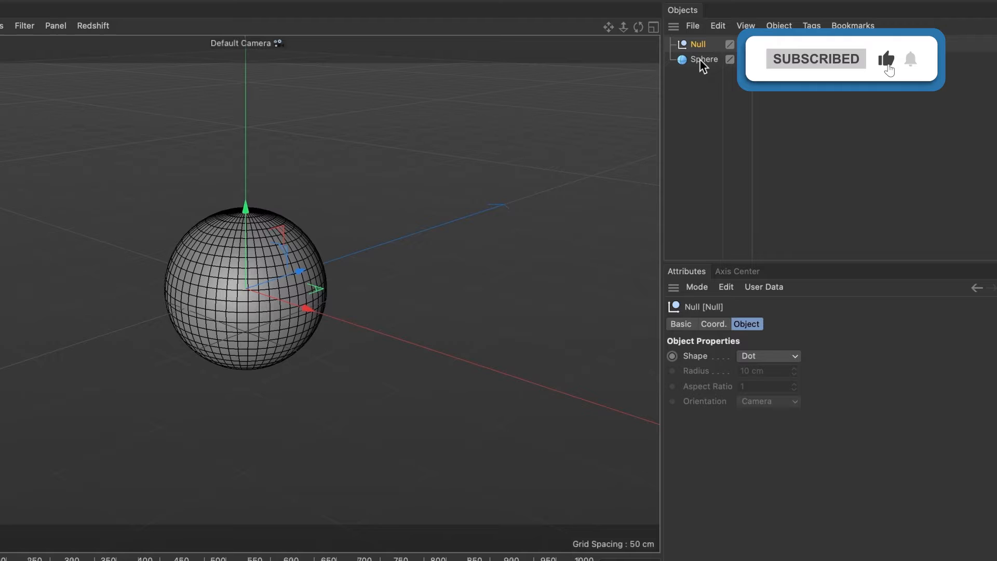
click(699, 44)
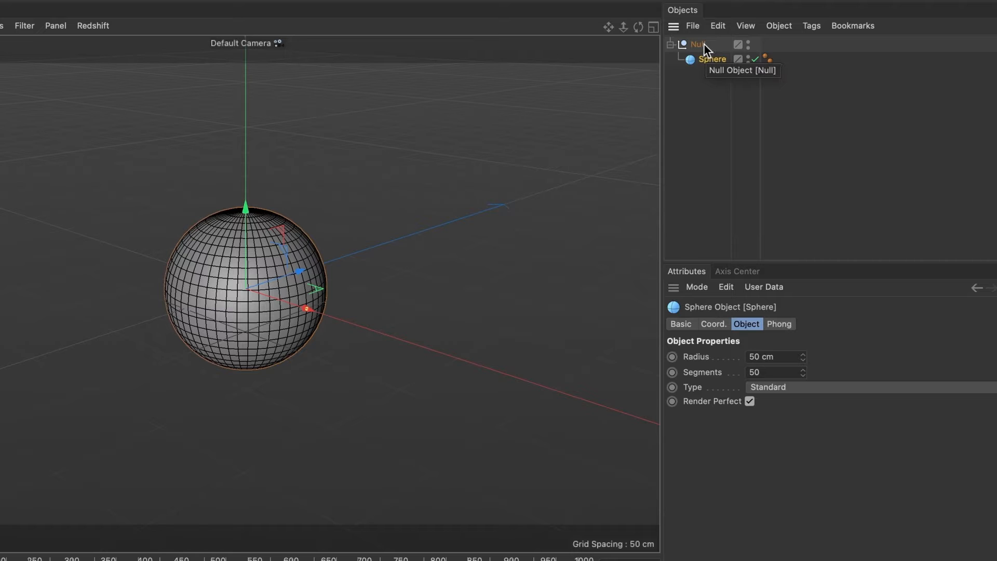
Add a Vibrate tag to the Null with position enabled at 500, 300, 500 cm amplitude
right_click(698, 43)
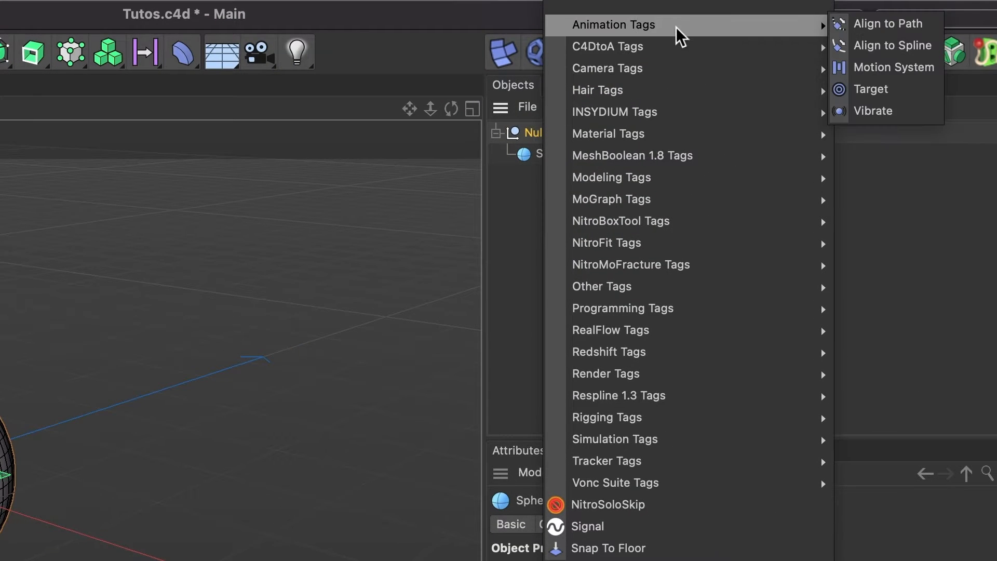
mouse_move(896, 112)
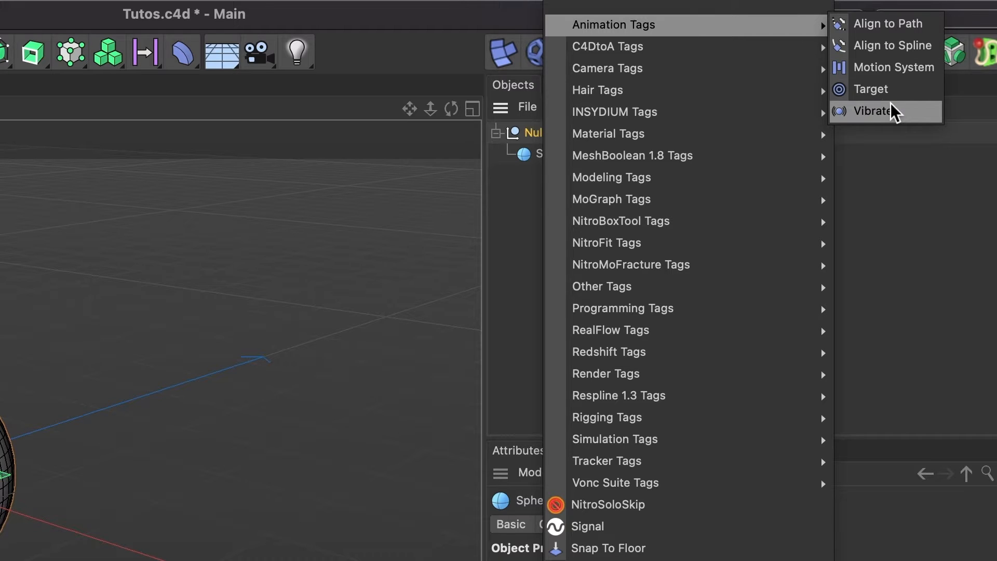
click(871, 111)
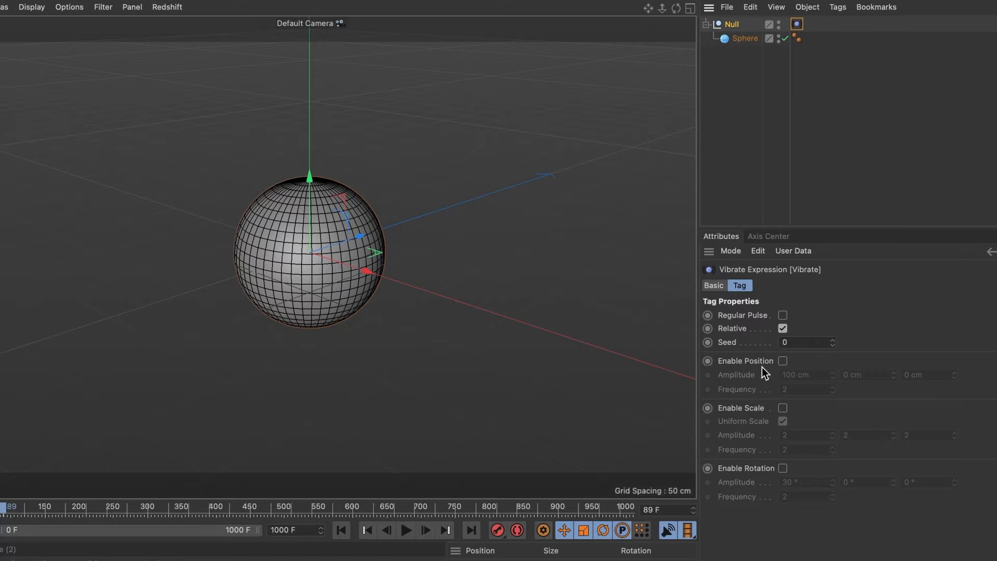
click(782, 361)
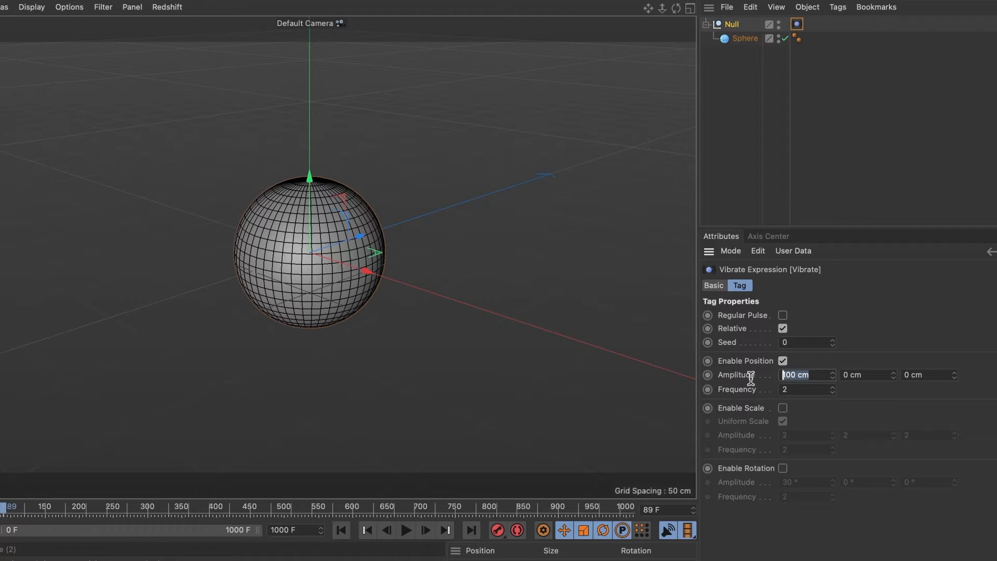
text(500 cm)
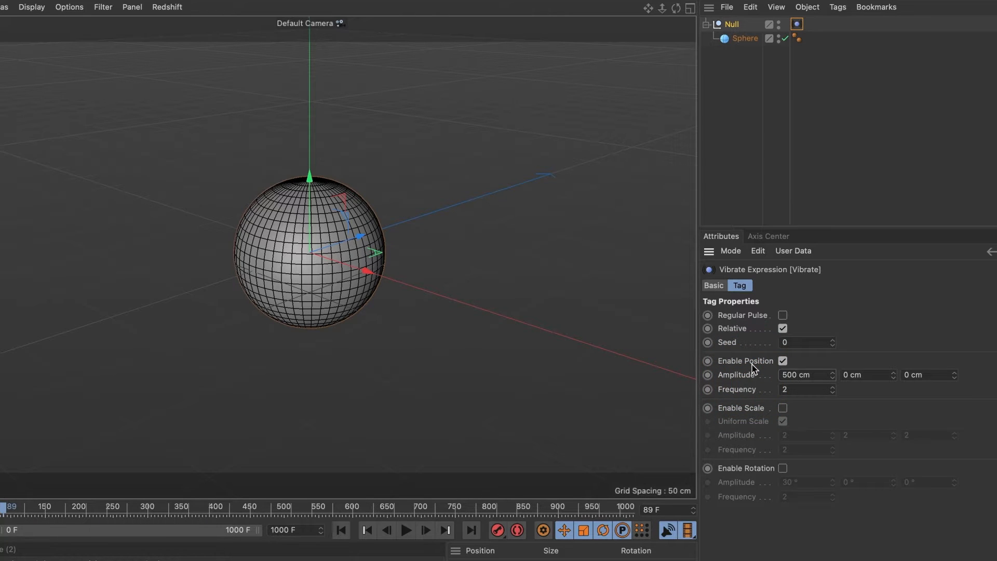
click(861, 375)
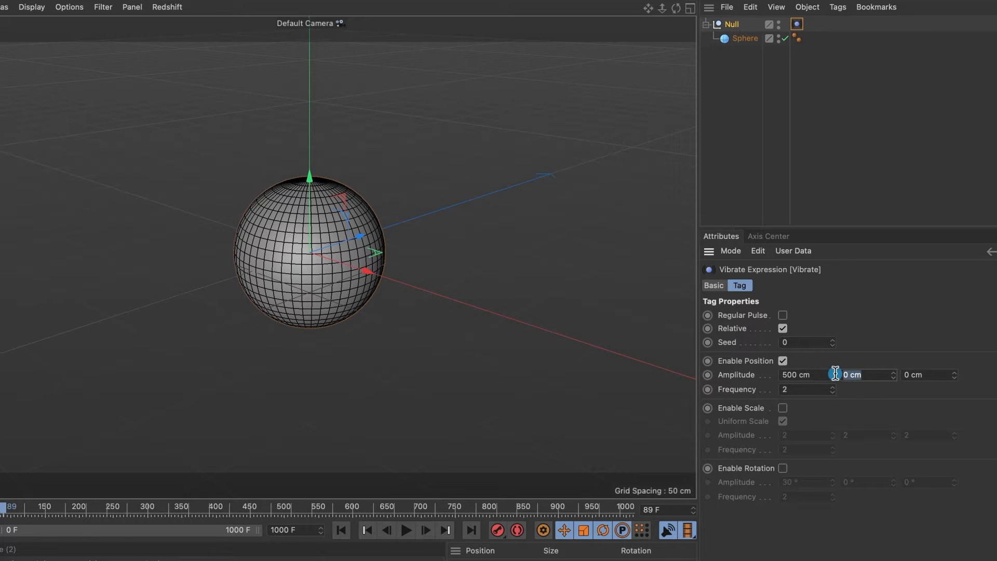
text(300)
click(930, 375)
text(500)
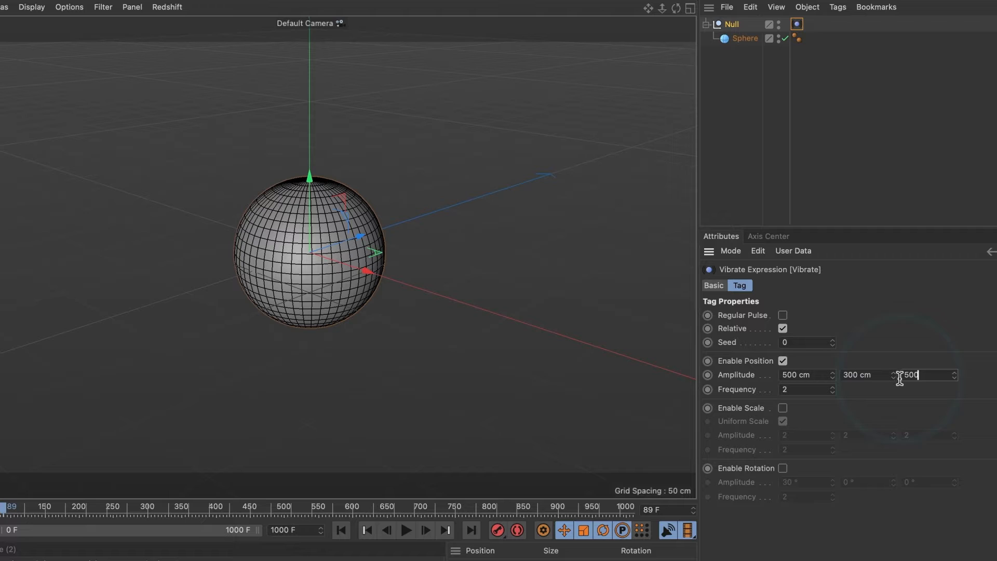
key(Enter)
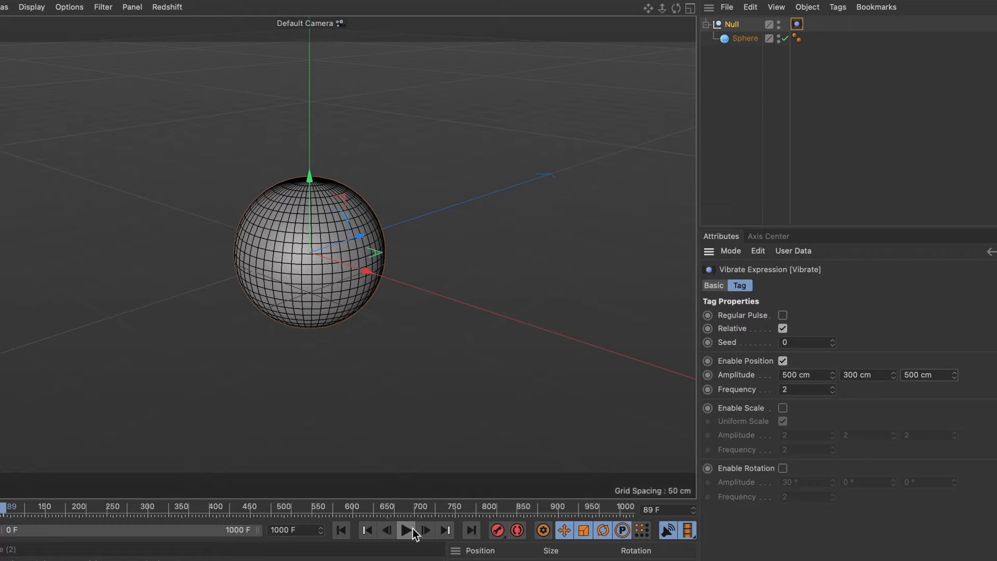
Preview the vibration, then set the Vibrate frequency to 0.5
click(405, 531)
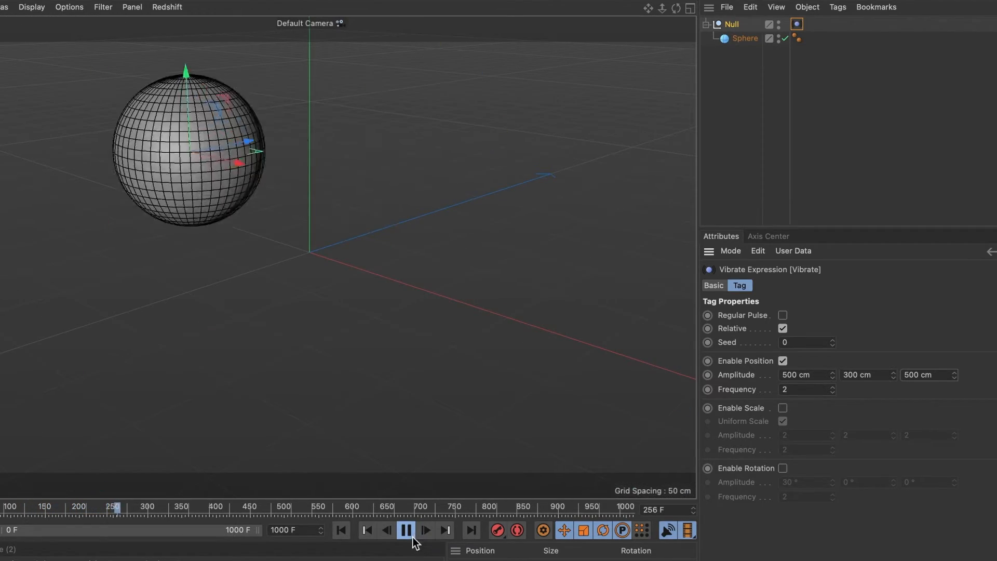
click(406, 530)
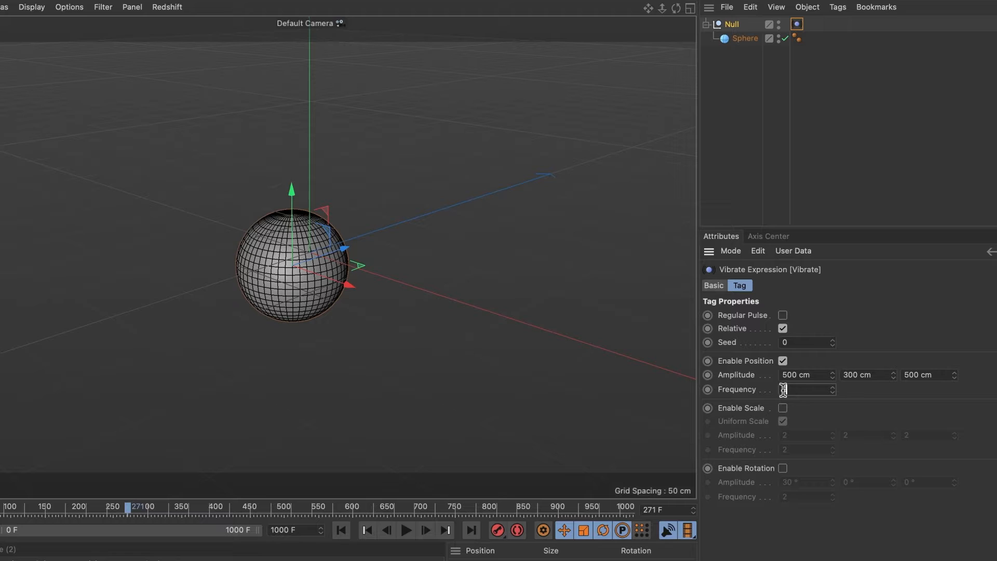
text(0.5)
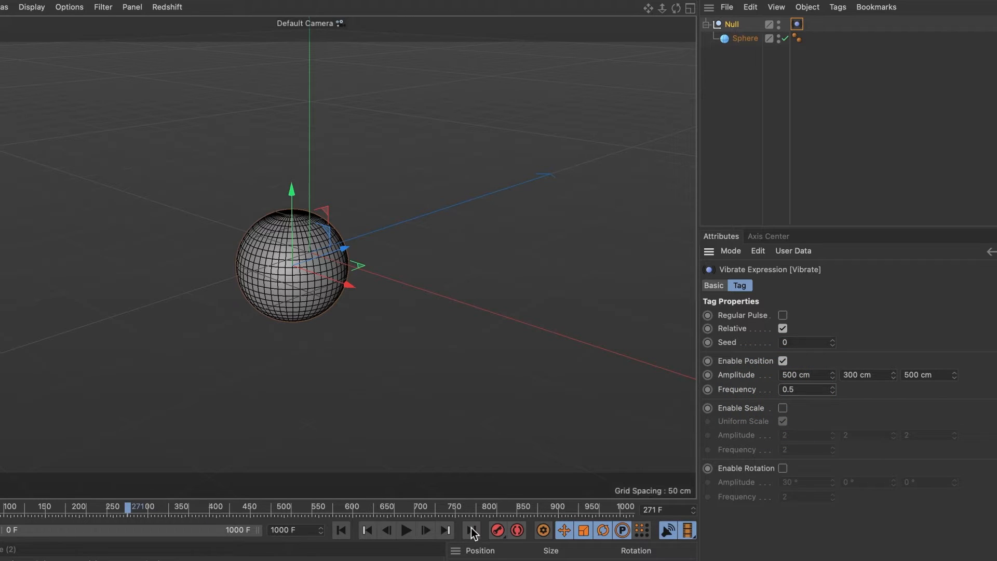
Rewind and replay the slower wandering animation, then select the Null
click(407, 545)
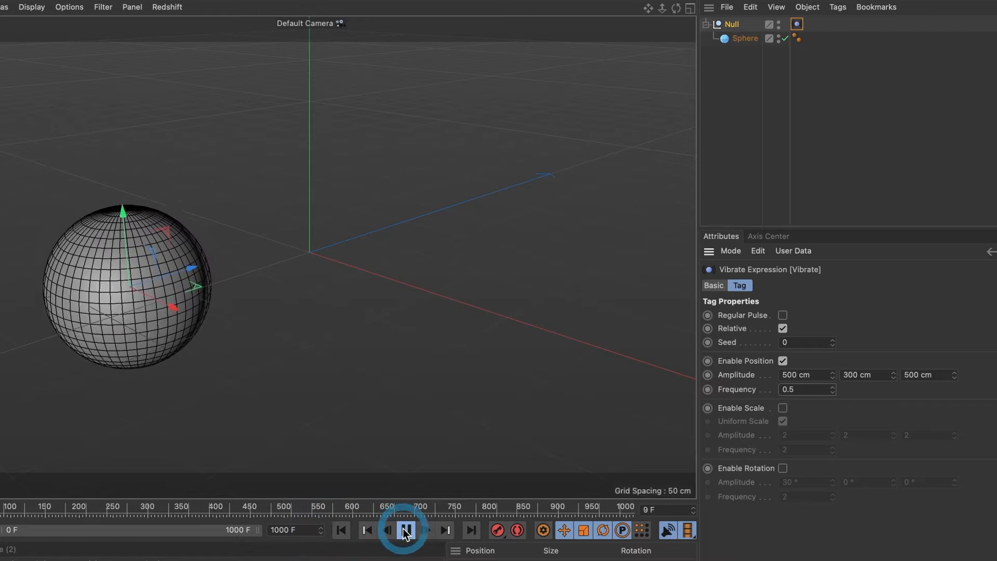
click(403, 530)
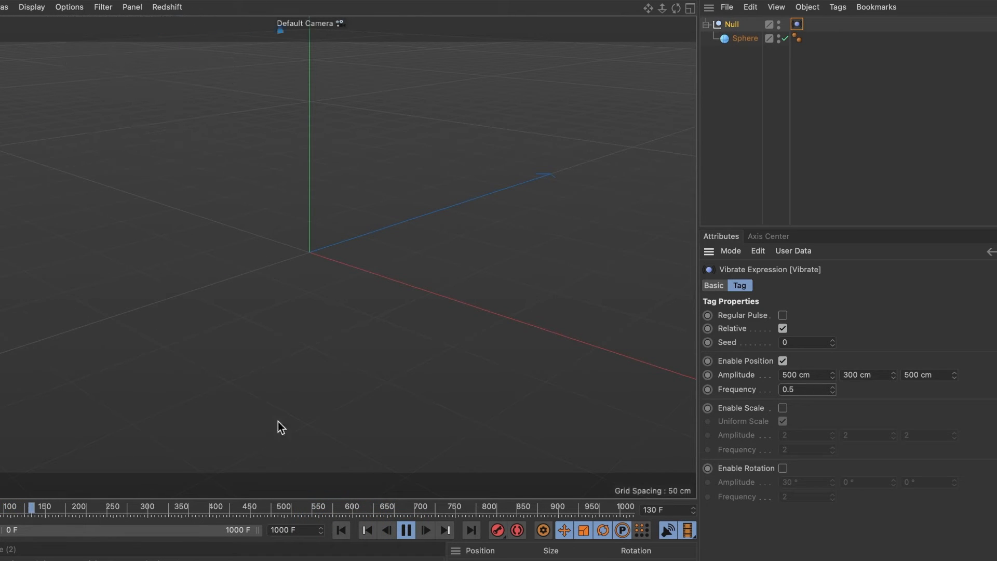
click(407, 531)
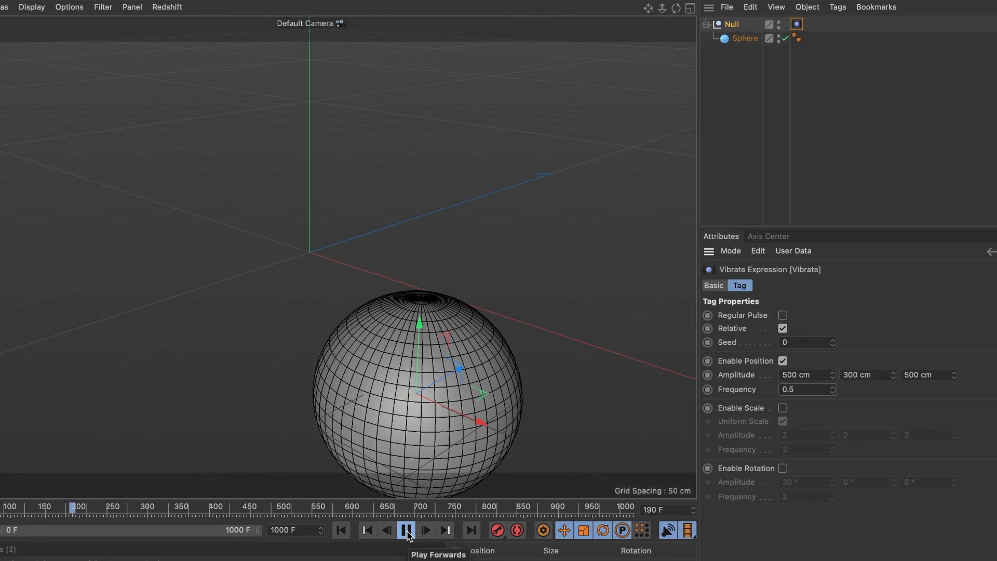
click(403, 530)
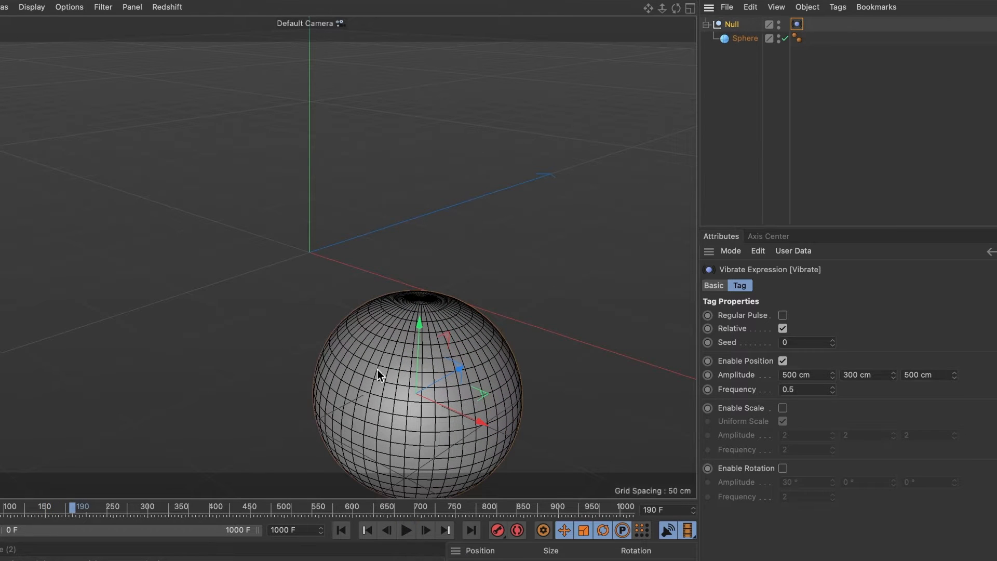
mouse_move(332, 367)
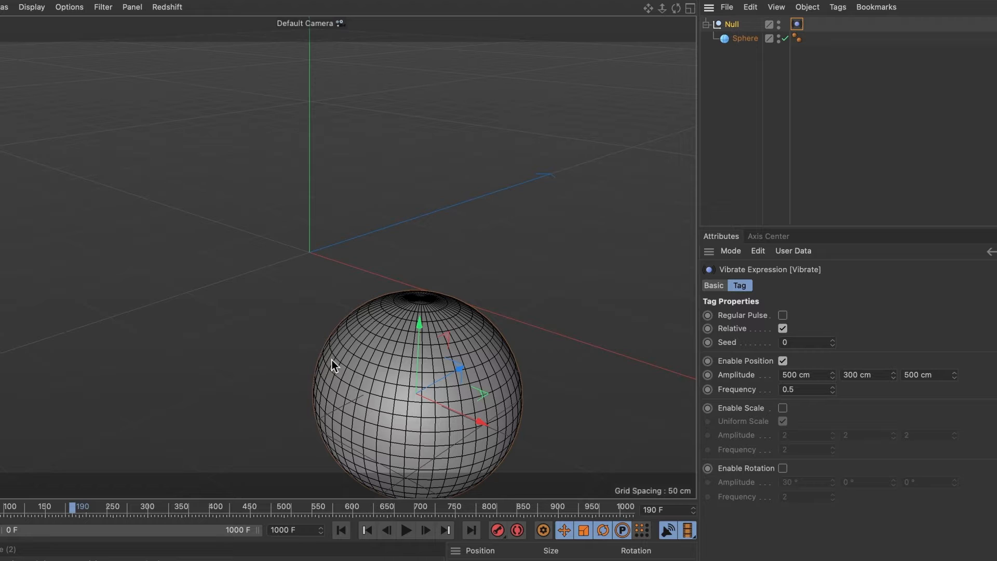
mouse_move(718, 31)
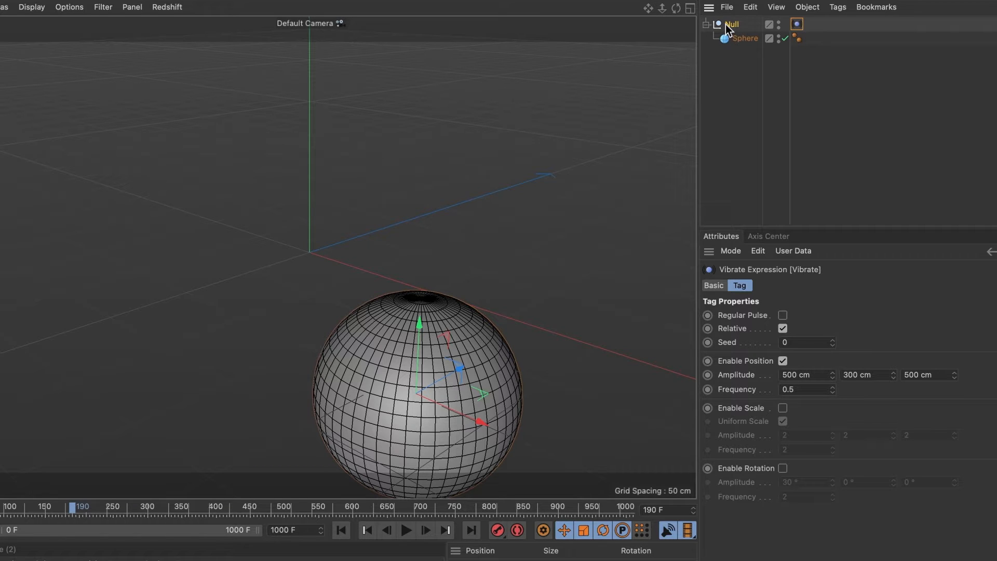
click(730, 25)
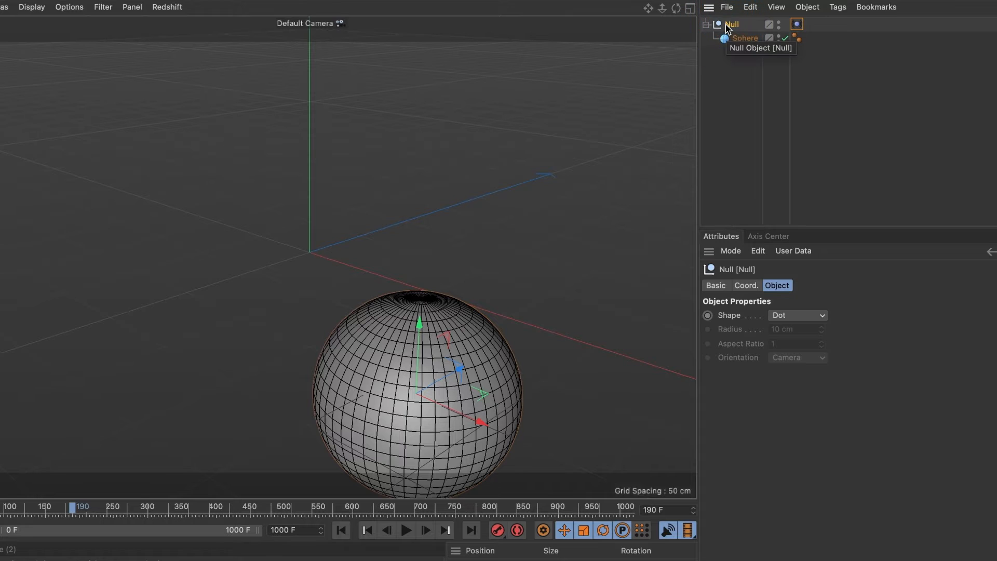
Add a MoGraph Tracer limited From End with amount 50
click(434, 16)
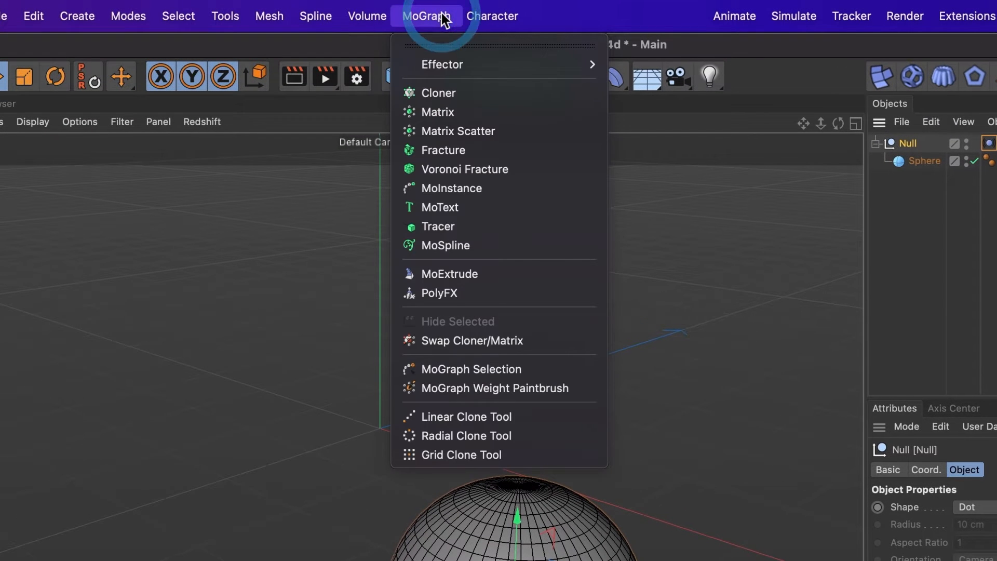
mouse_move(448, 230)
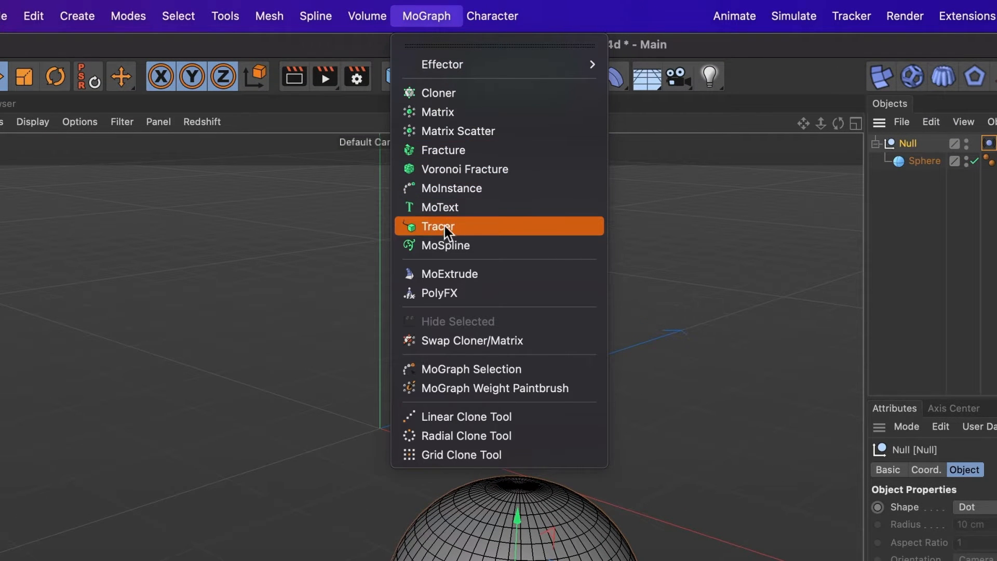
click(438, 226)
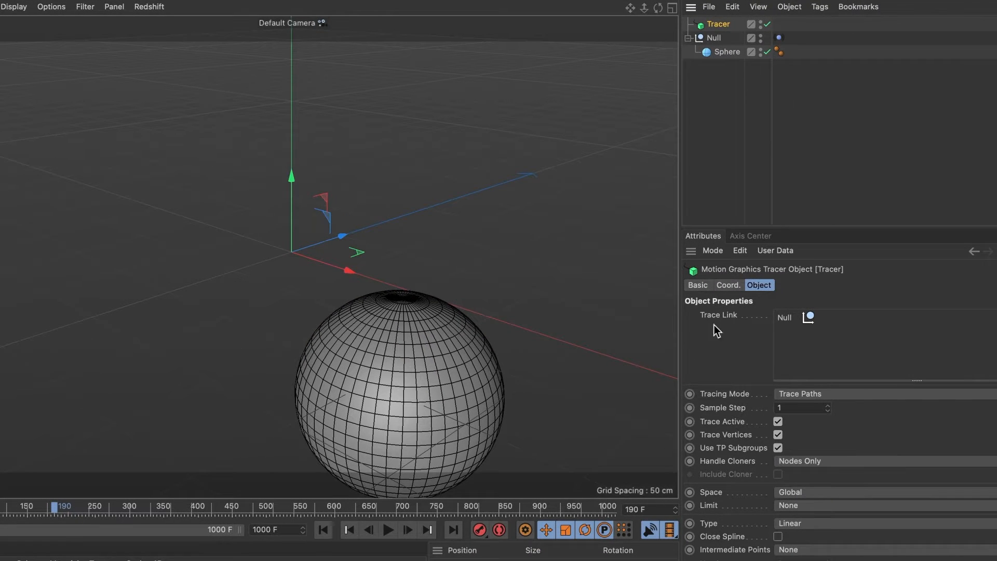
mouse_move(799, 326)
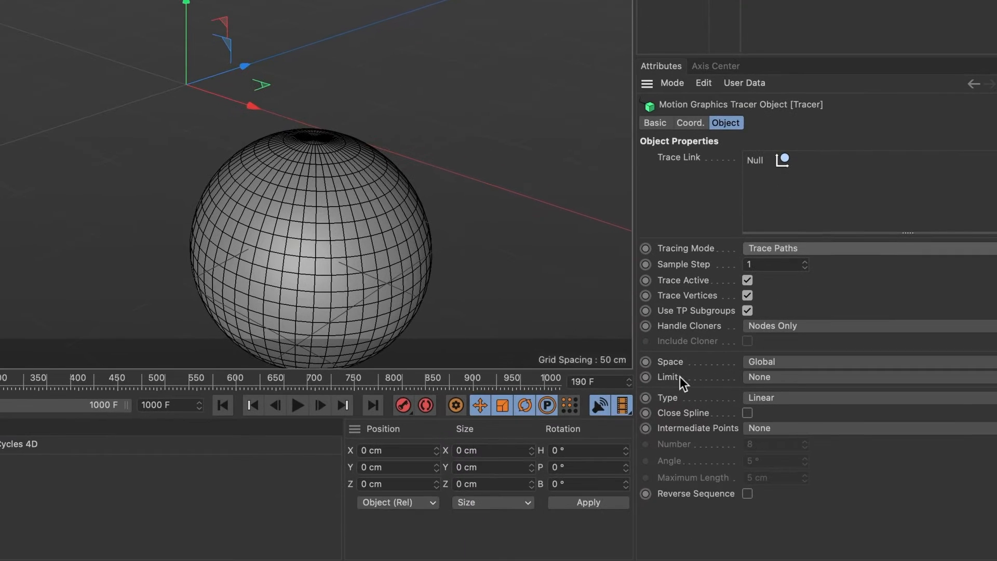
click(784, 377)
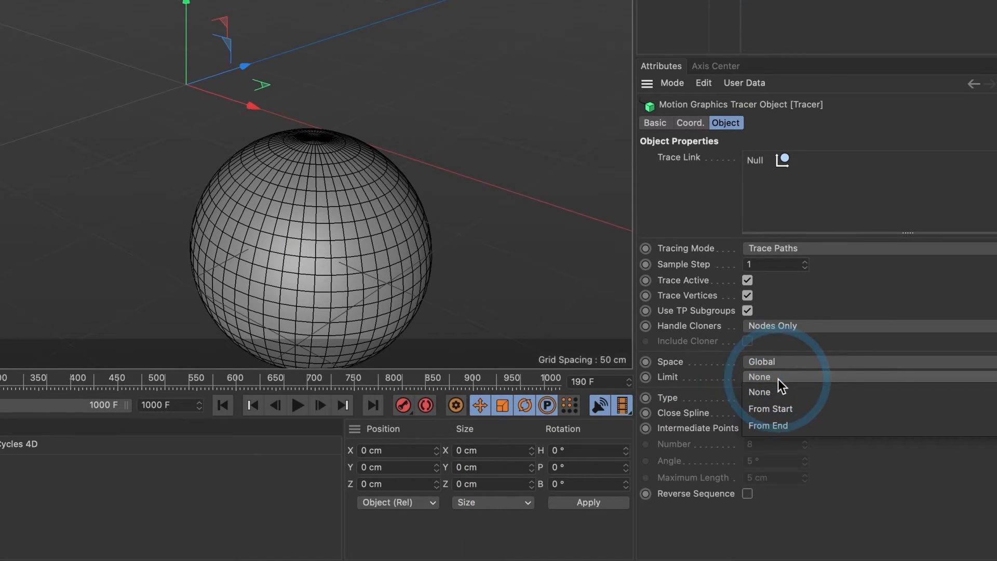
click(768, 426)
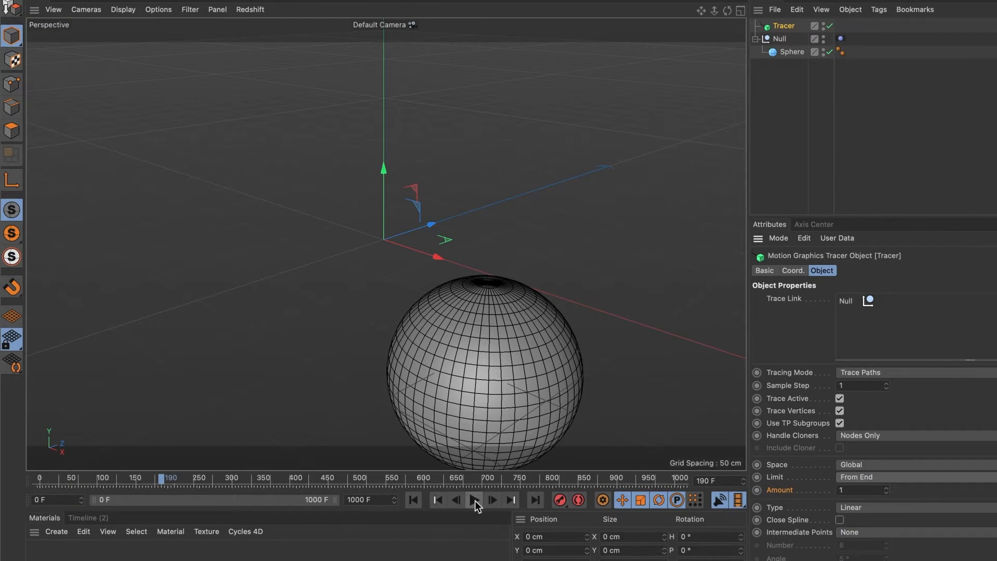
Play, pause and rewind the animation to watch the traced path
click(475, 501)
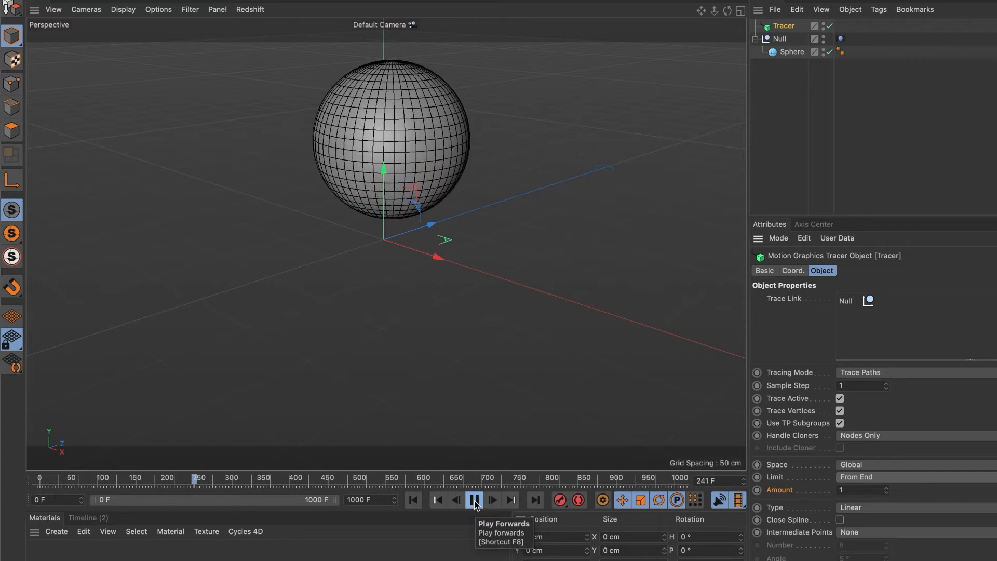
click(474, 500)
text(50)
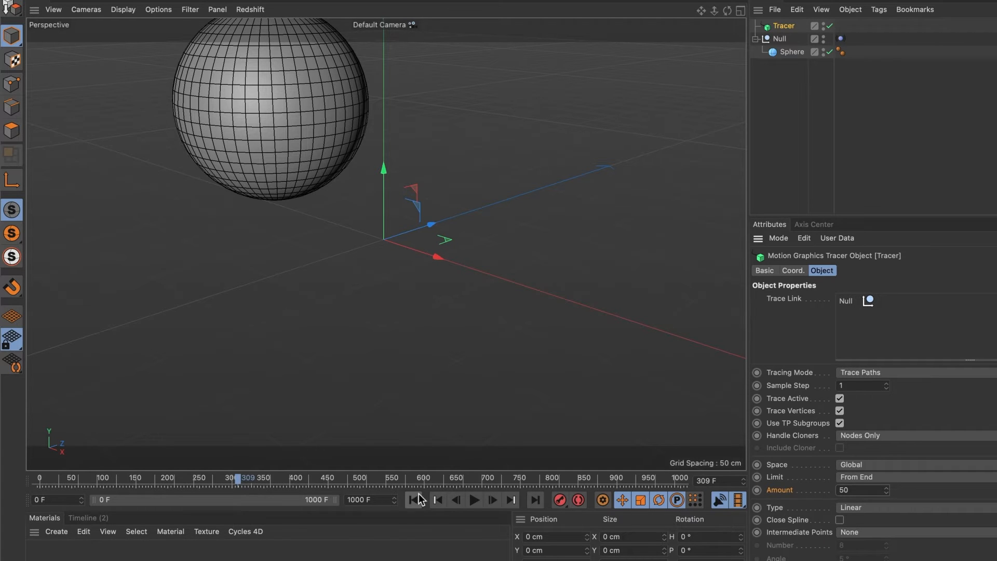
click(473, 500)
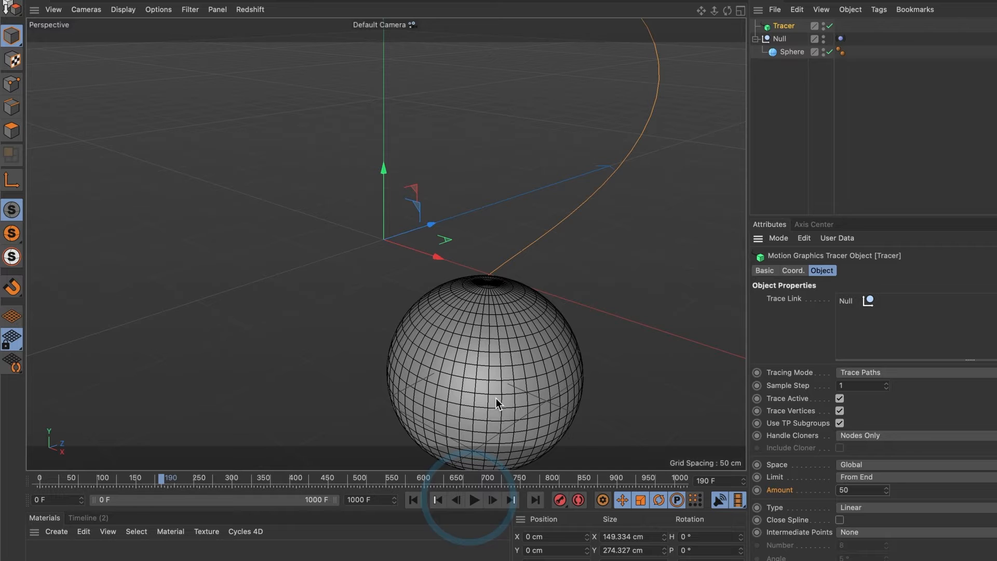
mouse_move(482, 321)
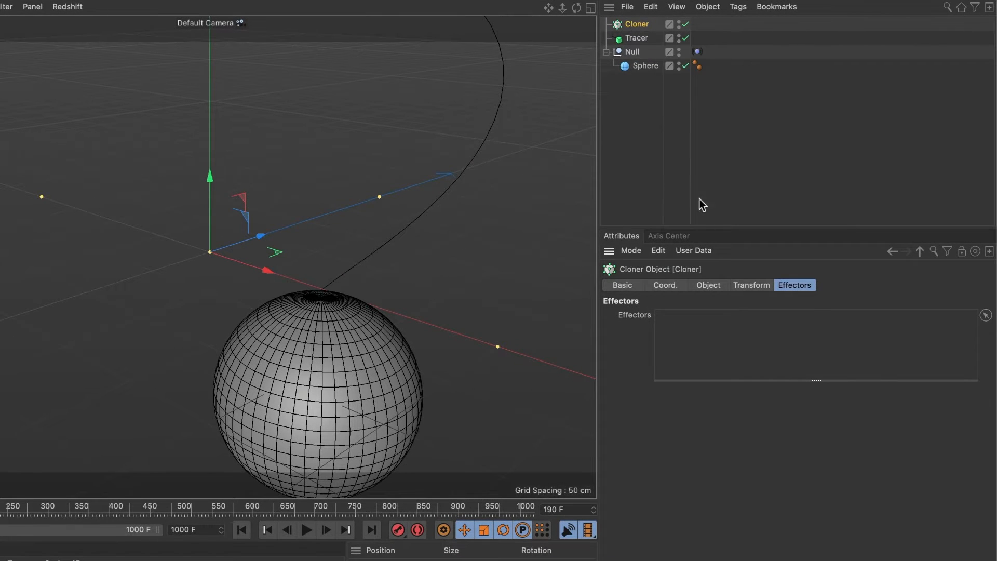
Set the Cloner to Object mode using the Tracer, and preview the clone path
click(709, 285)
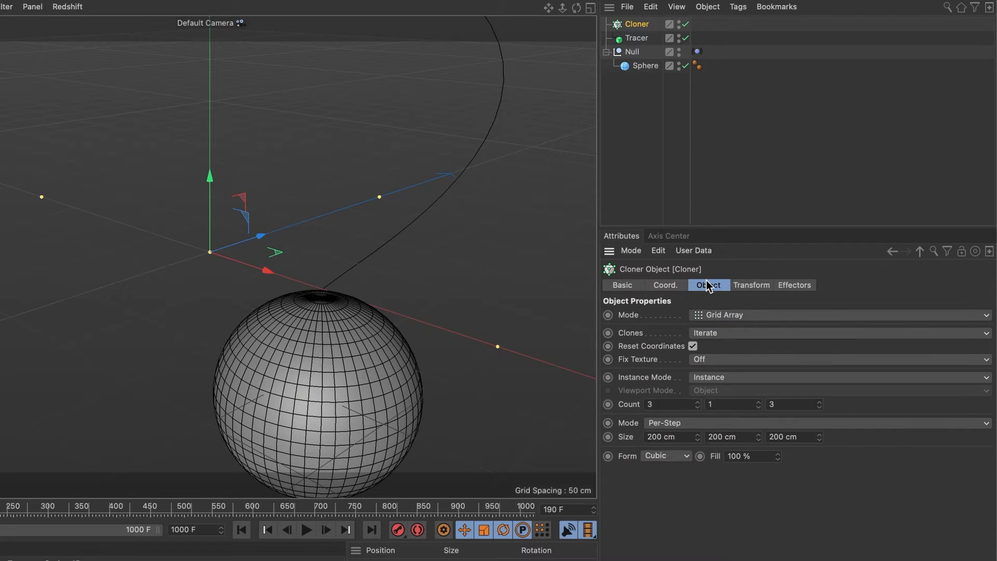
mouse_move(725, 325)
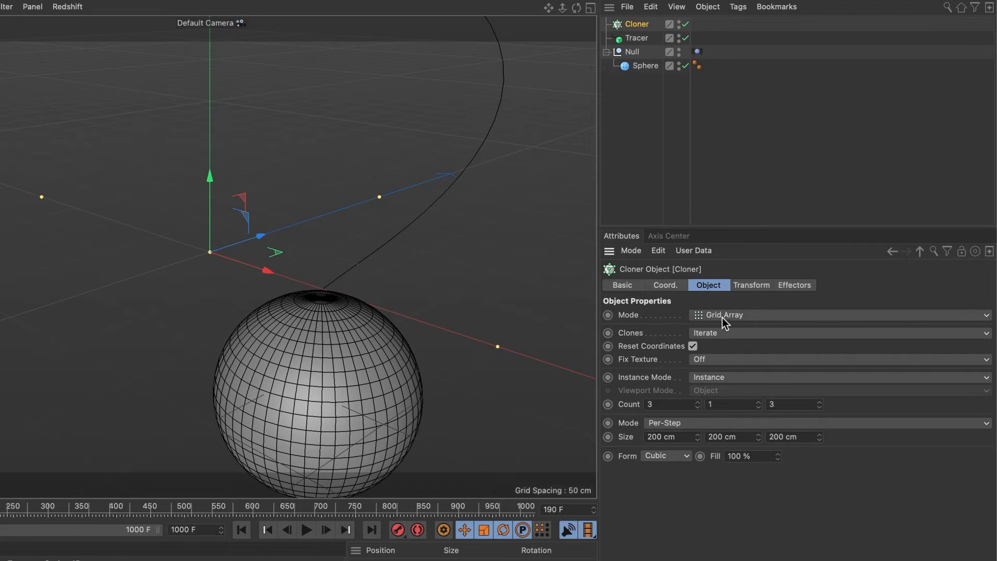
click(840, 315)
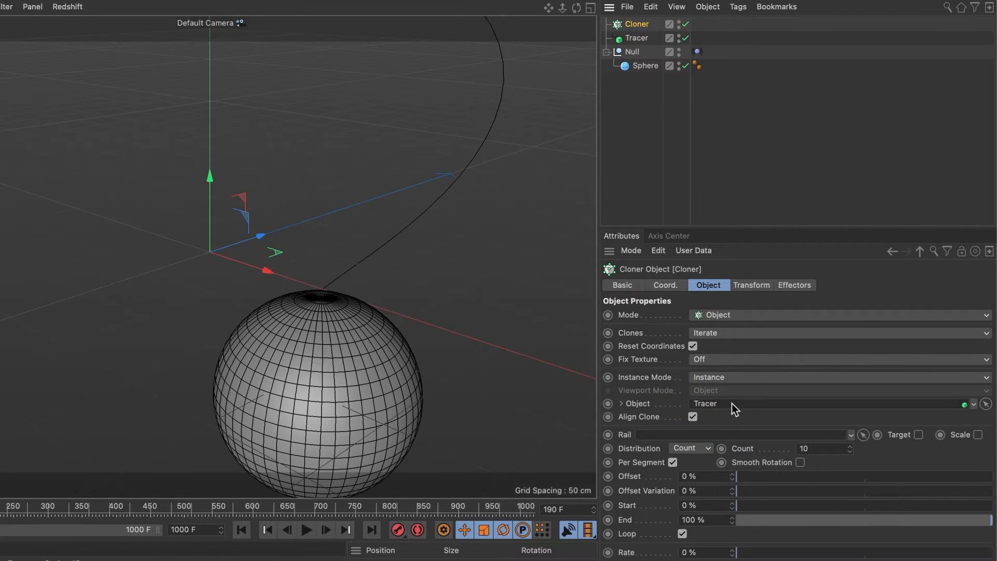
click(306, 530)
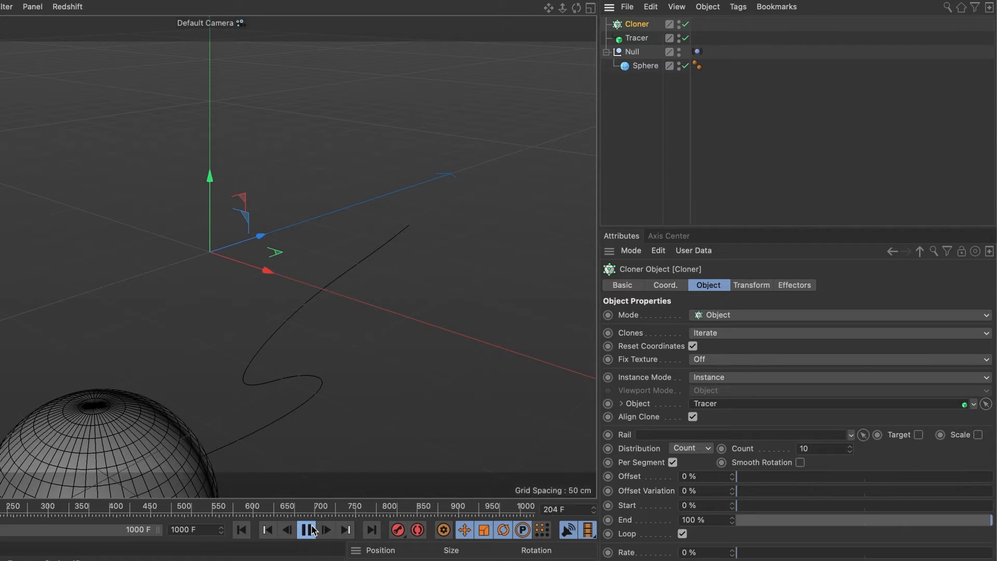
click(304, 530)
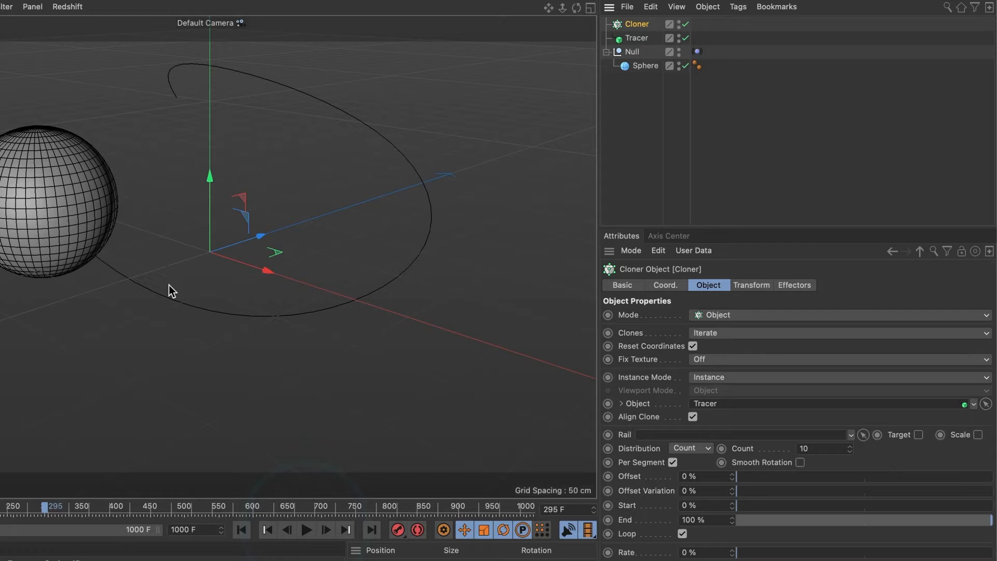
mouse_move(212, 266)
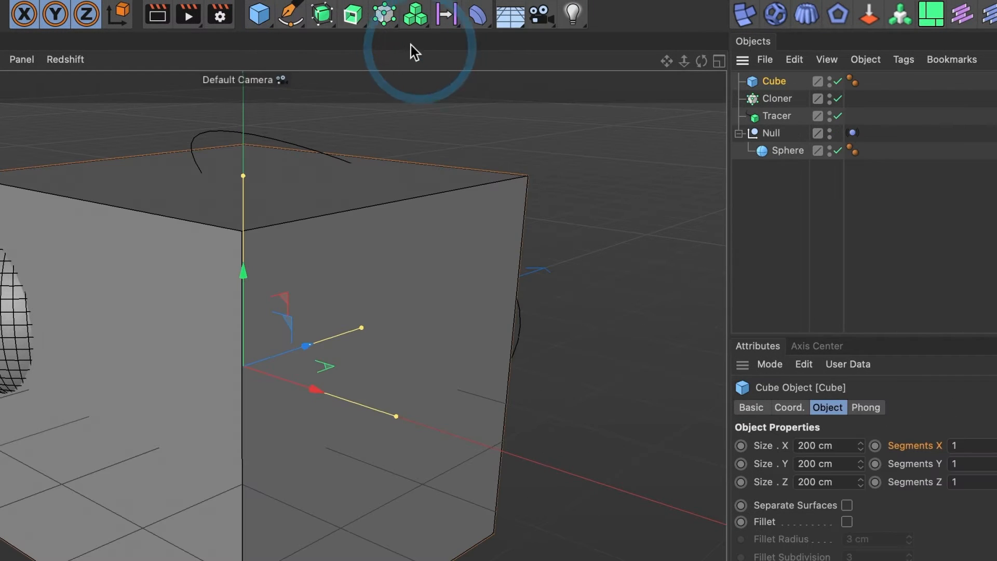
Add a torus, capsule and second sphere from Primitives, then select the new sphere
click(258, 13)
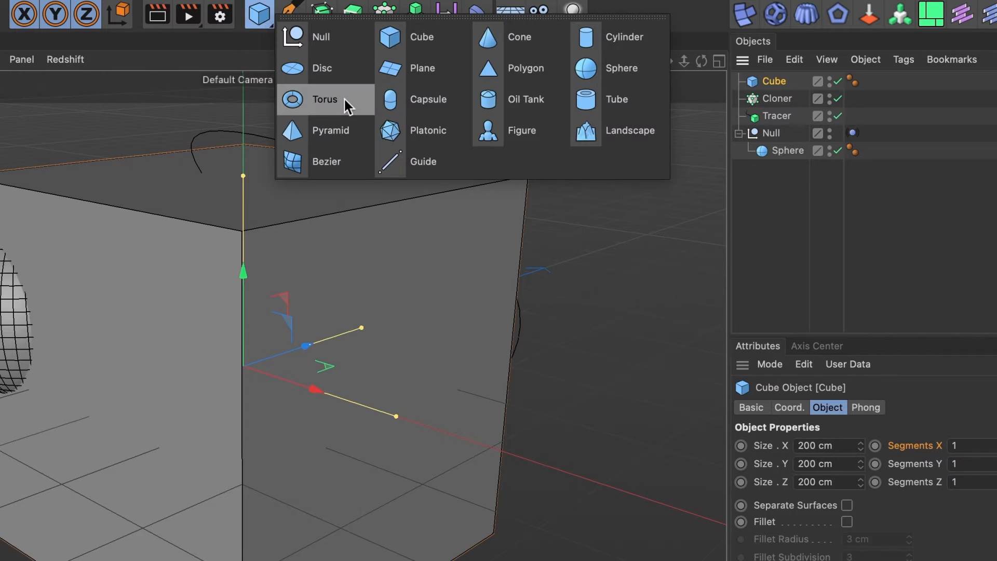
click(324, 99)
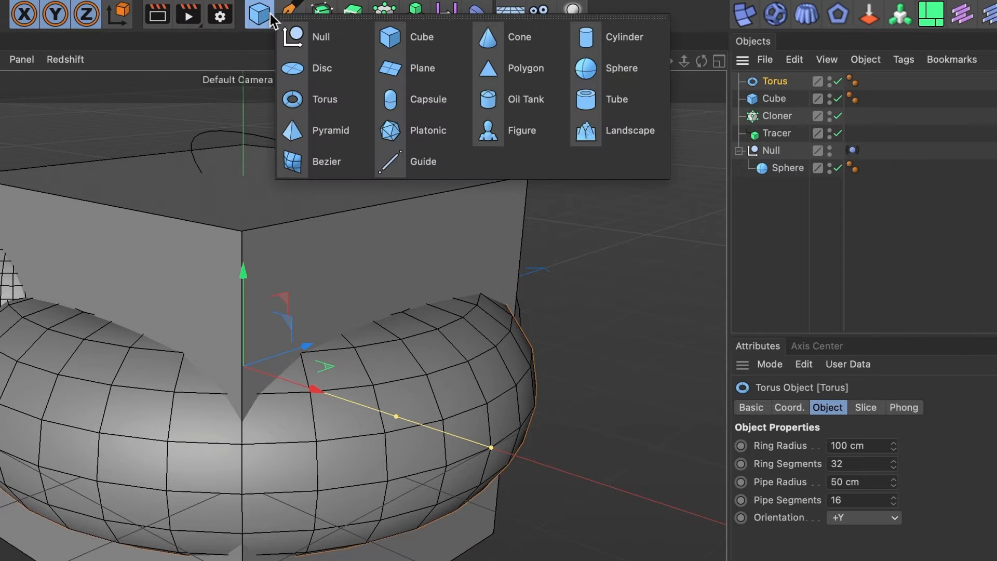
click(388, 99)
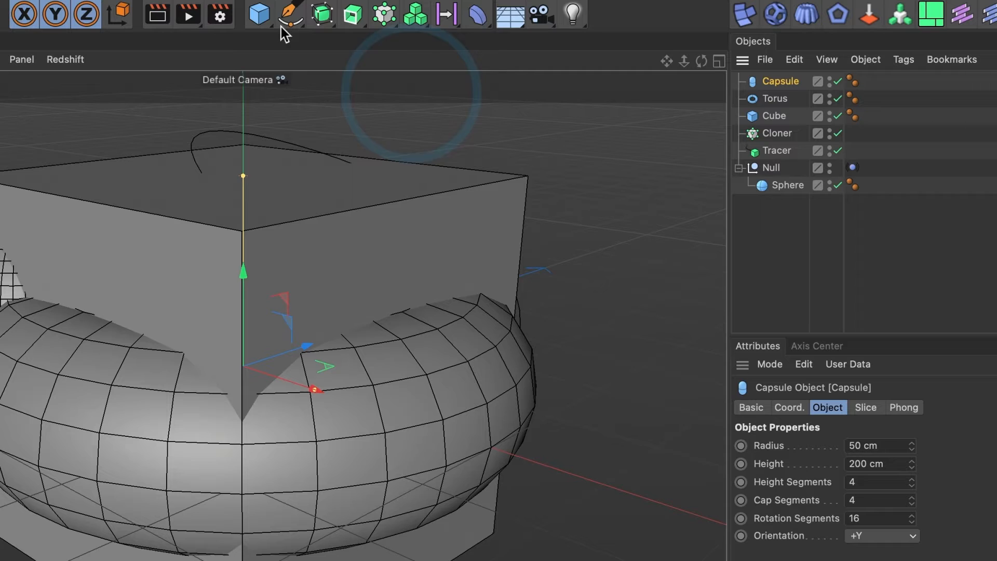
click(259, 14)
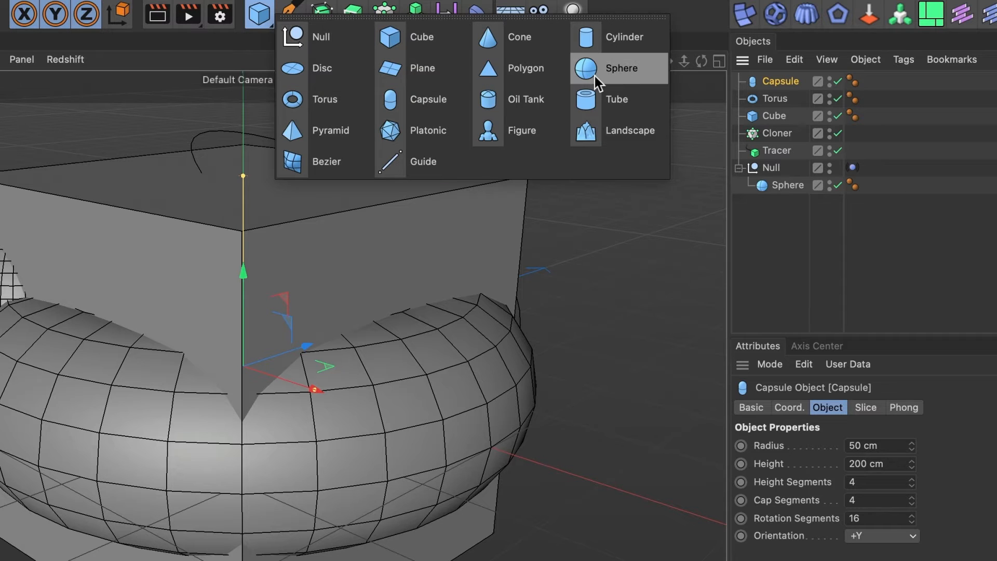
click(622, 68)
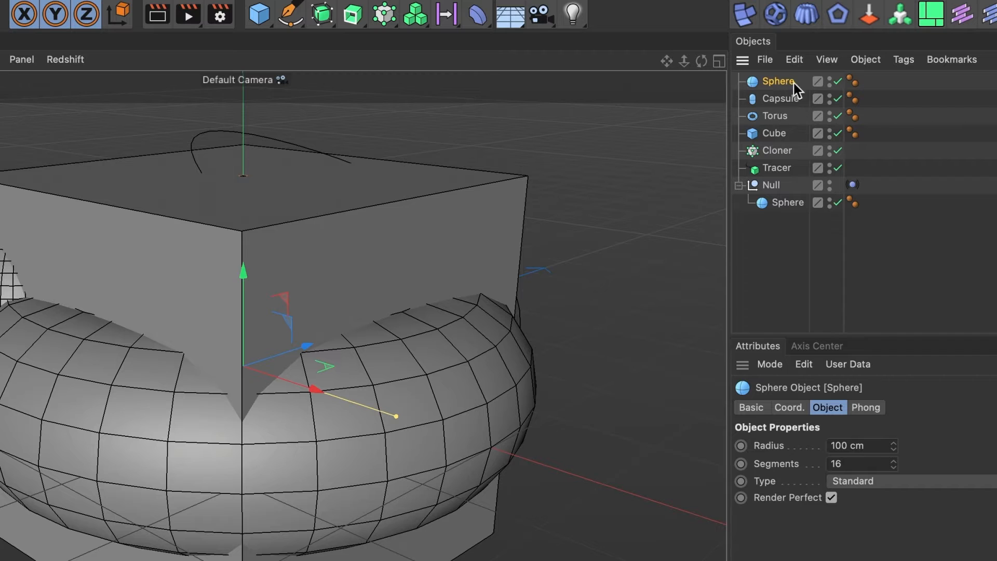
click(774, 133)
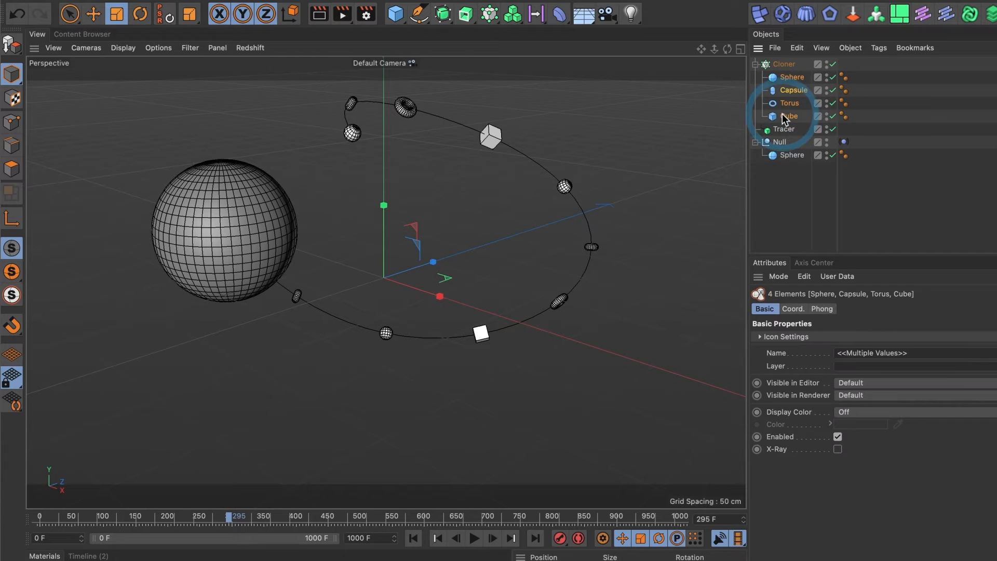
mouse_move(782, 119)
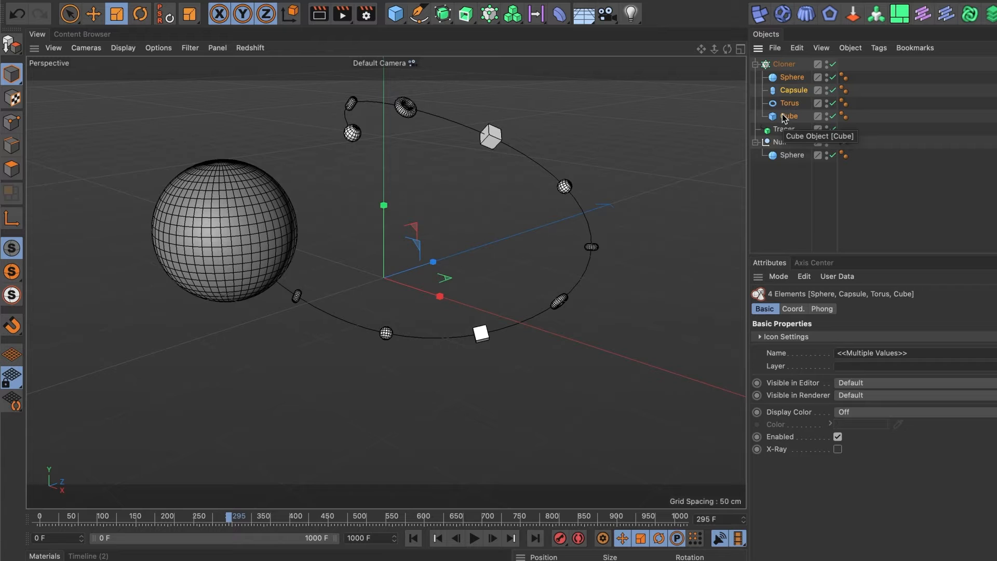
mouse_move(771, 105)
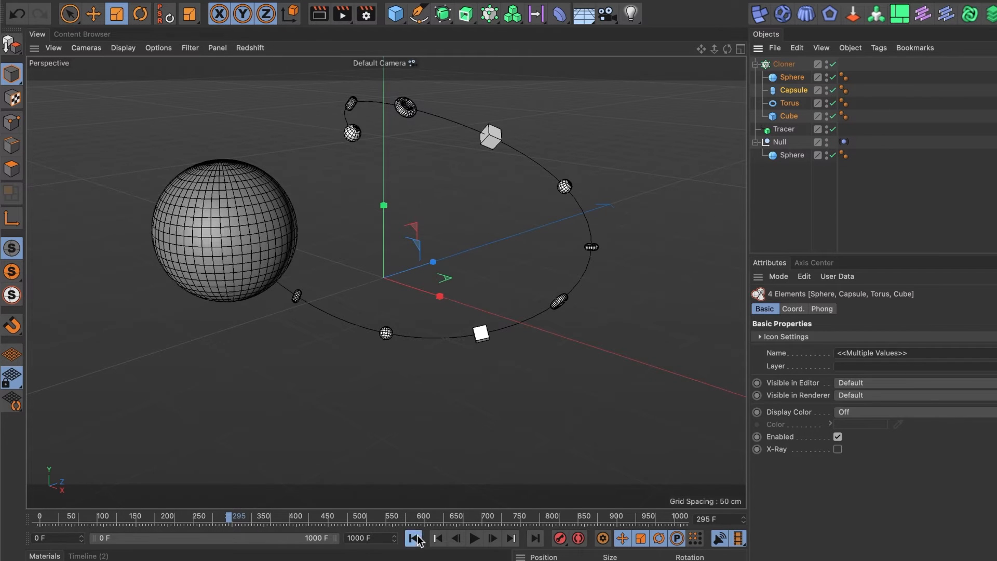
Rewind and play back the mixed sphere, capsule, torus and cube clones along the path
click(472, 553)
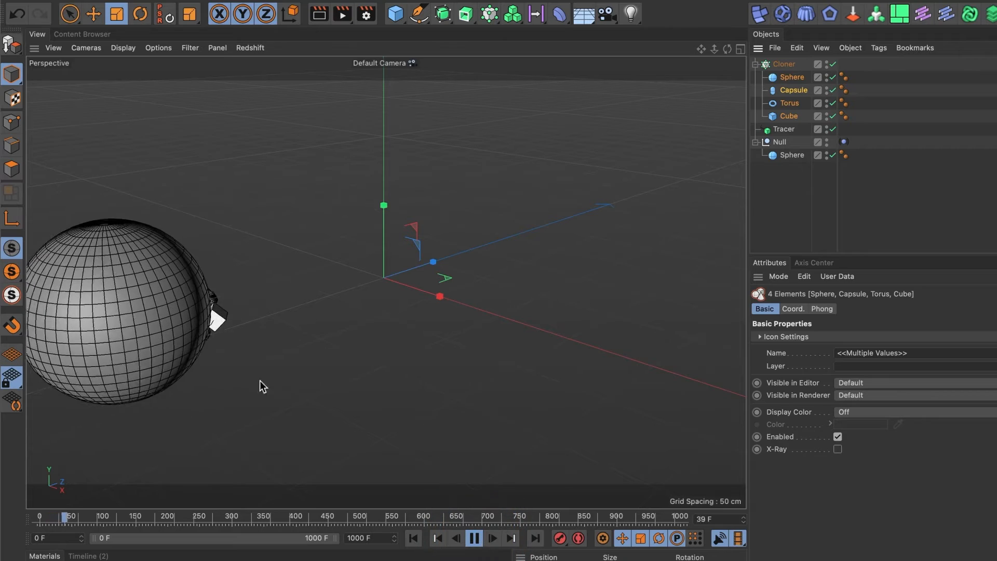
click(473, 539)
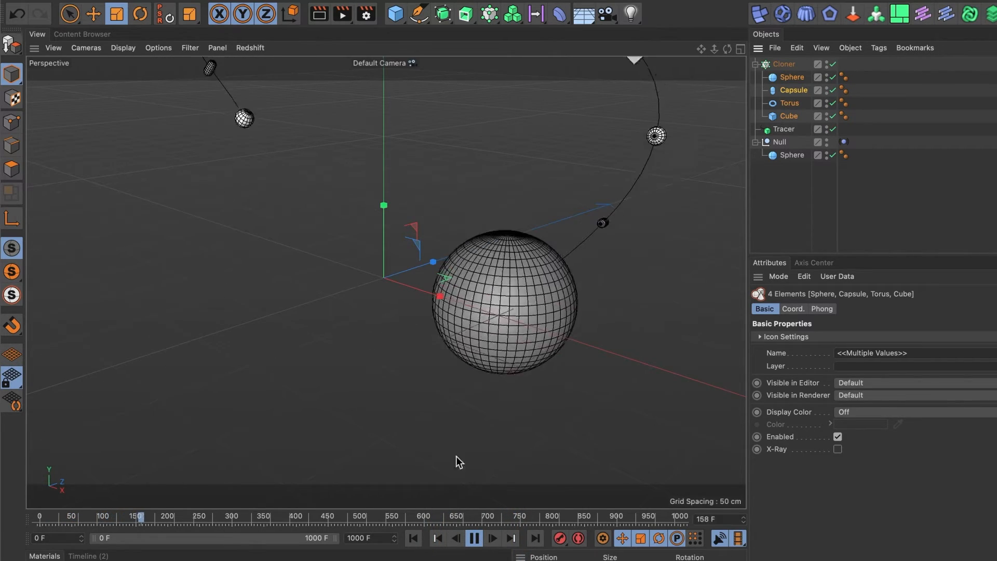
click(473, 539)
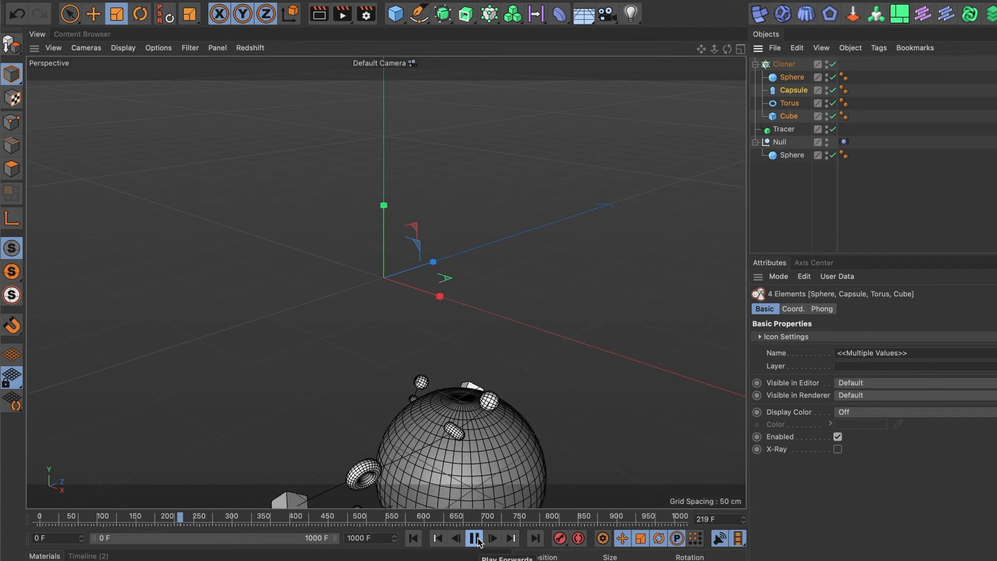
click(470, 538)
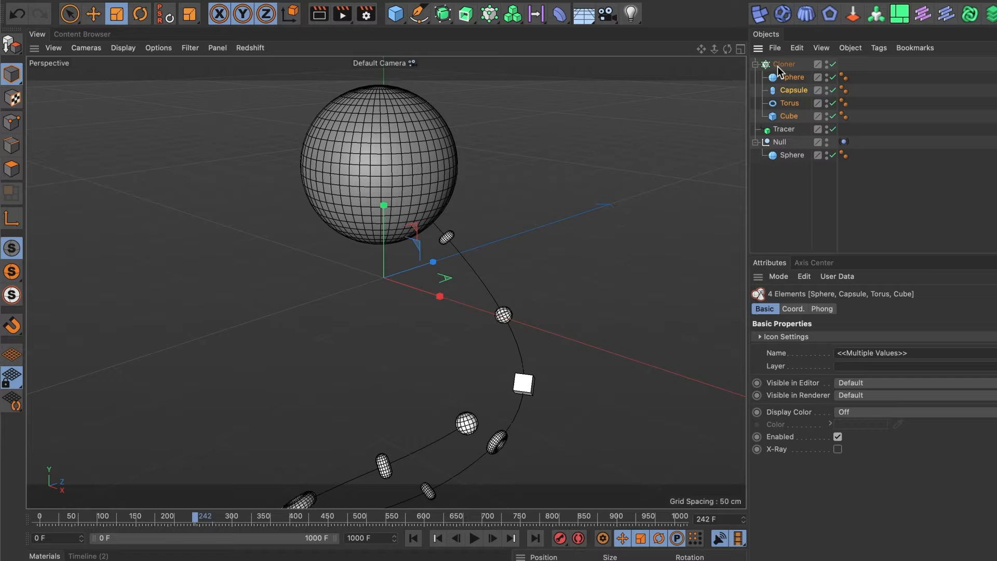
Set the Cloner count to 300
click(784, 64)
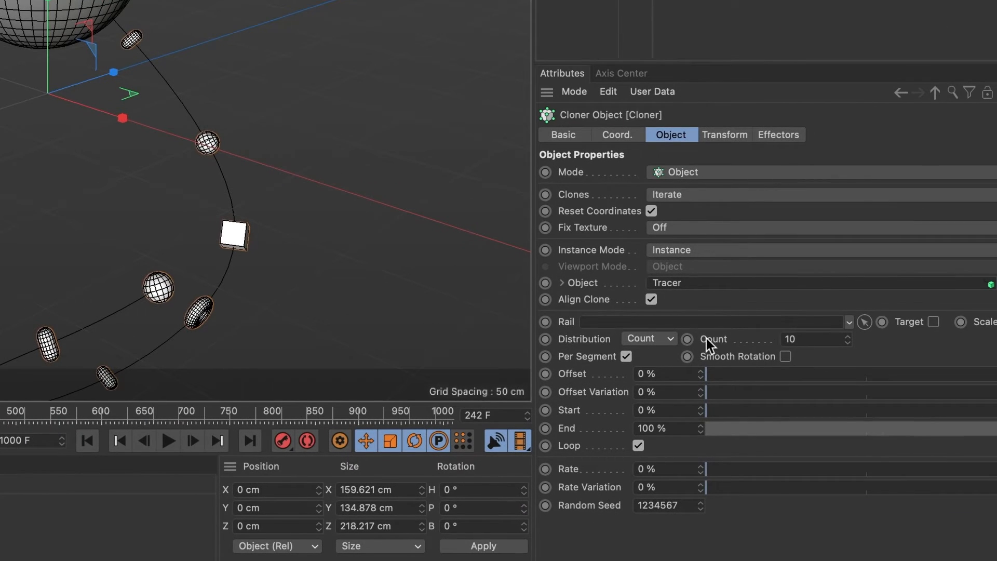
click(805, 339)
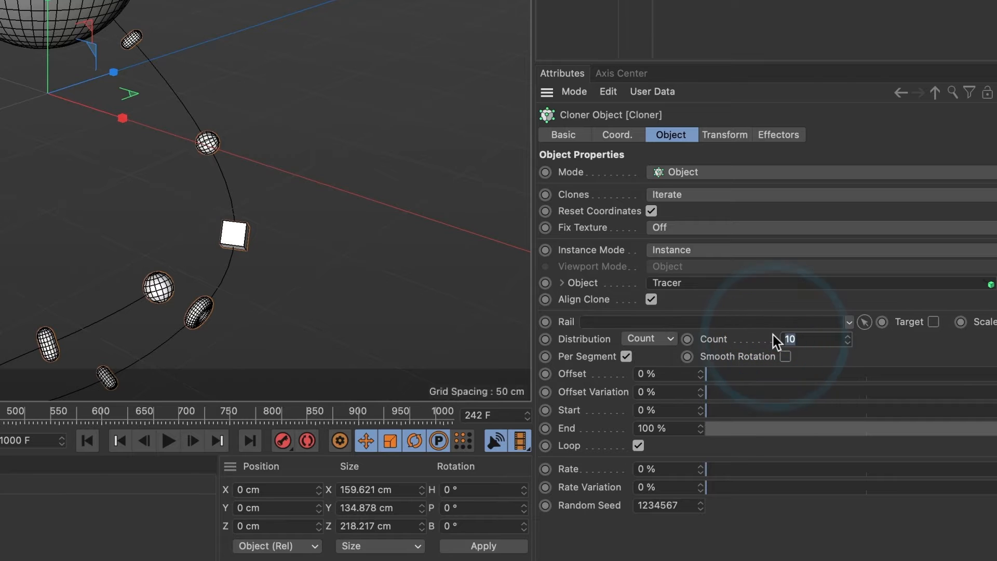
text(300)
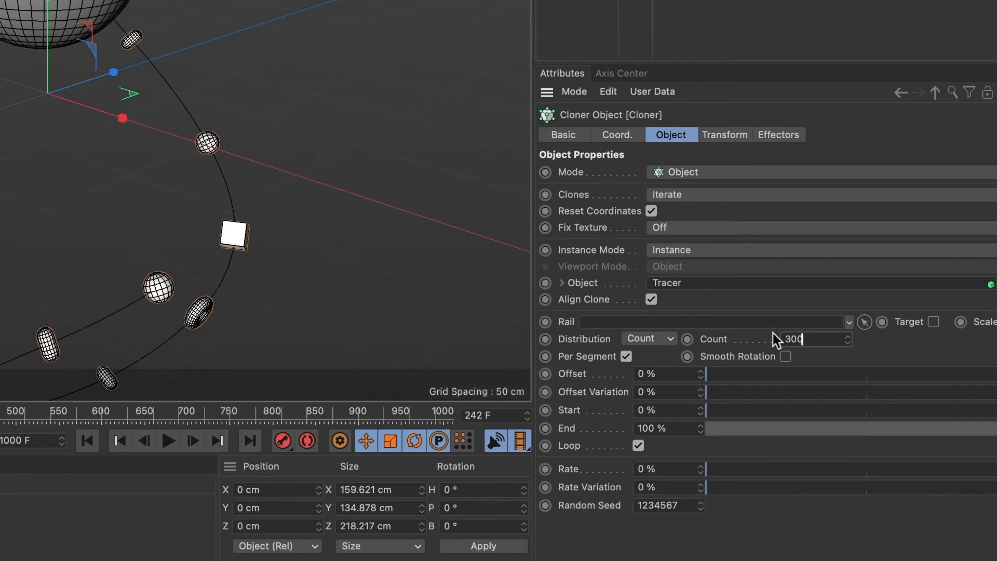
key(Enter)
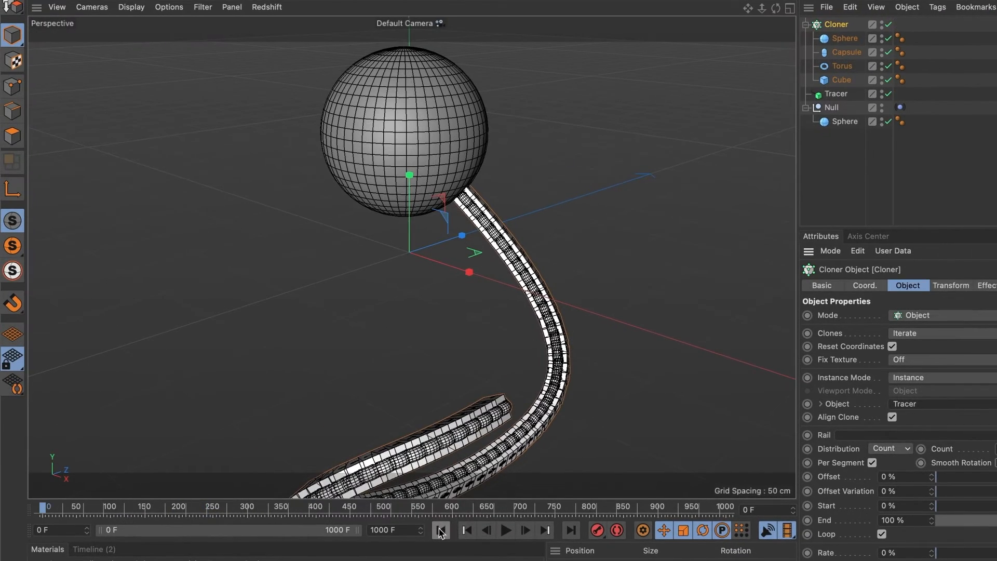
Rewind and play to preview the dense tail of clones behind the sphere
click(504, 531)
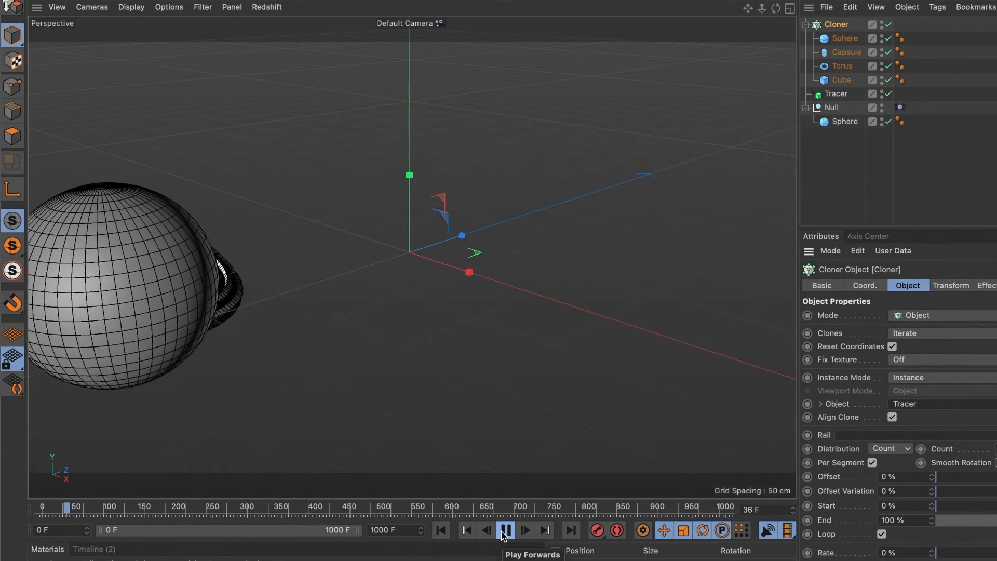
click(505, 544)
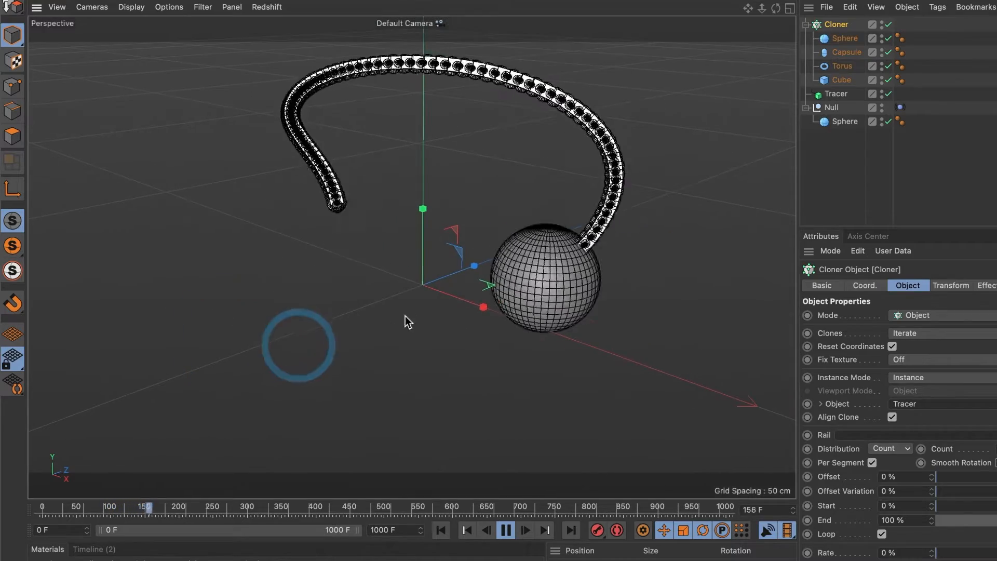
click(504, 530)
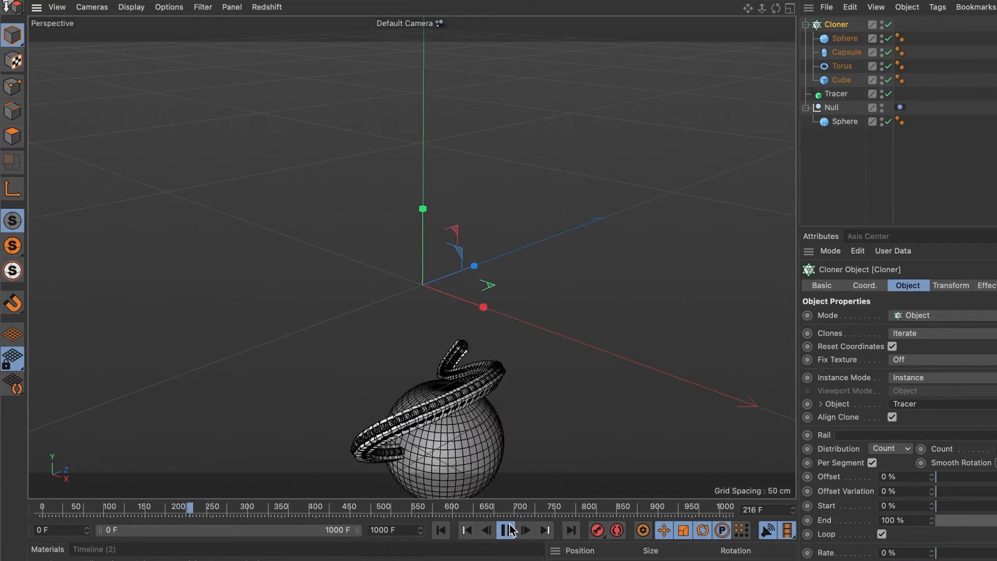
click(506, 530)
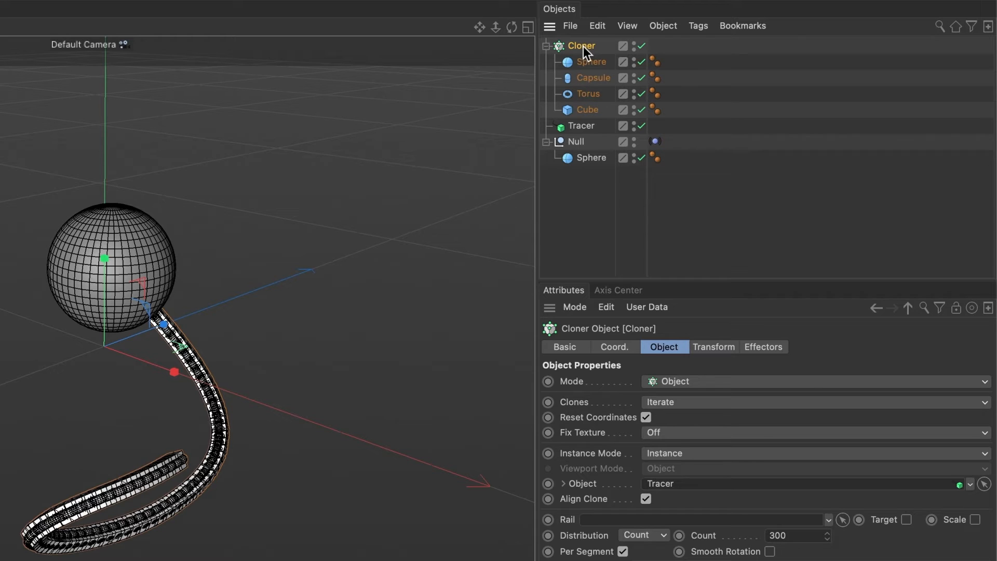
Add a Rigid Body dynamics tag to the Cloner and play to watch clones drop
right_click(580, 45)
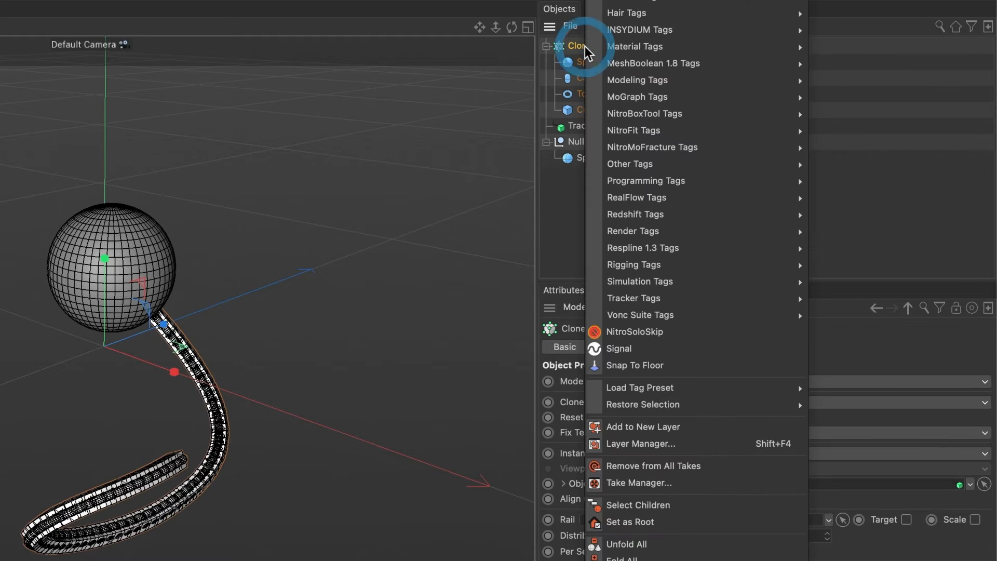
mouse_move(663, 257)
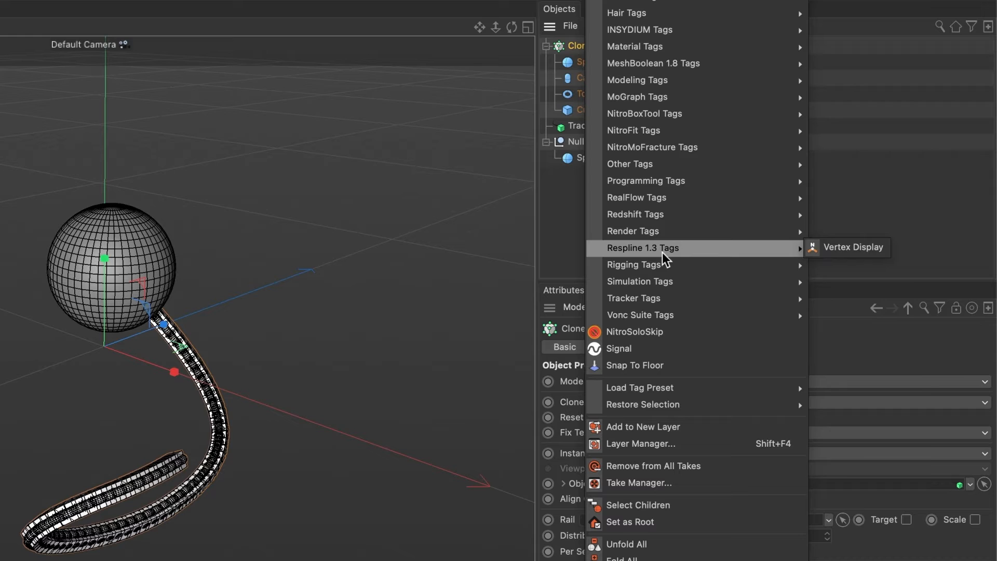
mouse_move(660, 282)
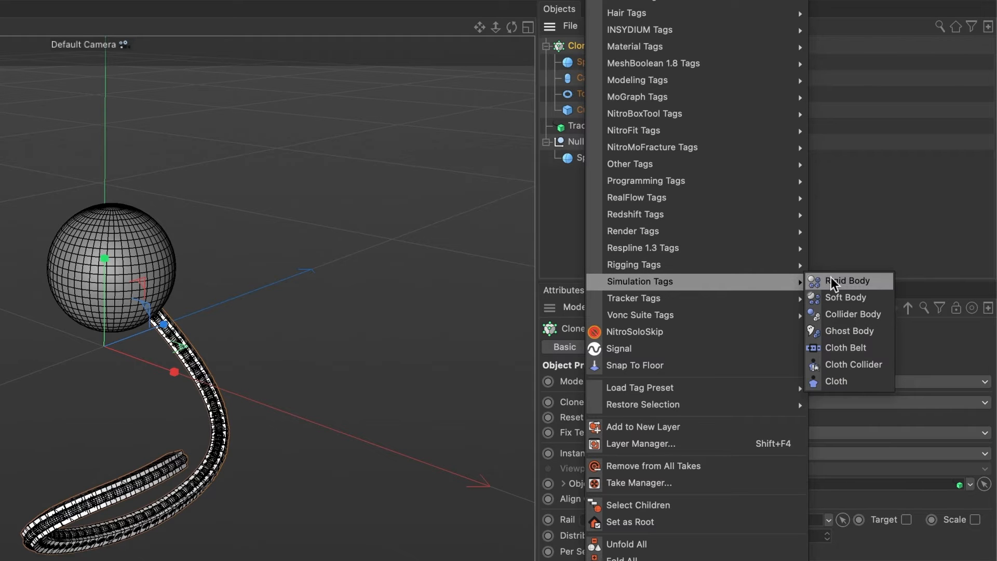
click(847, 280)
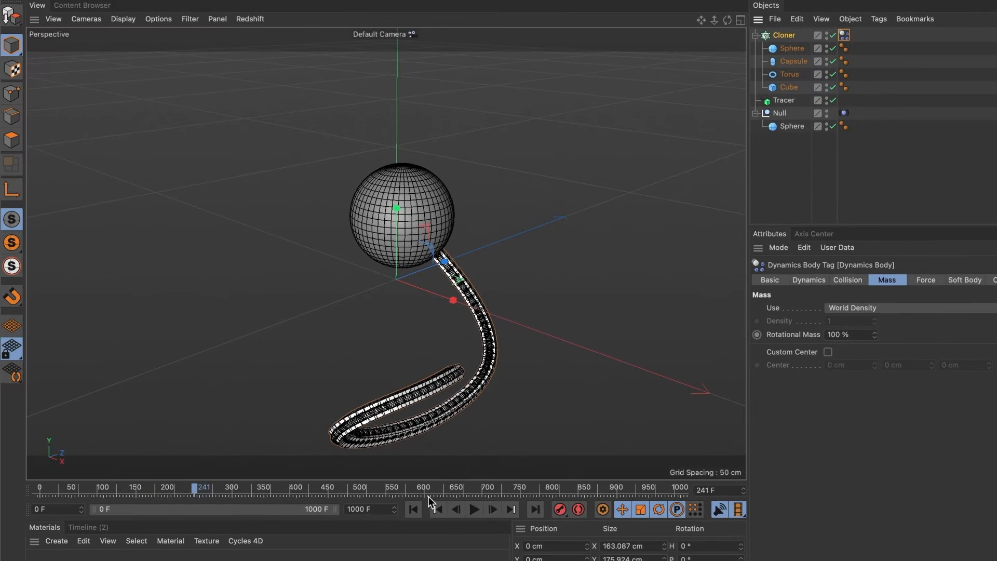
click(471, 510)
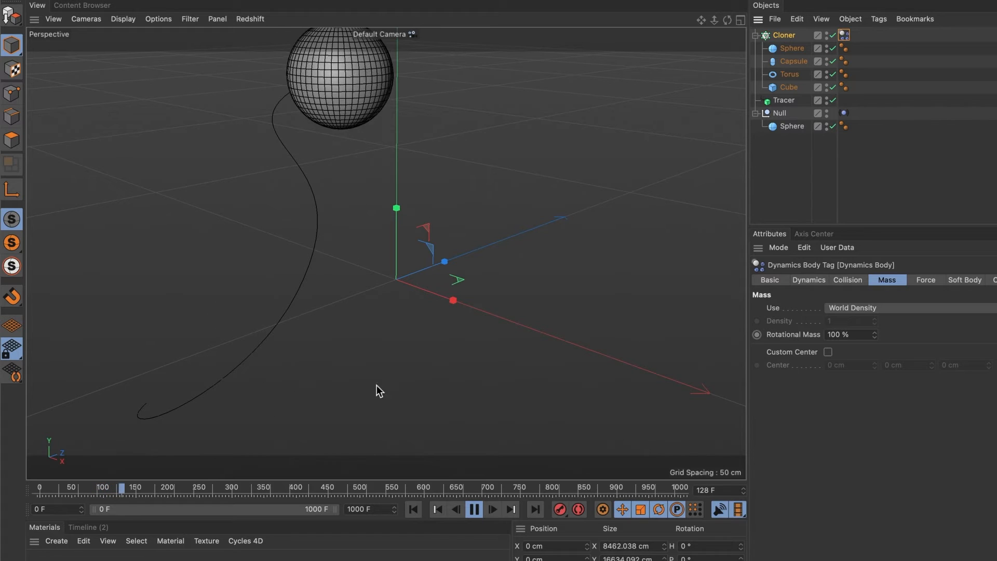
click(474, 509)
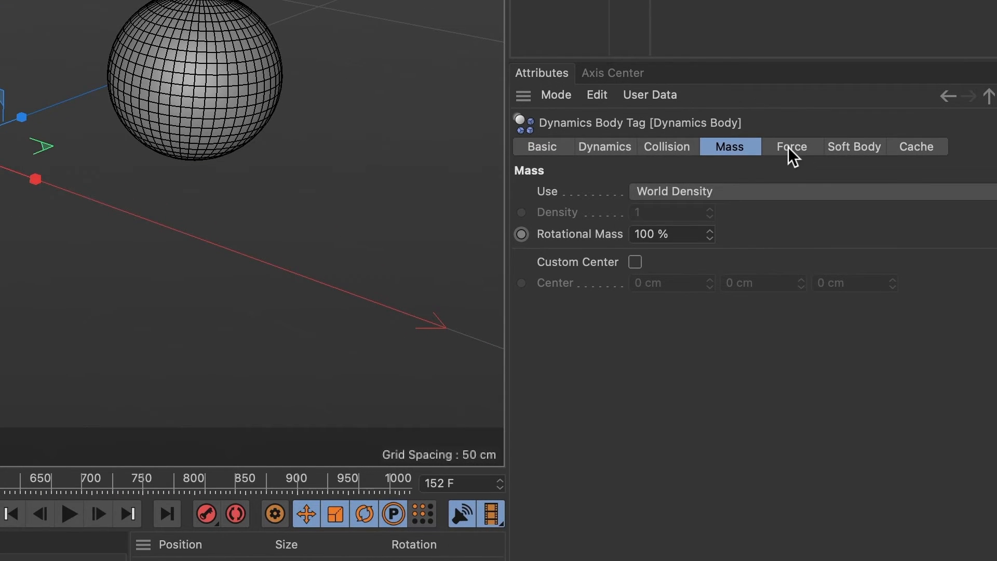
Set the Cloner's Dynamics Body Follow Position to 10 and replay to check the tail
click(792, 147)
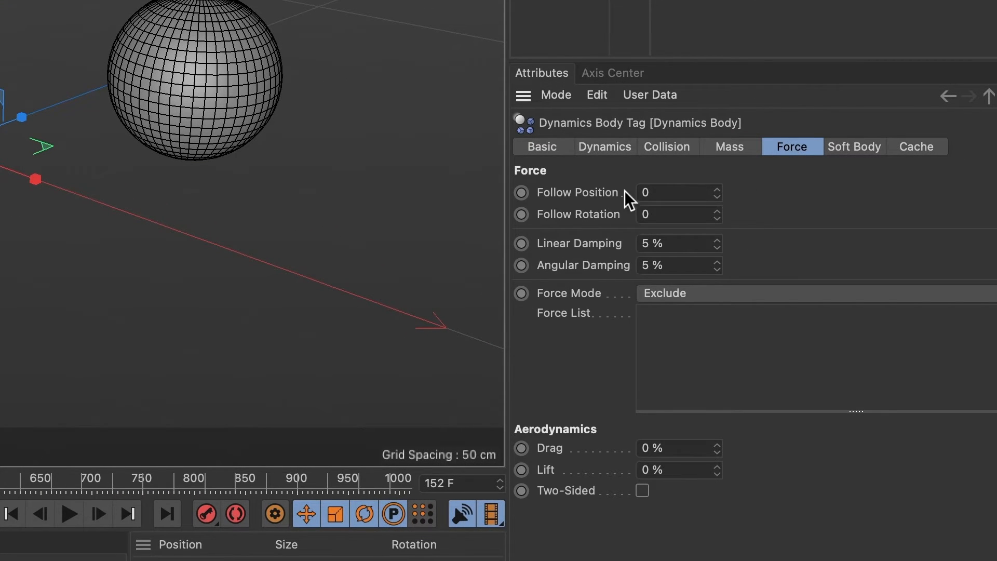
click(675, 192)
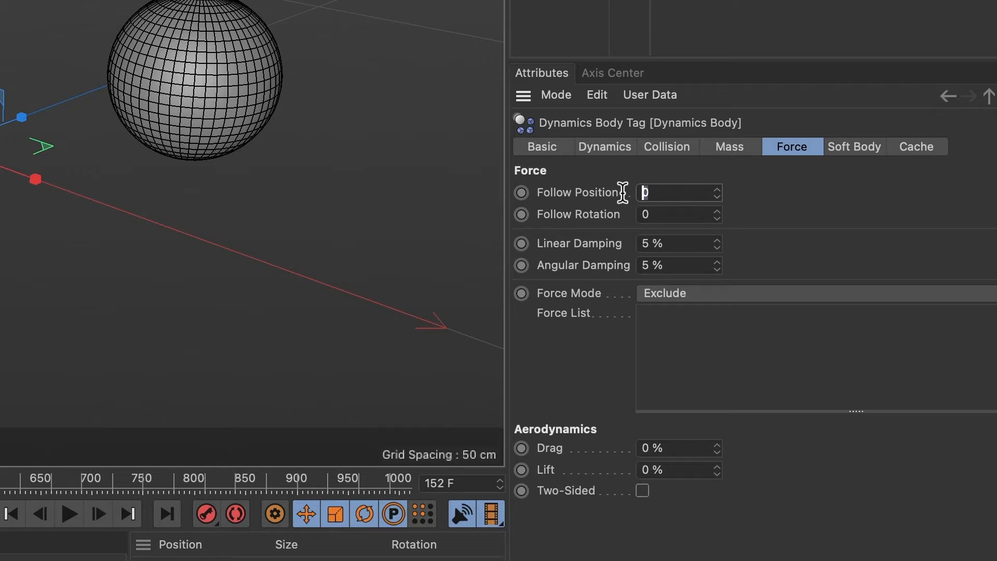
text(10)
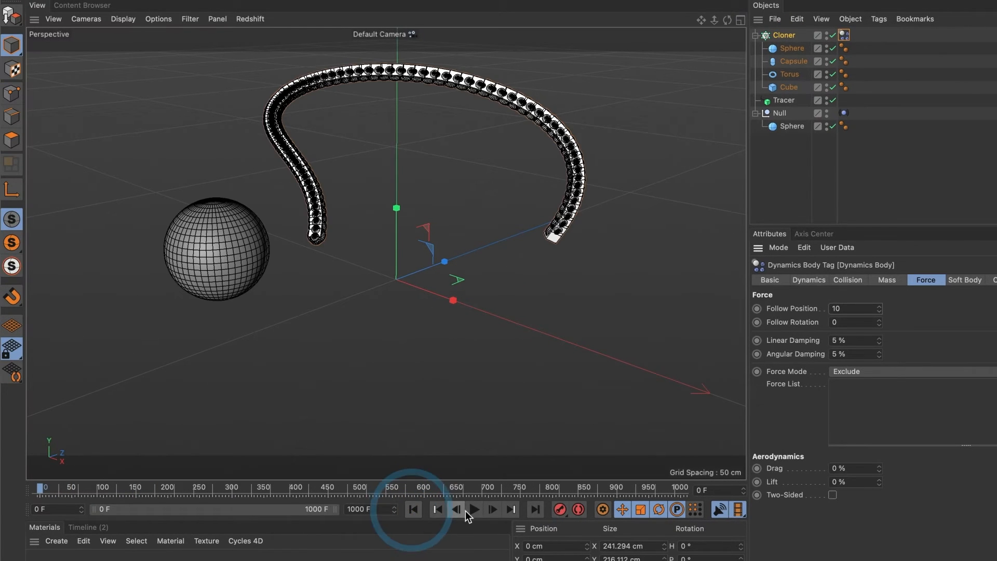
click(473, 510)
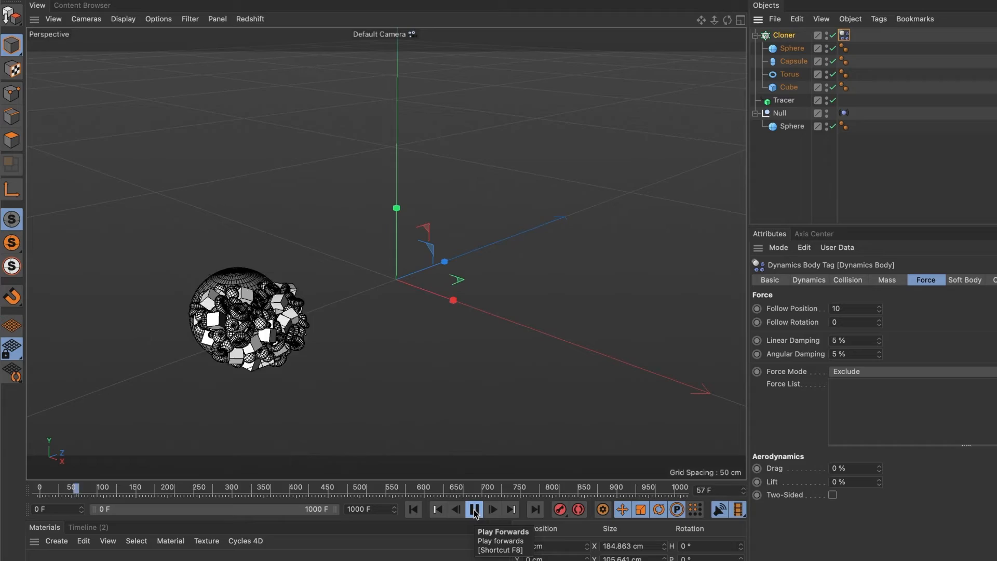
click(473, 509)
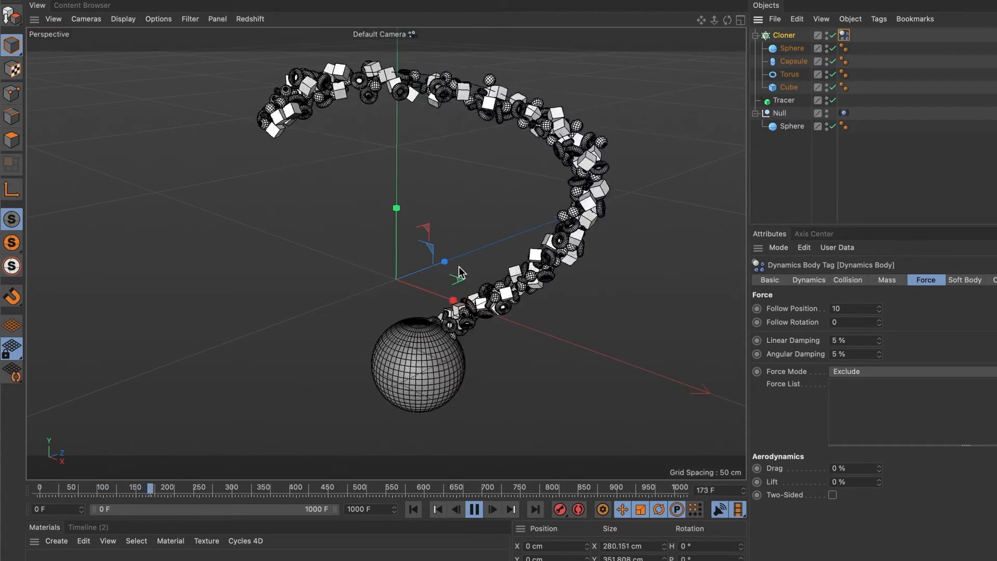
click(472, 510)
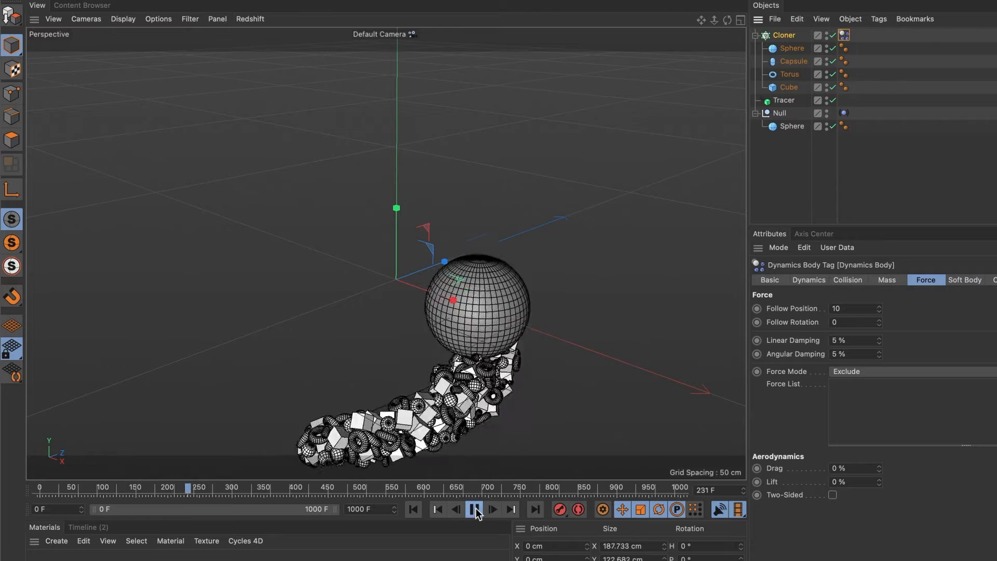
click(474, 509)
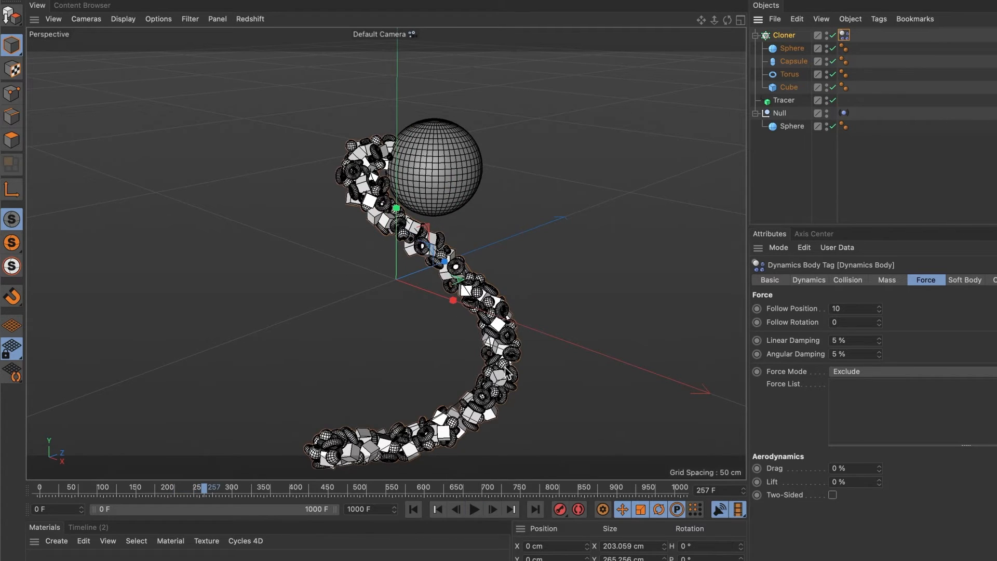
mouse_move(471, 266)
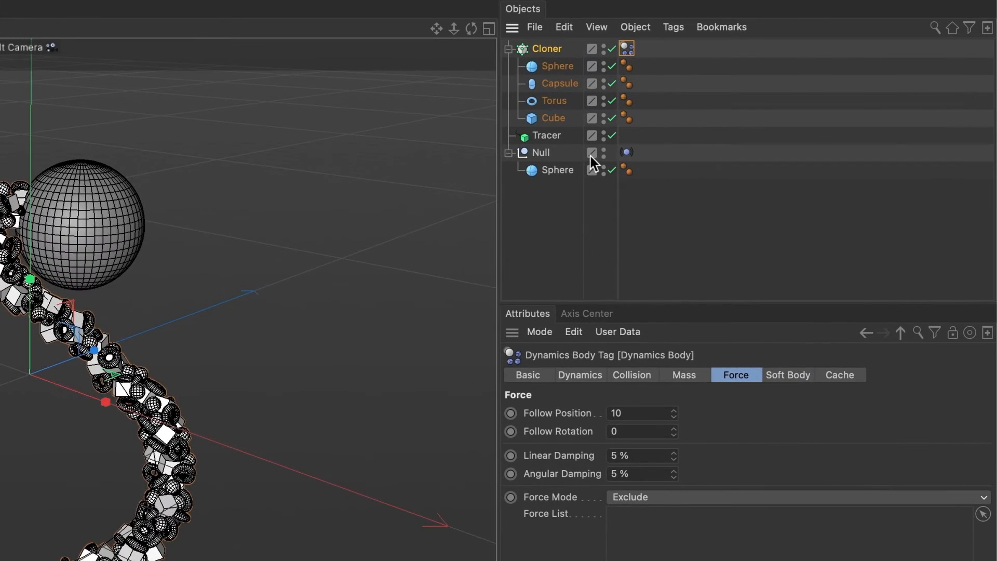
Give the sphere a Rigid Body dynamics tag and play from the first frame
right_click(553, 170)
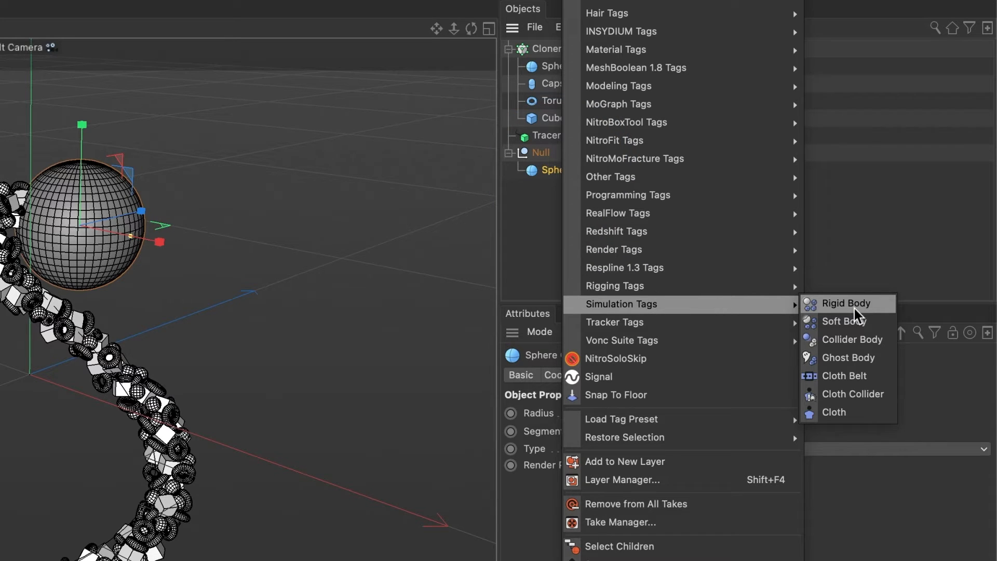
click(845, 303)
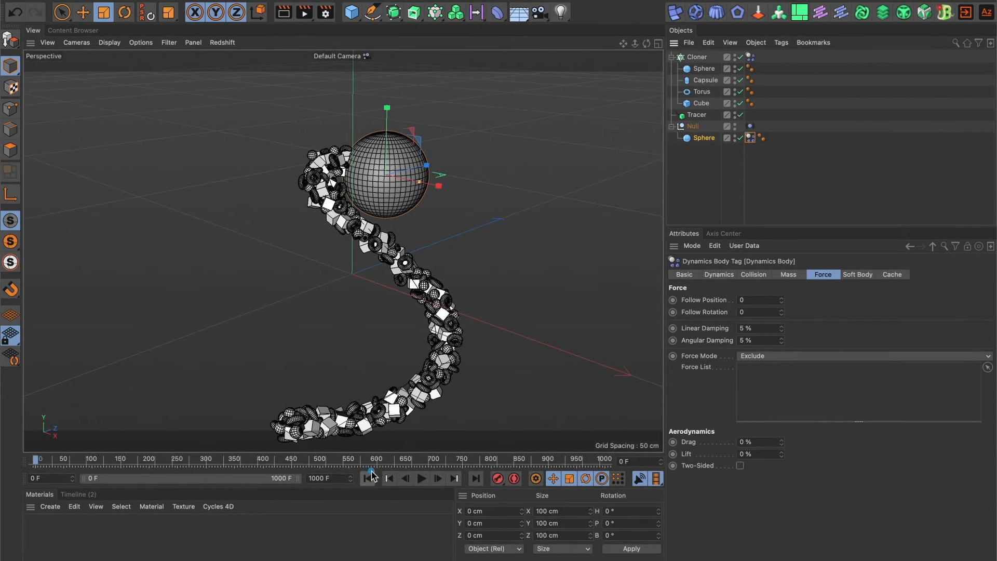
click(419, 478)
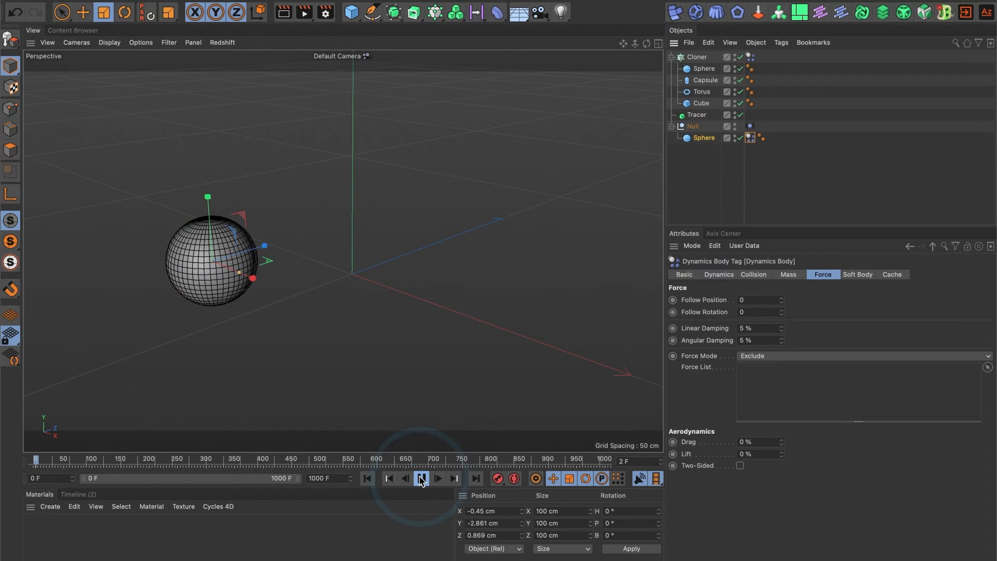
click(421, 478)
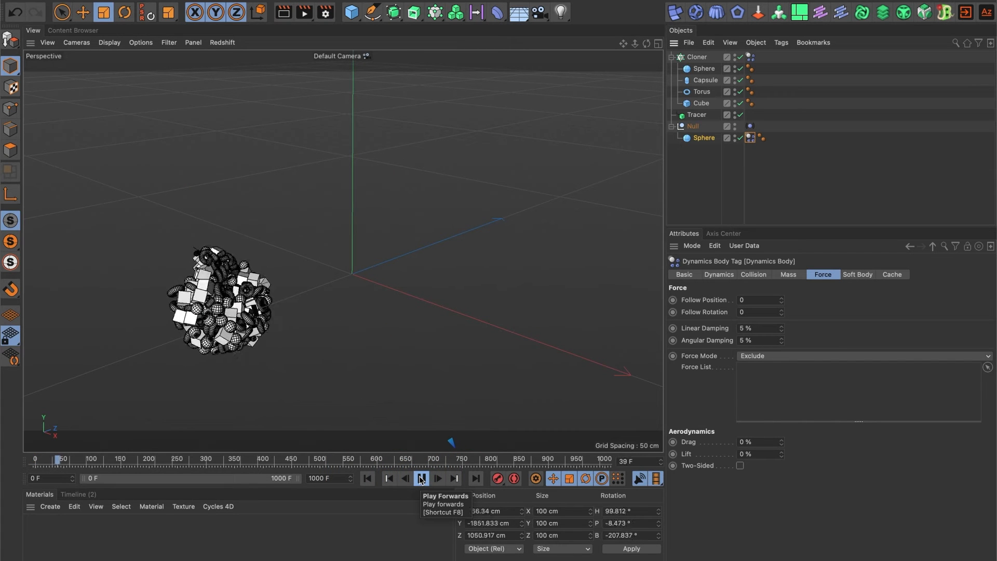
click(421, 479)
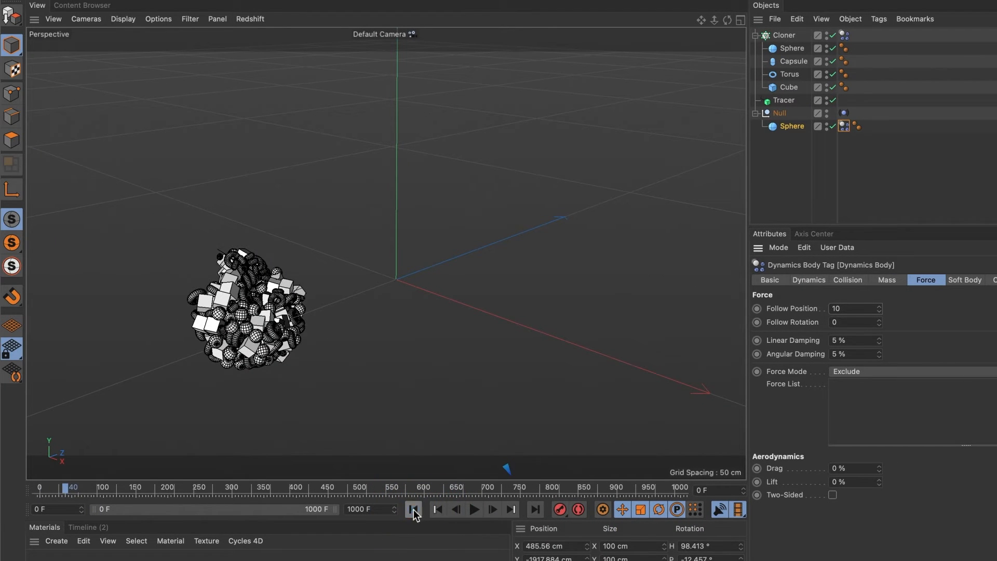
Replay the animation, pause around frame 115, and select the Cloner
click(472, 510)
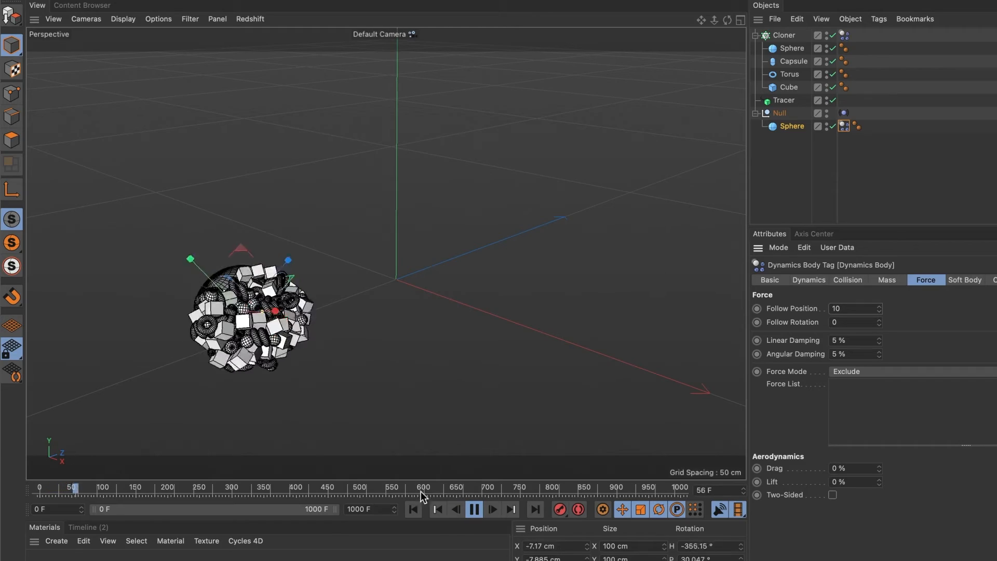
click(474, 509)
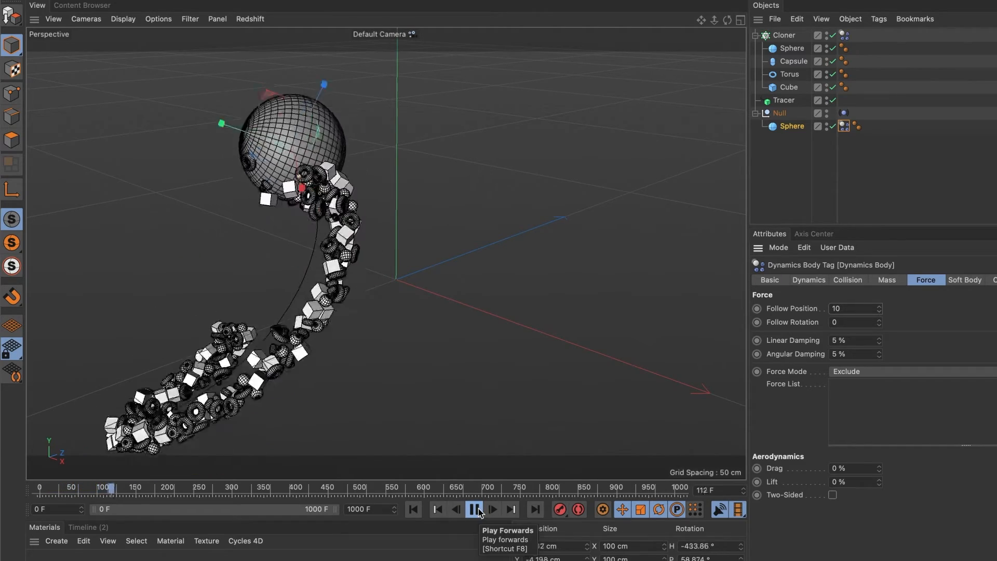
click(472, 509)
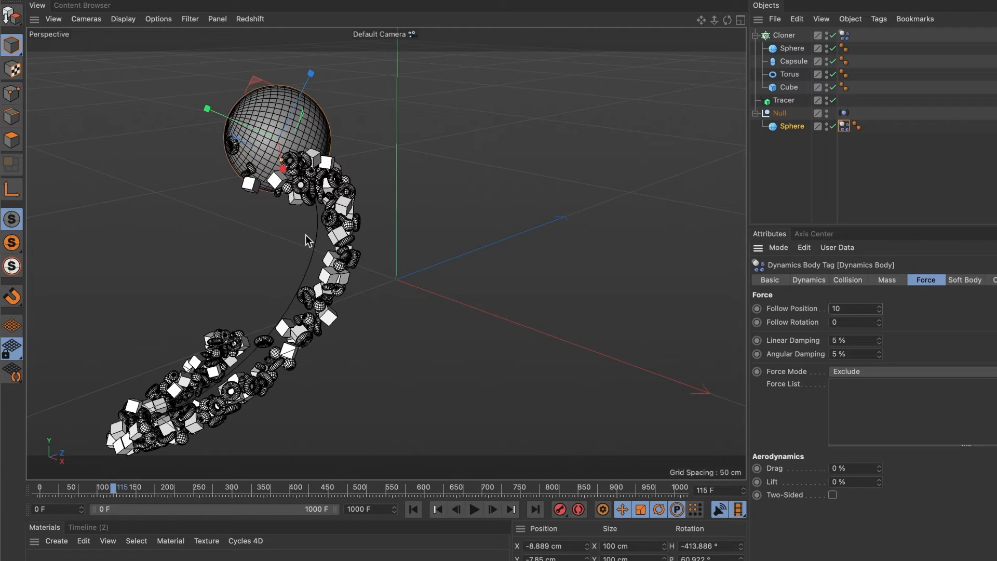
click(783, 35)
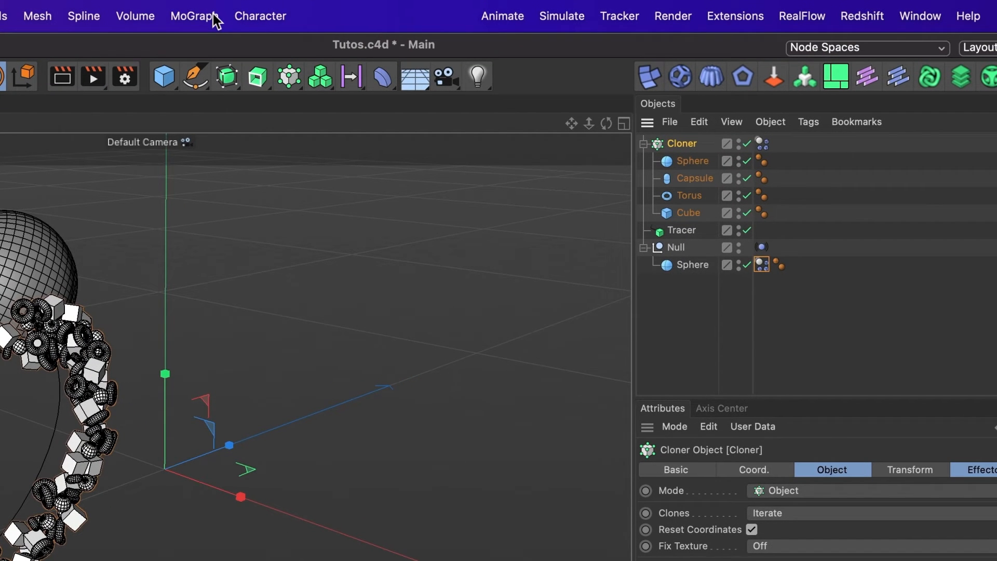
Add a Plain effector with Position off, Uniform Scale on, and scale set to -1
click(194, 16)
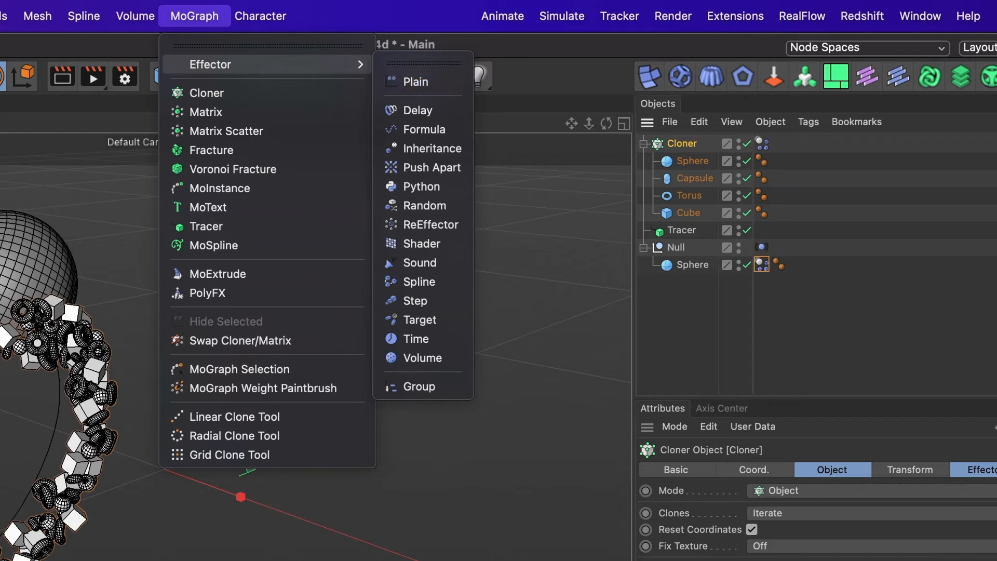
click(416, 81)
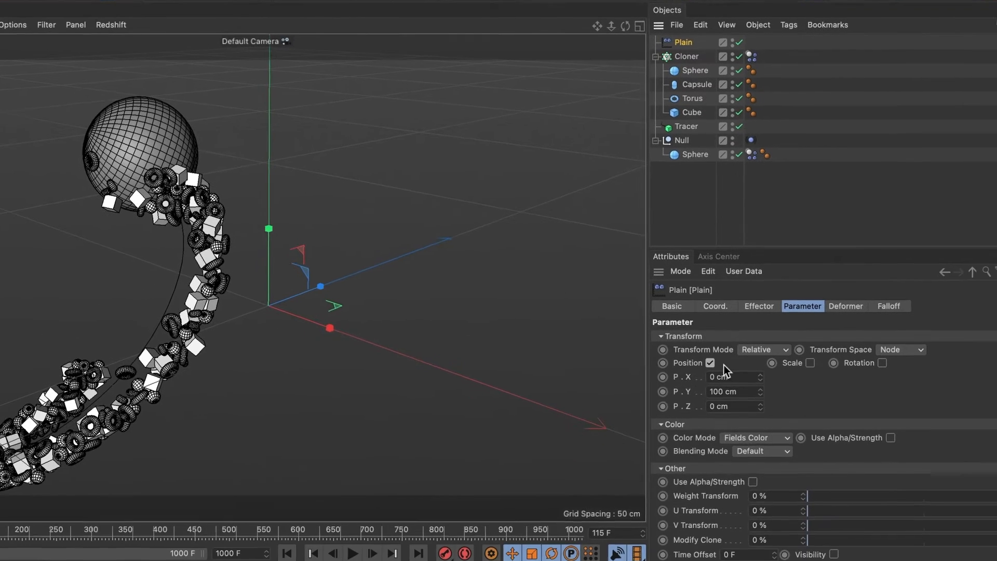
click(709, 362)
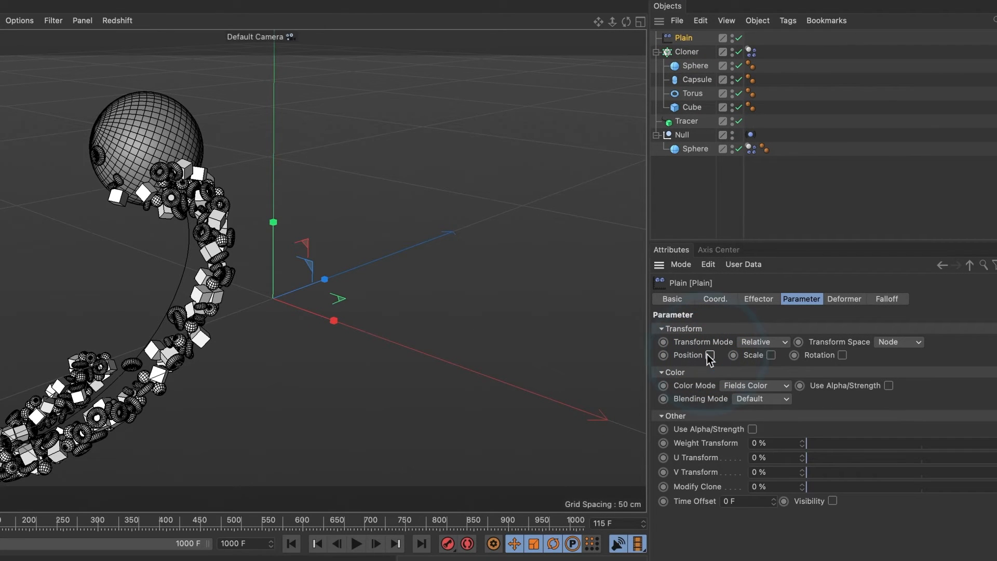
click(770, 355)
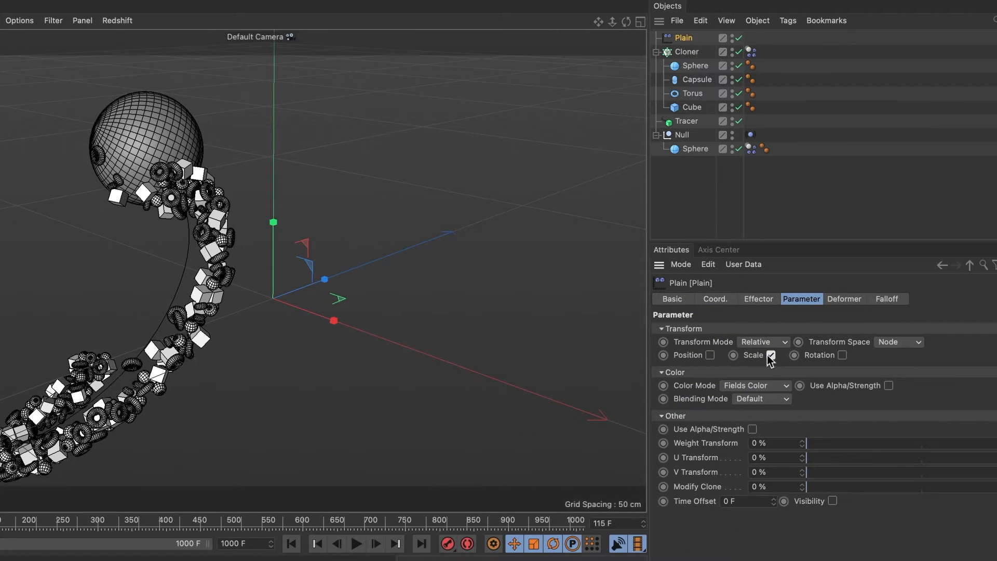
click(771, 355)
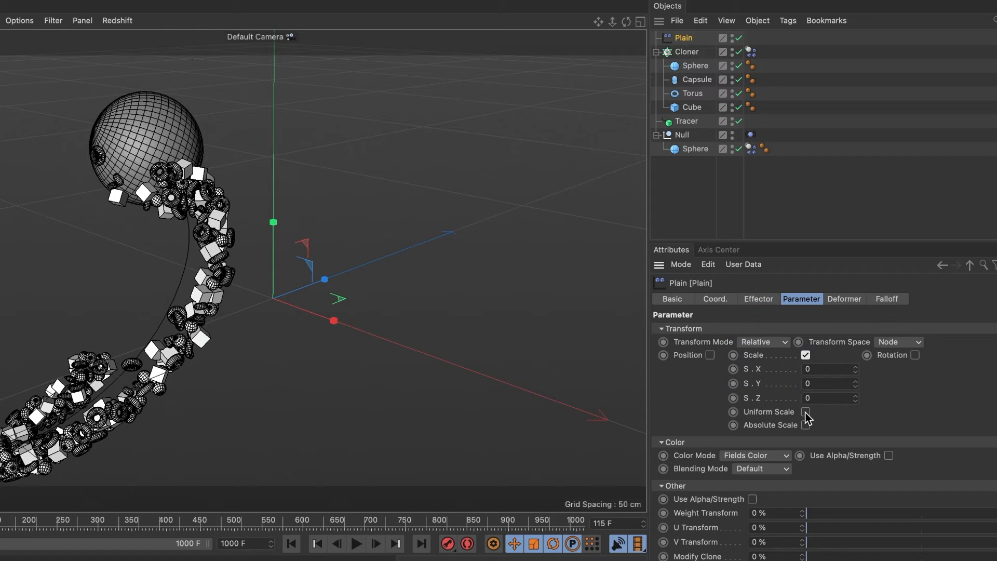
click(804, 411)
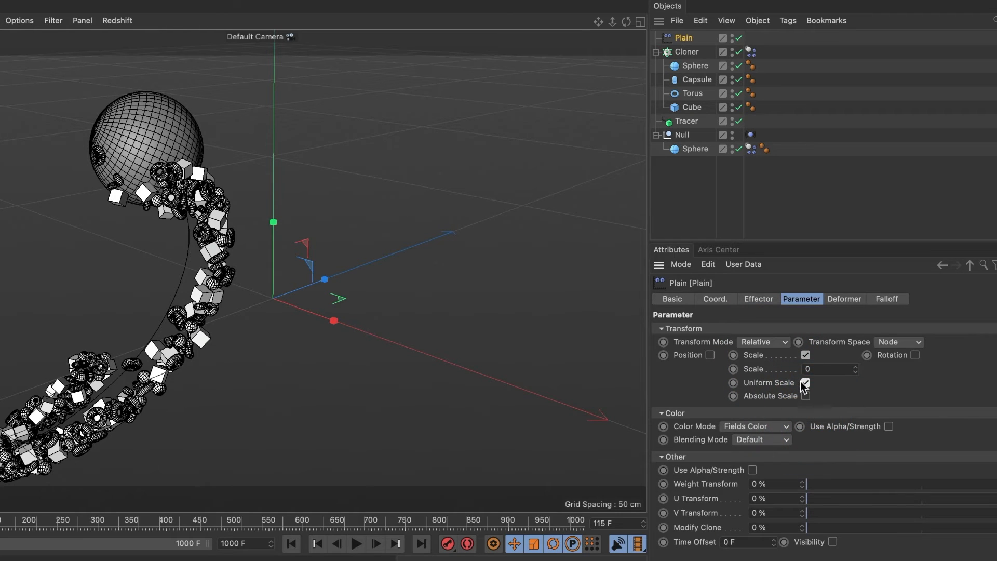
click(805, 382)
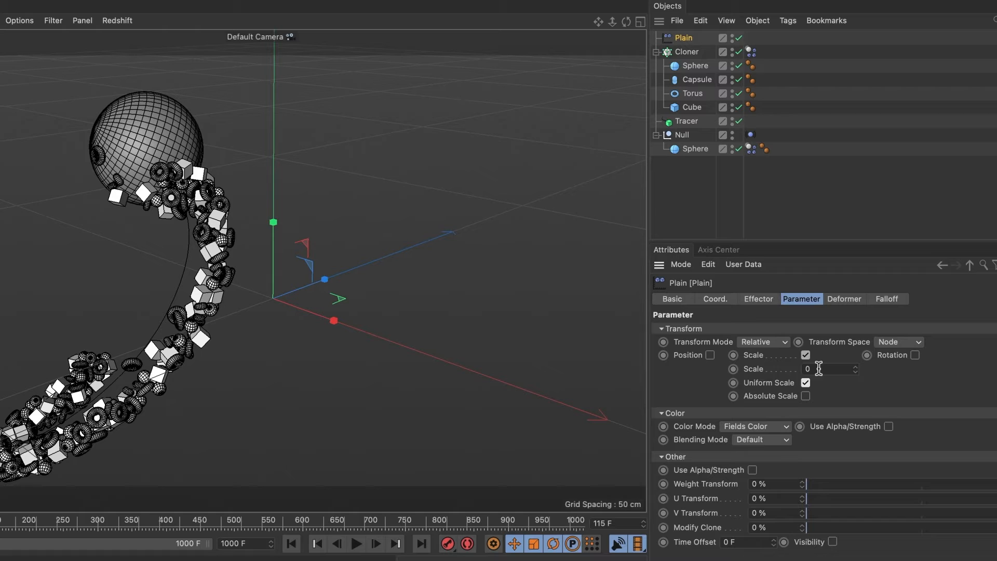
text(-1)
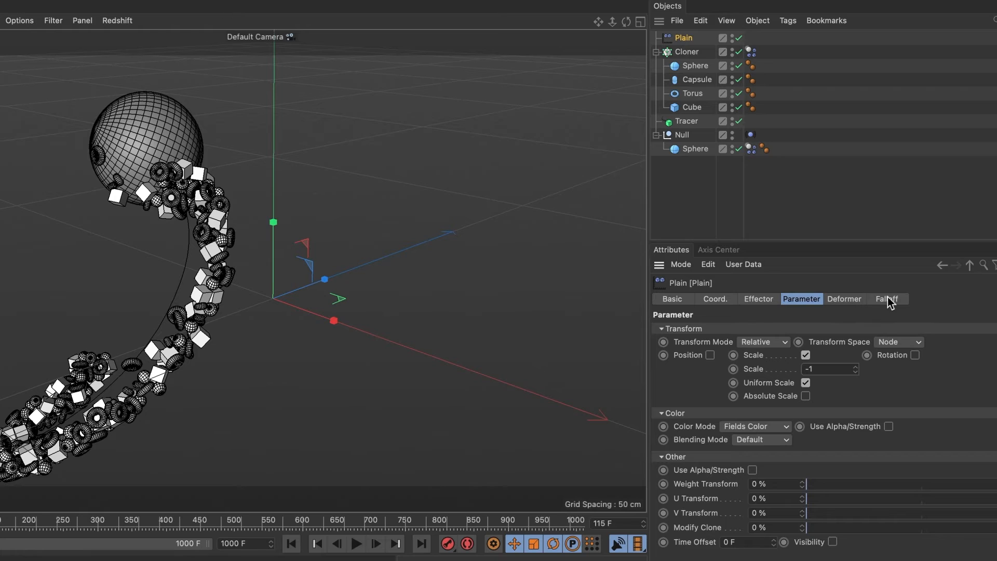
Put the Tracer in the Plain effector's falloff field list and preview the shrinking clones
click(887, 299)
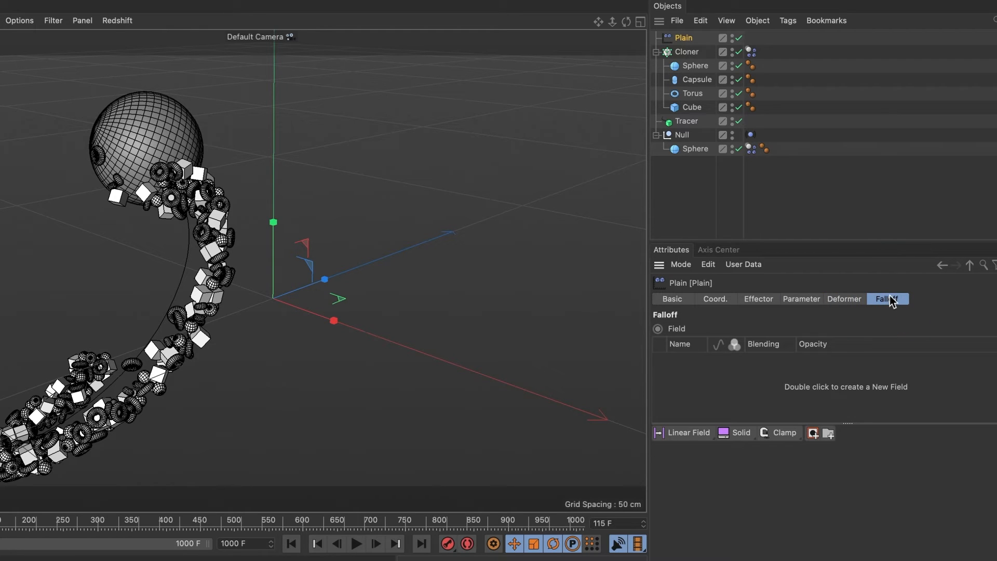
click(688, 432)
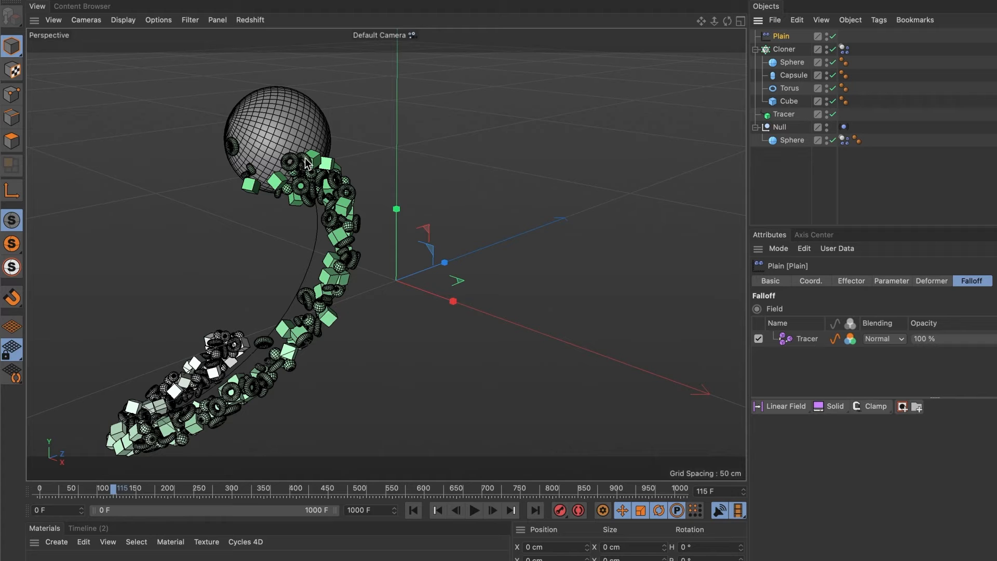
mouse_move(360, 343)
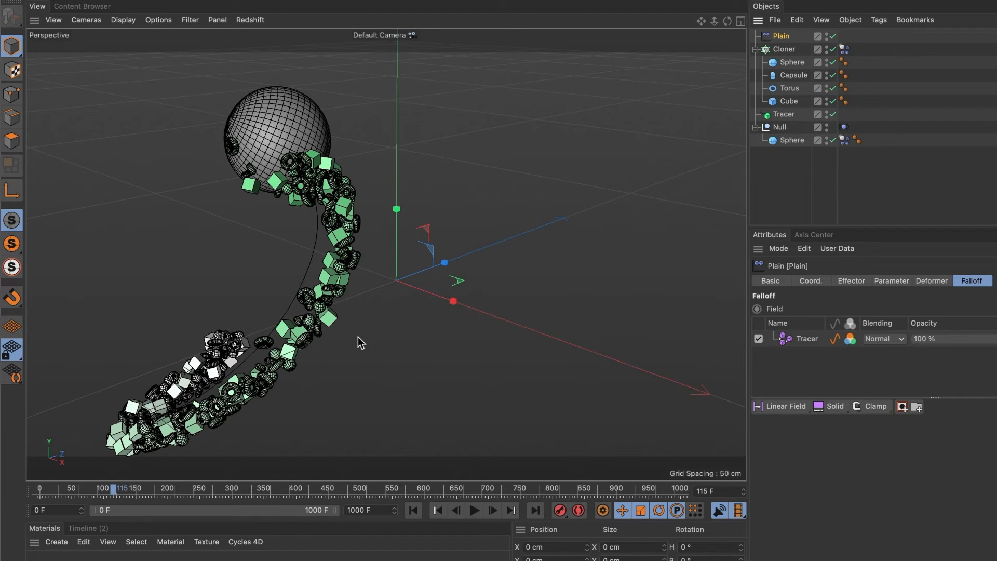
click(475, 510)
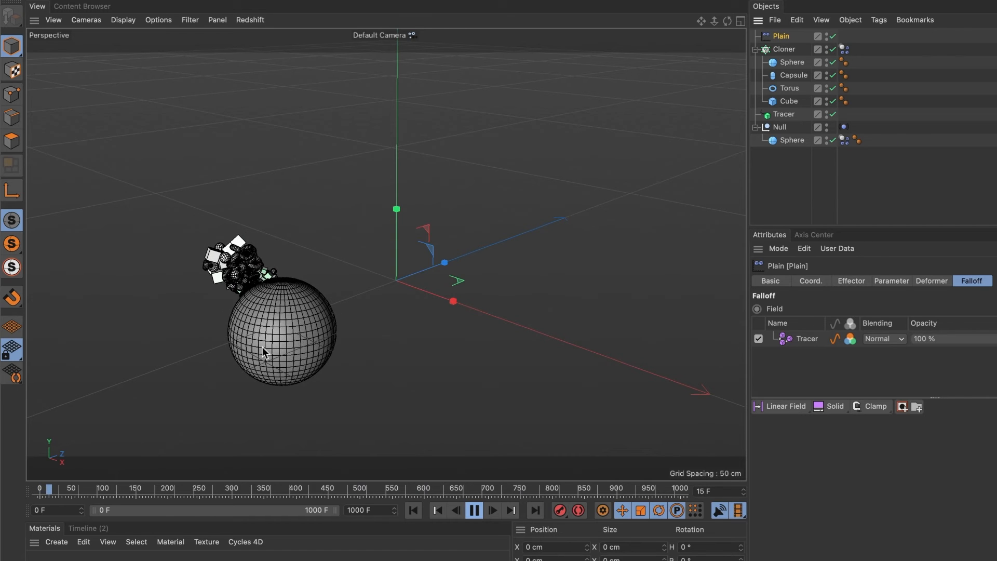
click(473, 511)
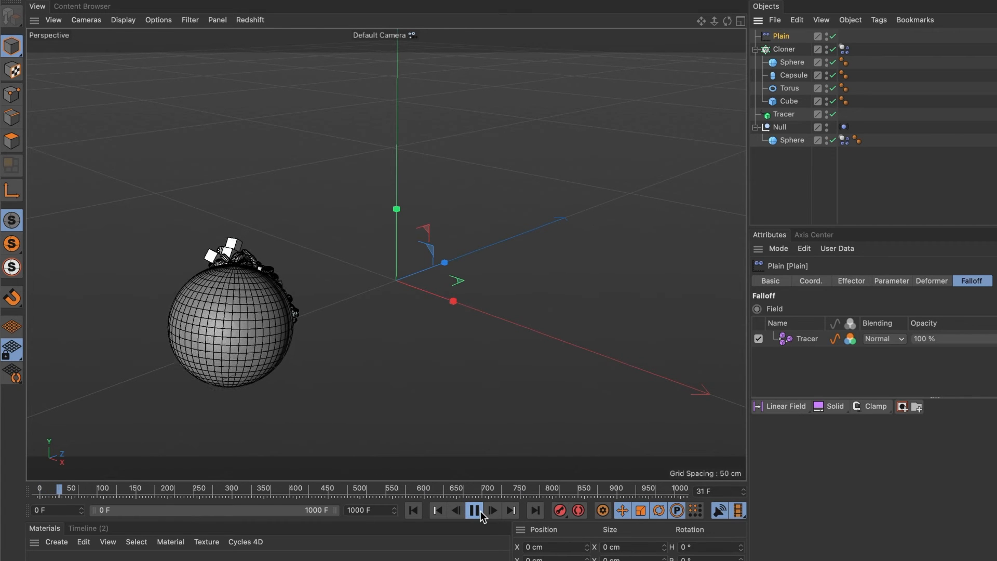
click(470, 511)
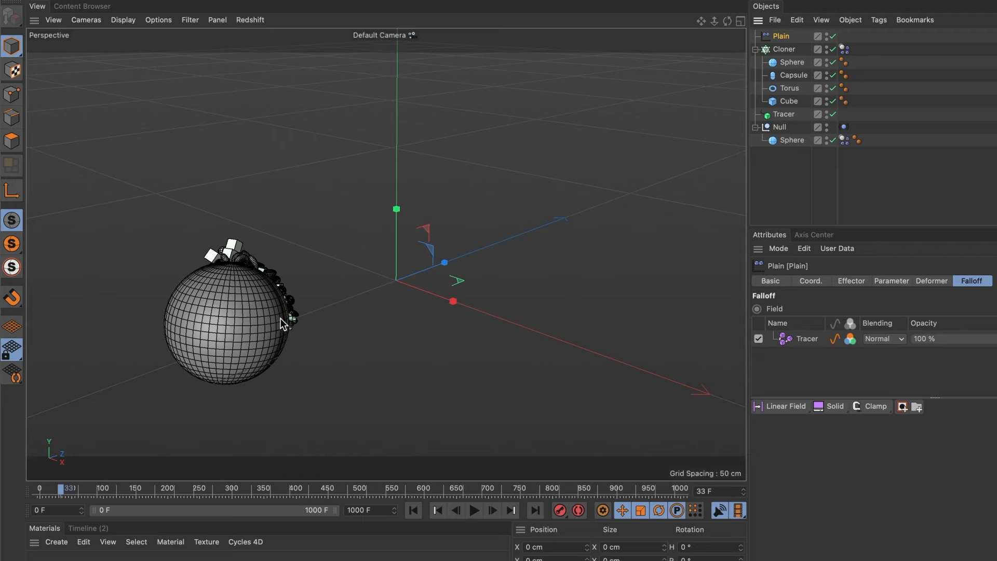
mouse_move(393, 322)
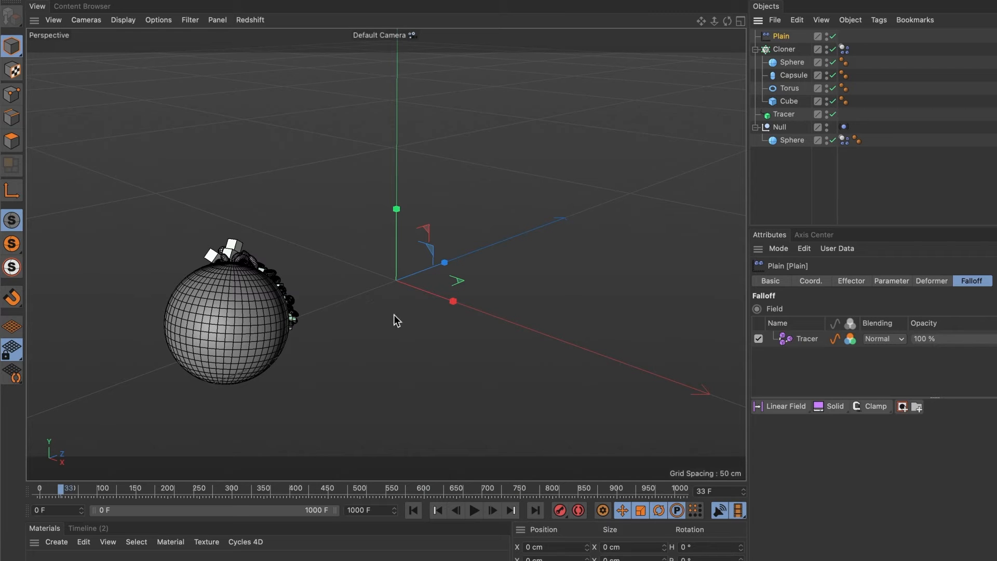
Switch the Cloner's Instance Mode to Multi-Instance and play the animation from the start
click(784, 49)
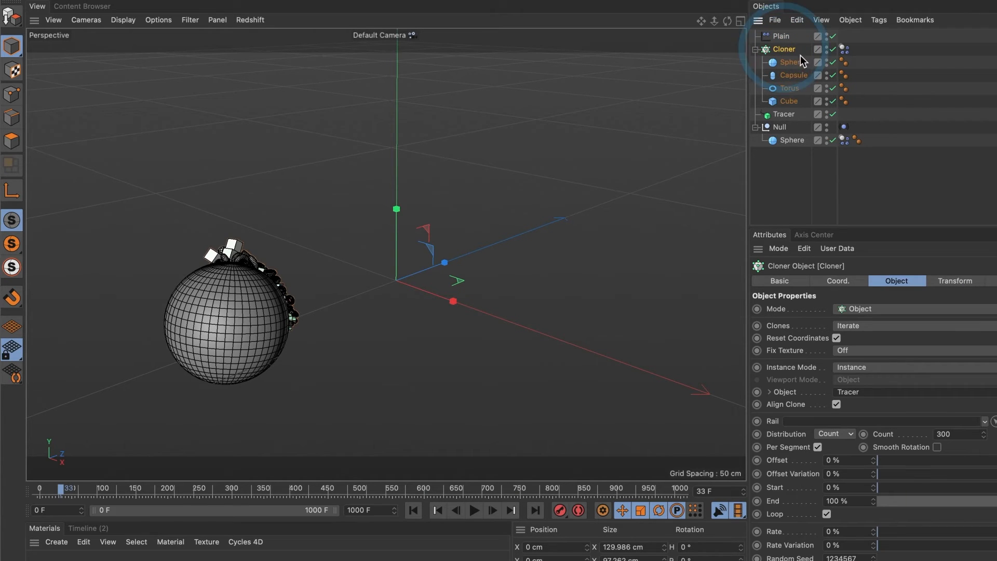
click(871, 367)
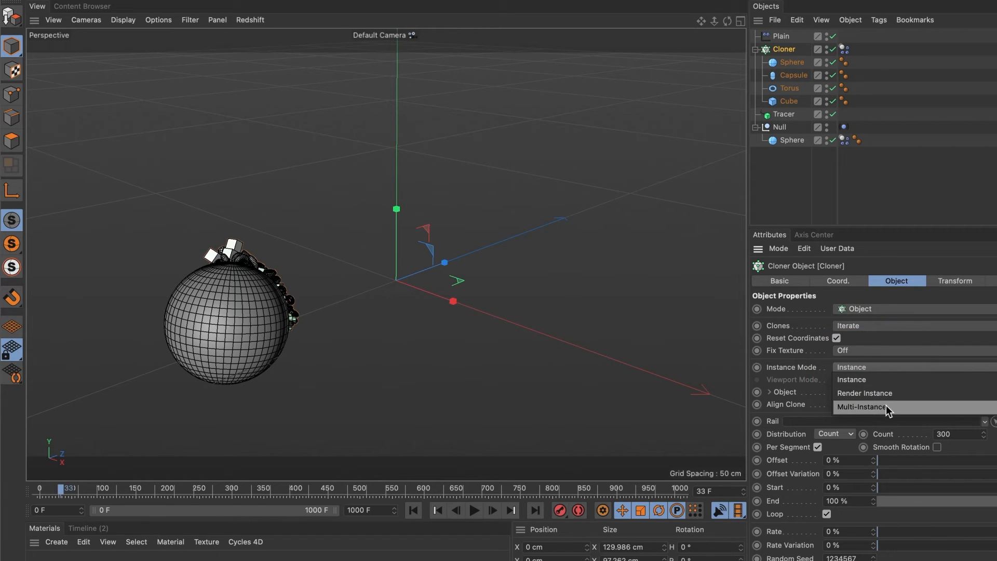
click(860, 407)
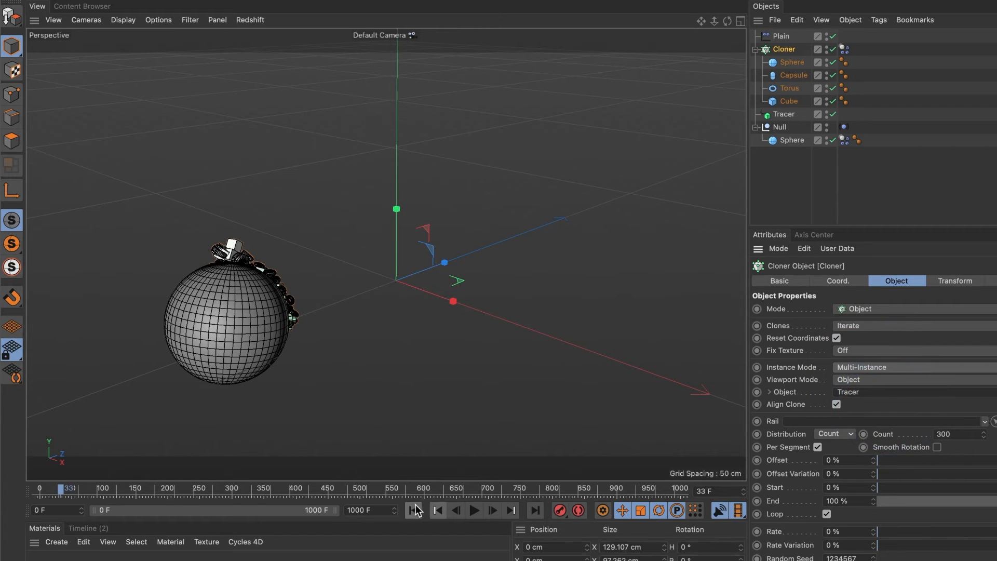
click(473, 511)
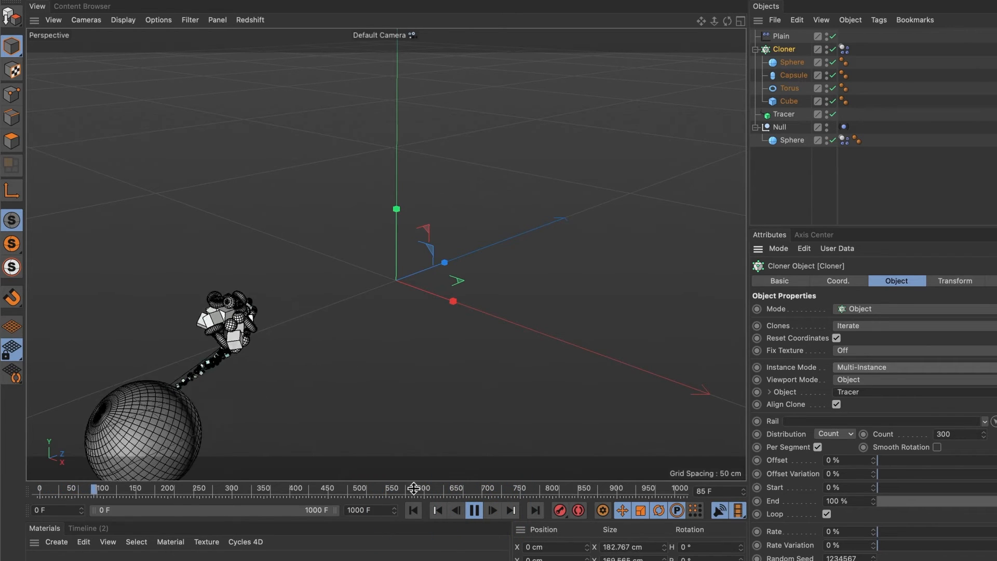
click(473, 510)
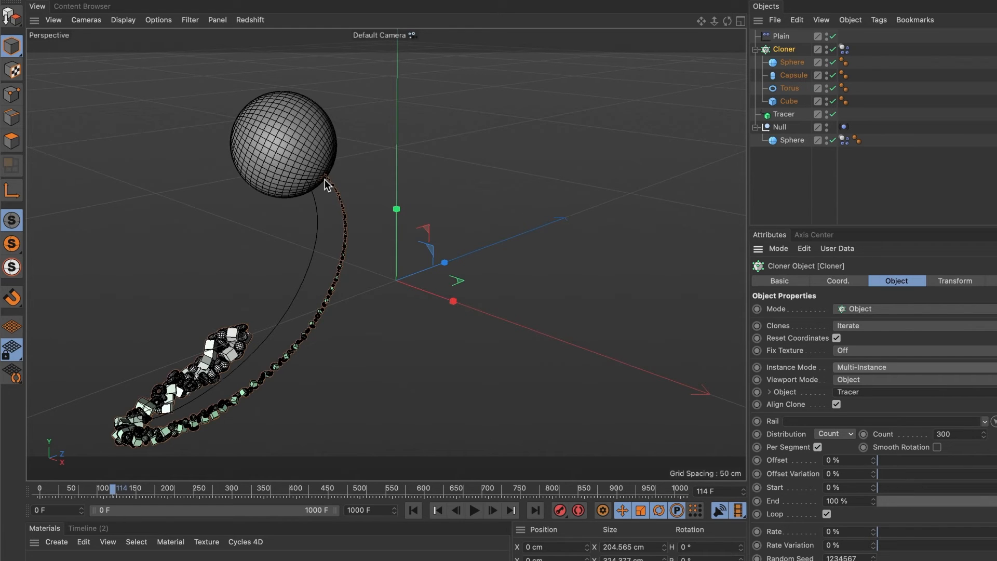
mouse_move(787, 33)
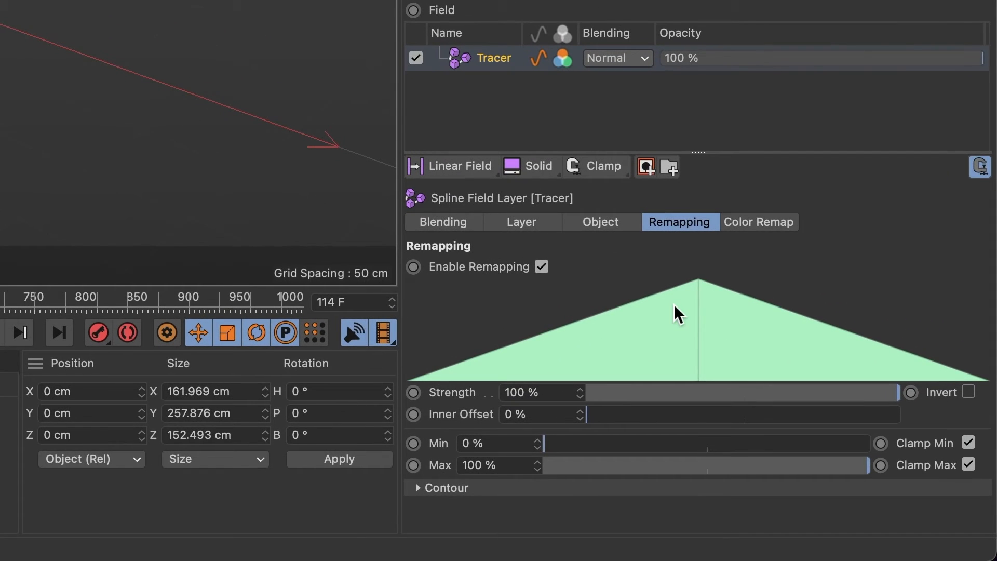
mouse_move(970, 406)
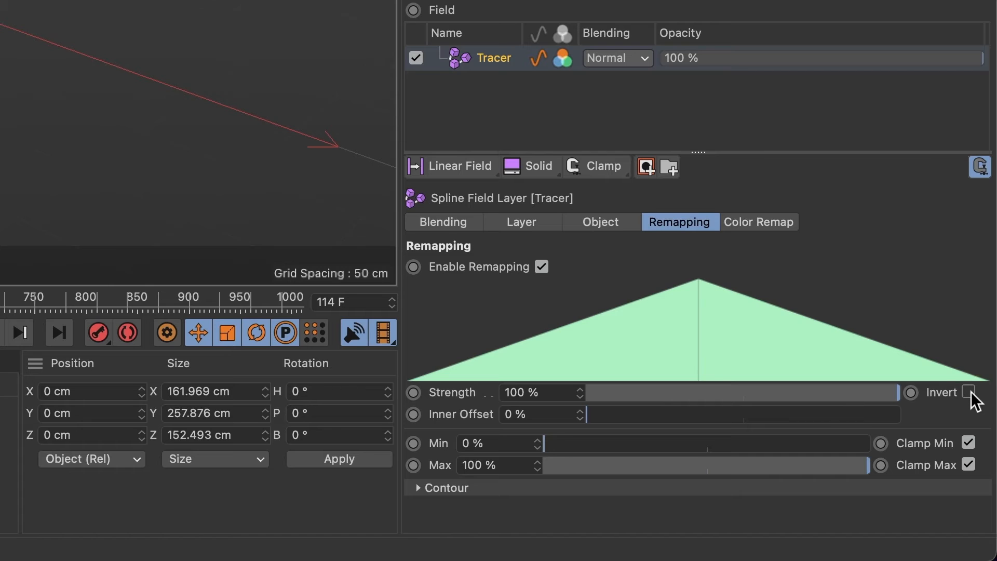
Invert the Tracer field remapping, adjust its Inner Offset, and preview the tapering tail
click(971, 392)
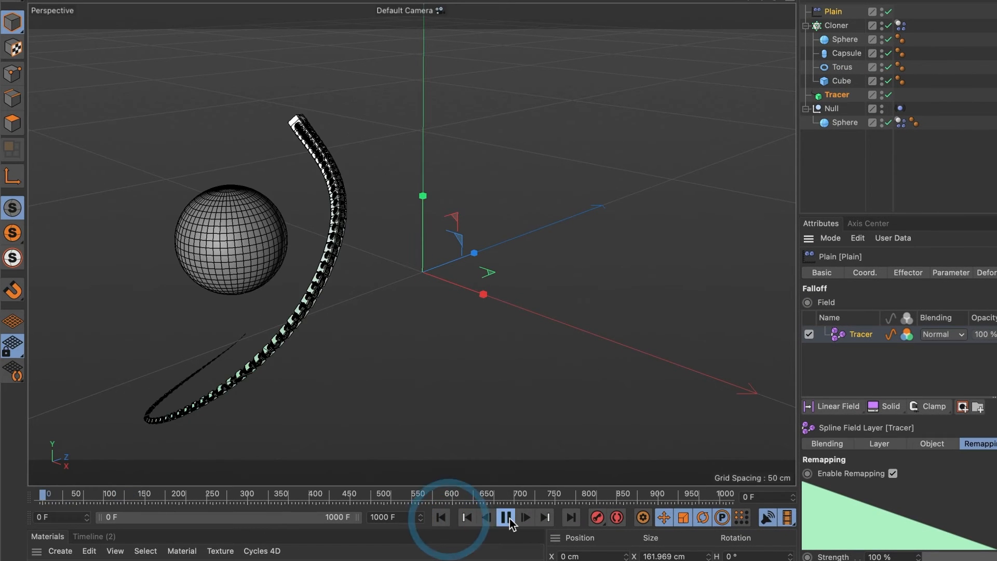
click(504, 519)
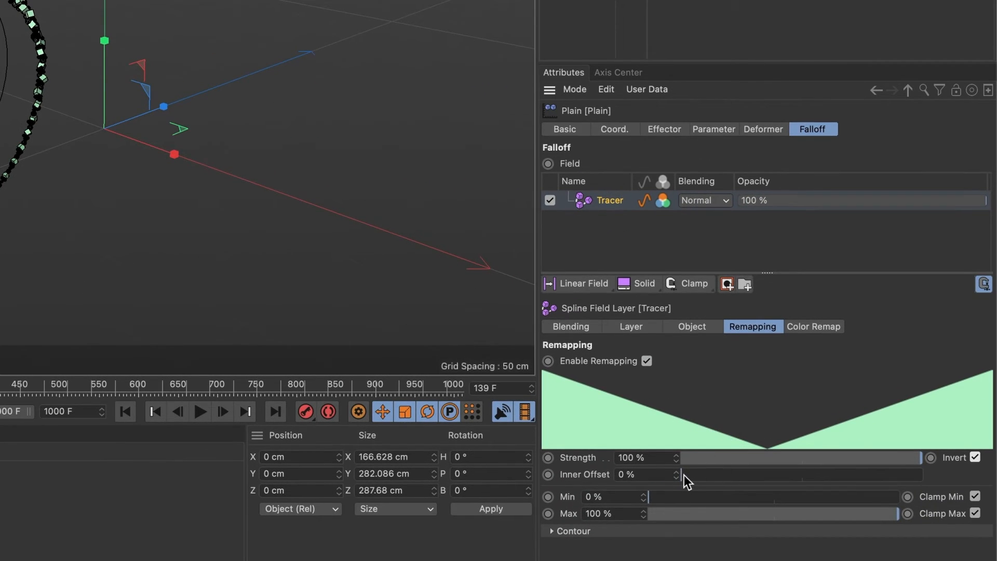
drag(686, 474, 796, 474)
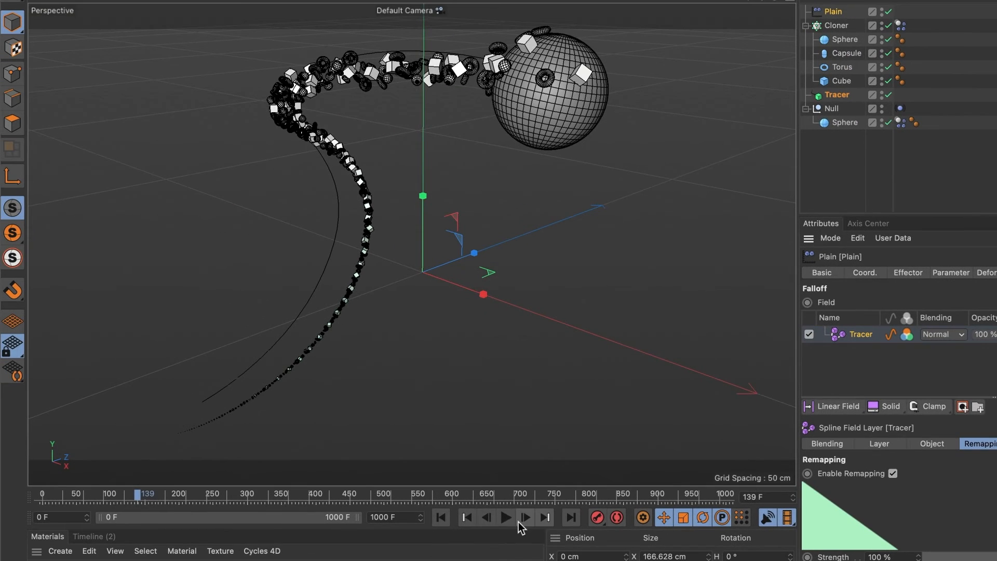
click(505, 532)
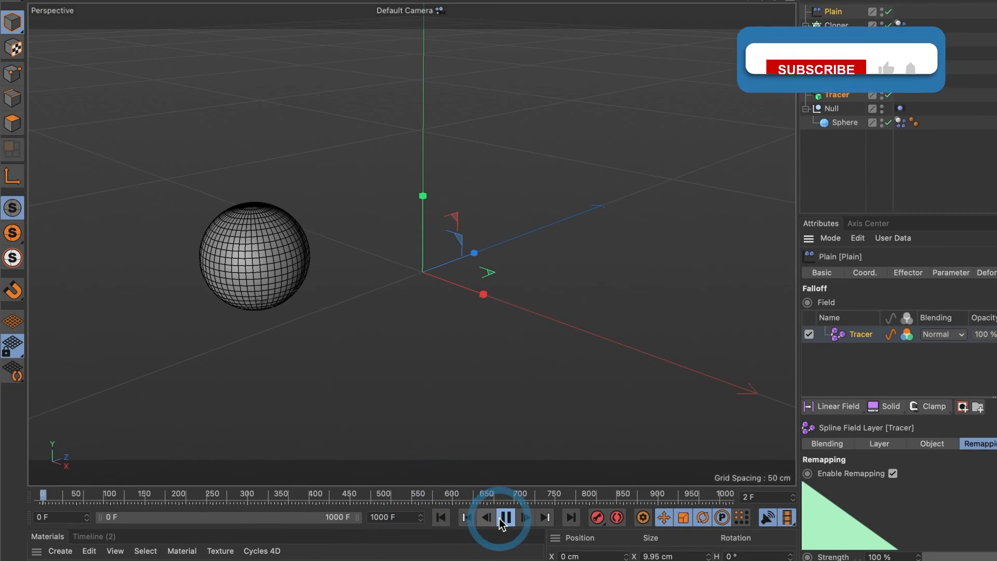
click(507, 517)
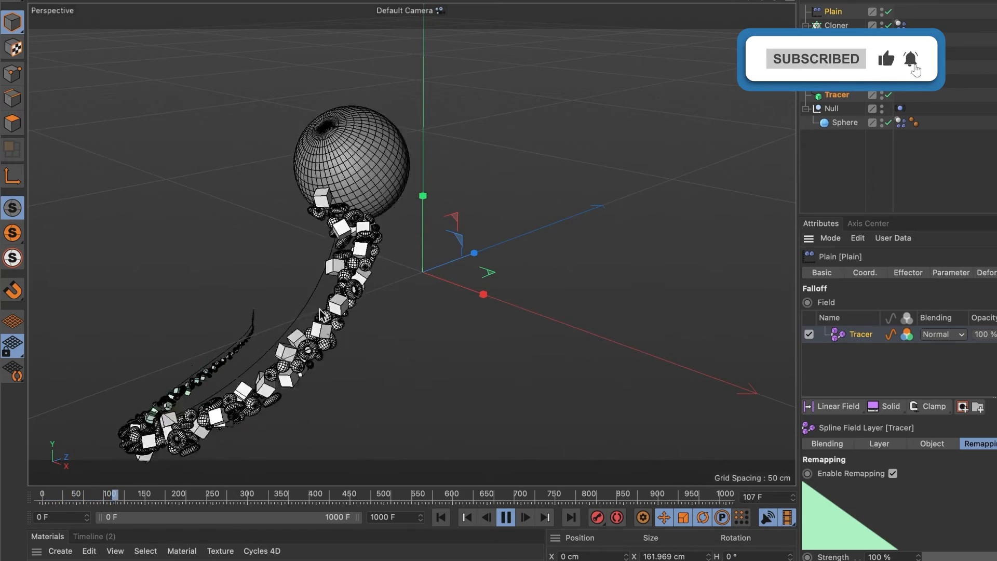
click(505, 517)
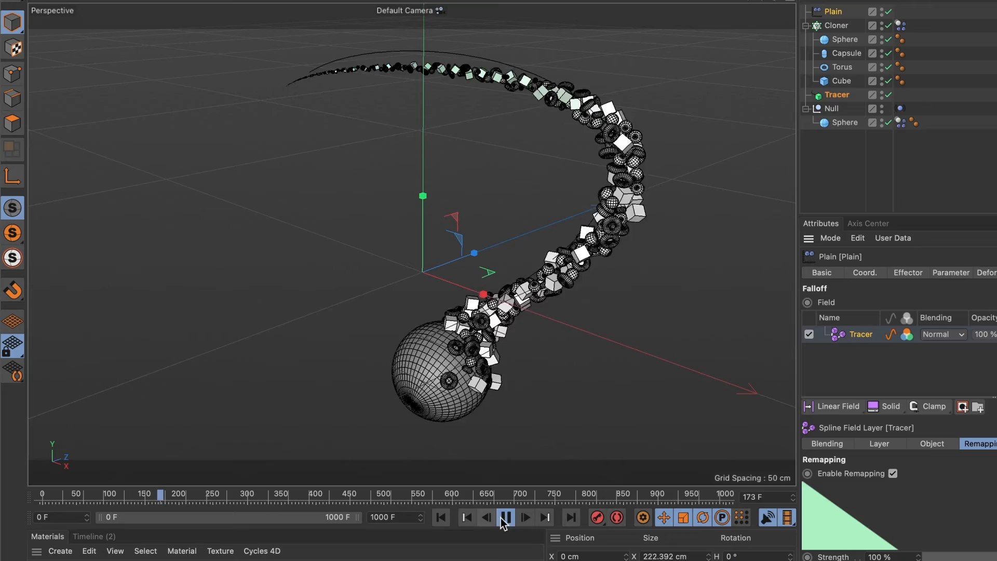
click(505, 517)
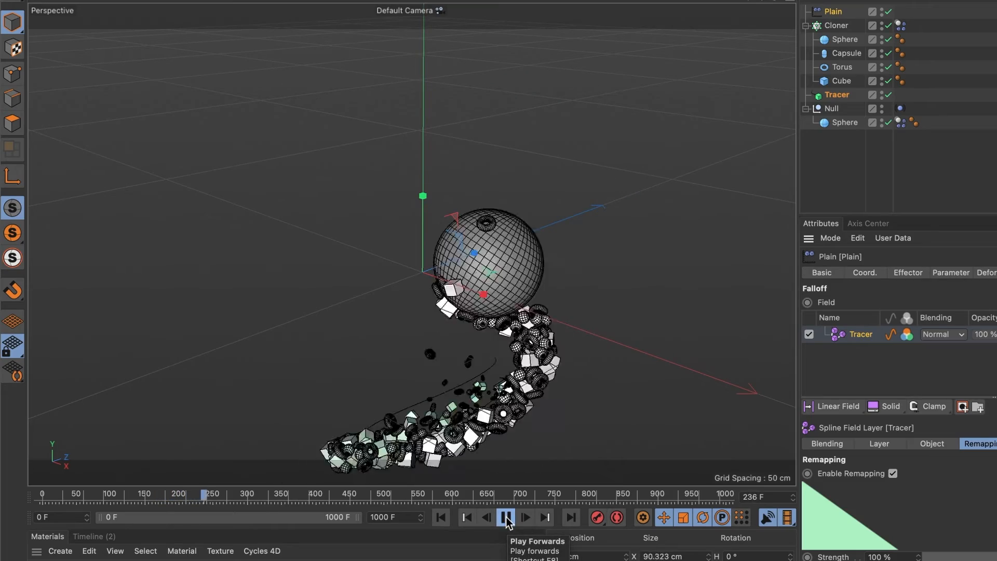
click(503, 517)
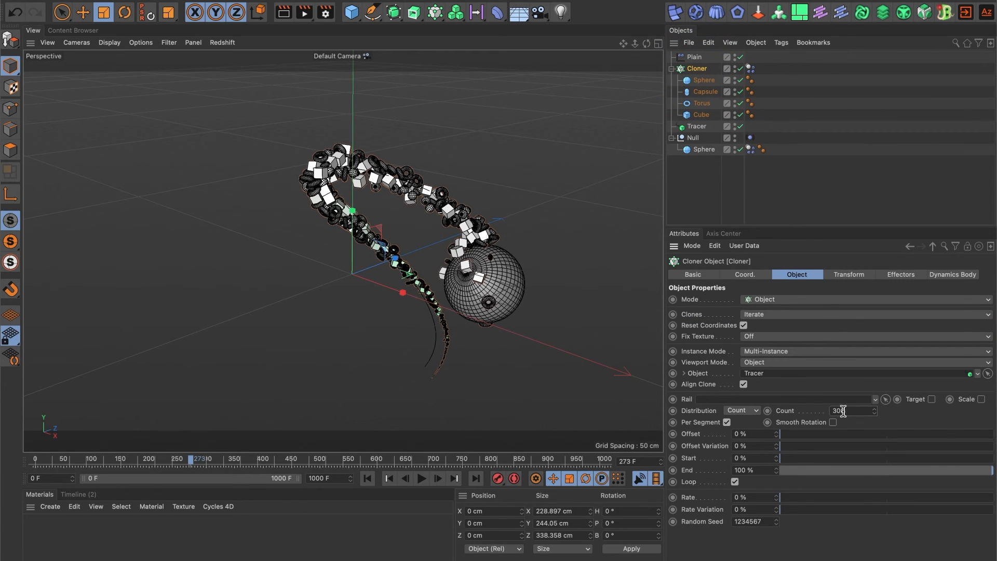
Set the Cloner count to 500 and replay the denser clone trail
text(500)
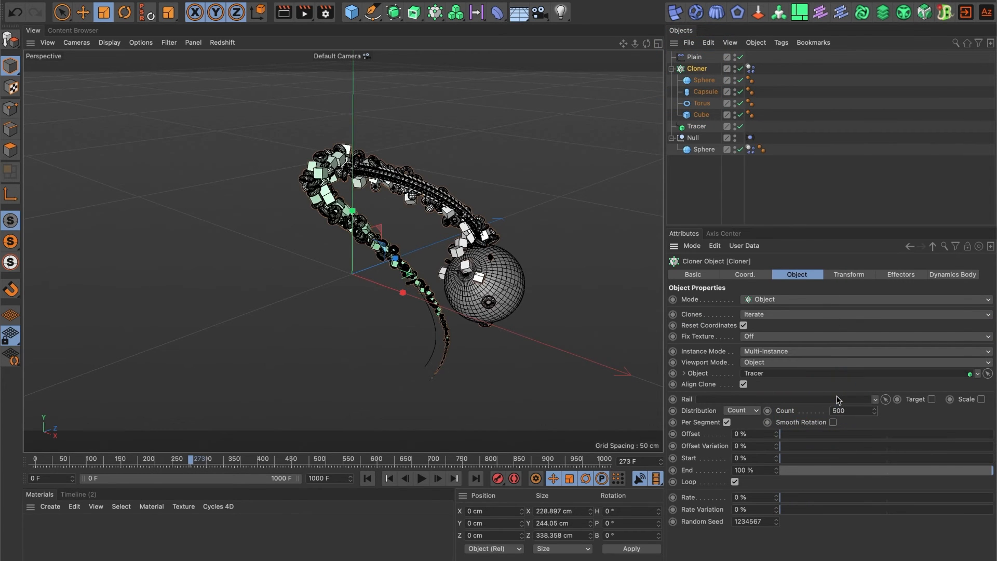
click(368, 478)
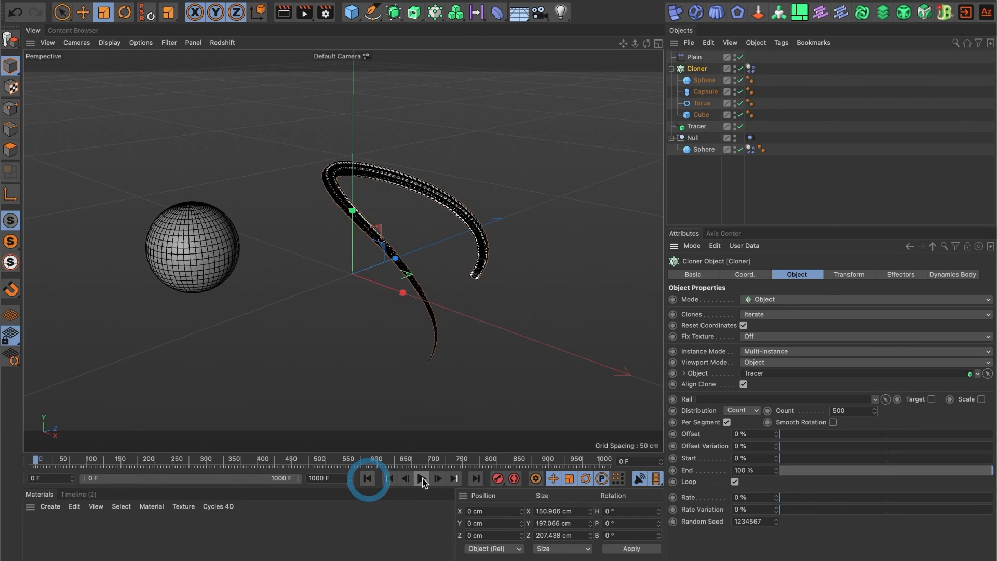
click(422, 478)
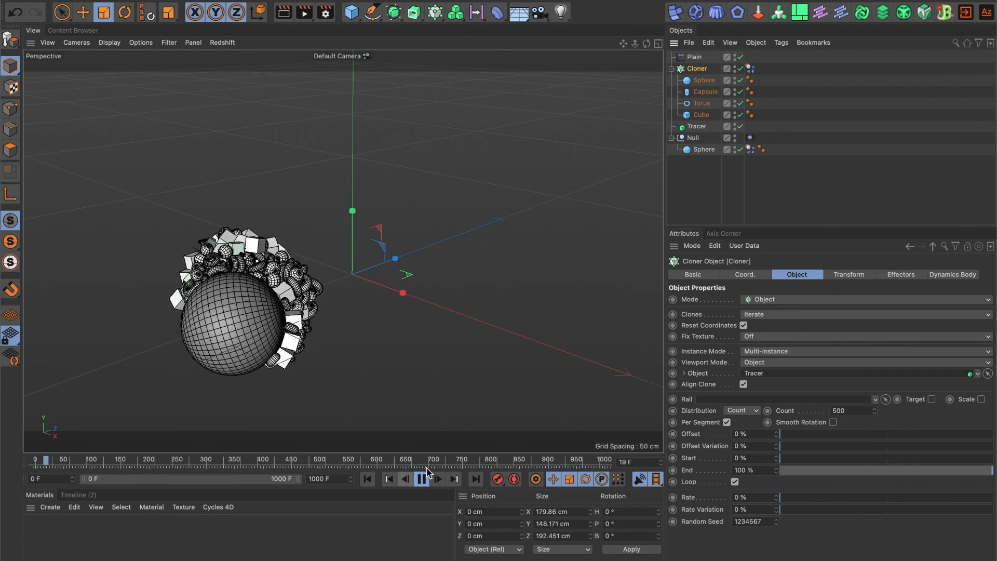
click(420, 479)
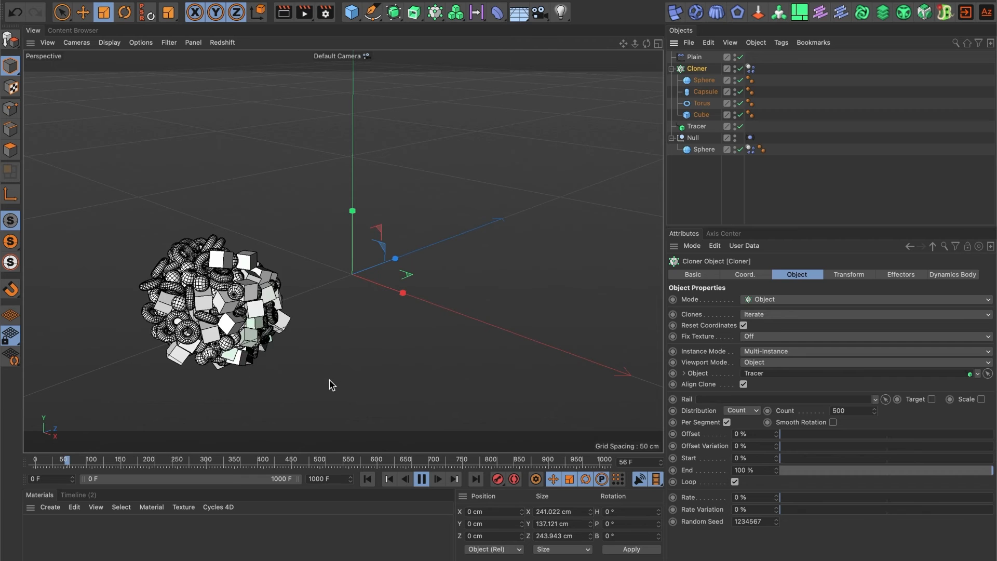
click(420, 479)
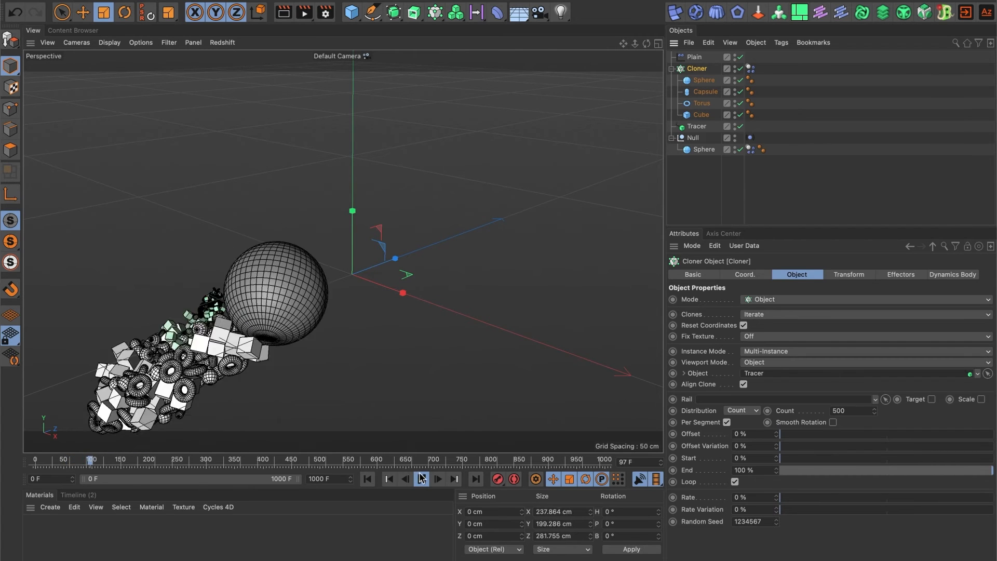
click(421, 479)
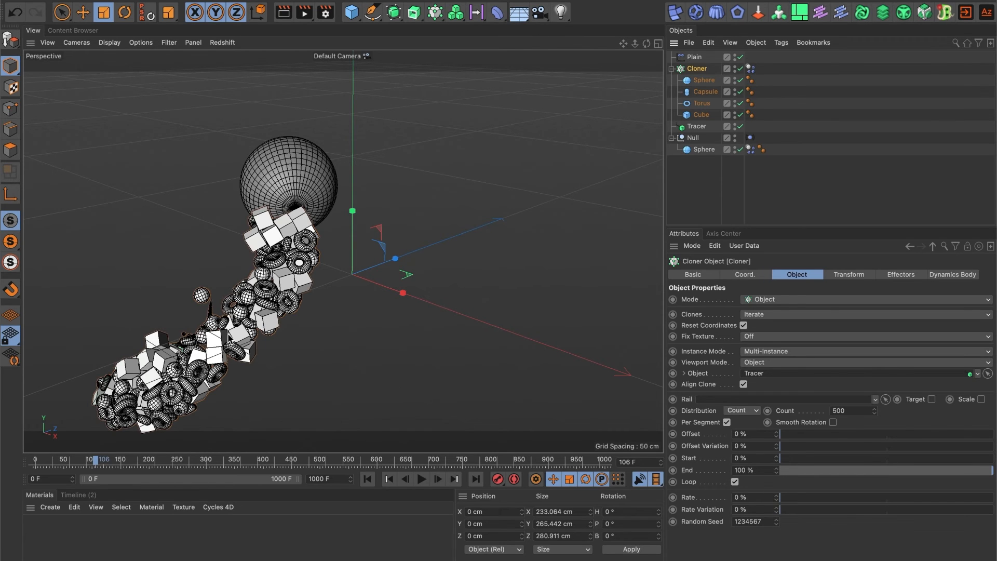
click(694, 126)
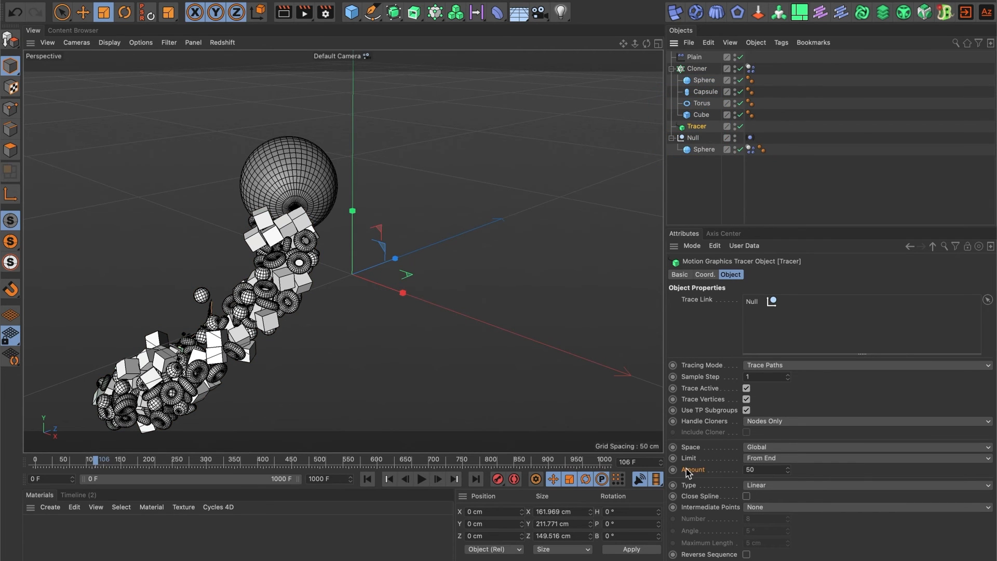
Limit the Tracer to 20 points from the end and replay the shorter trail
click(764, 470)
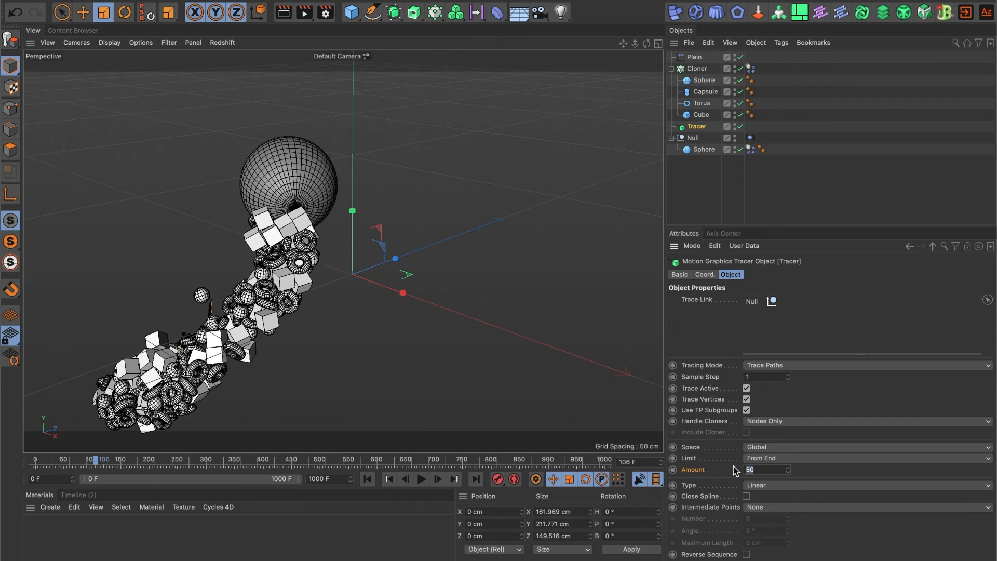
text(20)
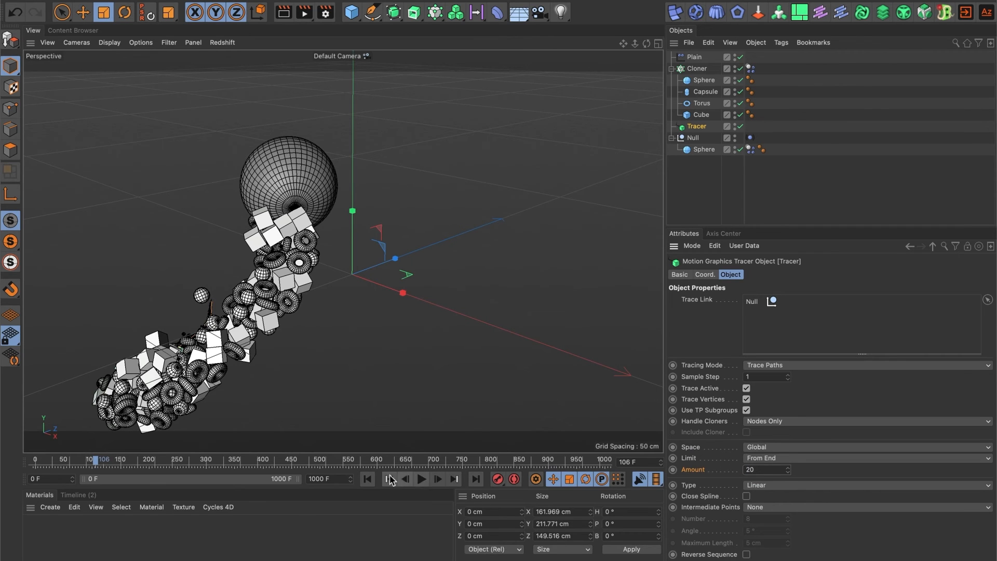
click(422, 480)
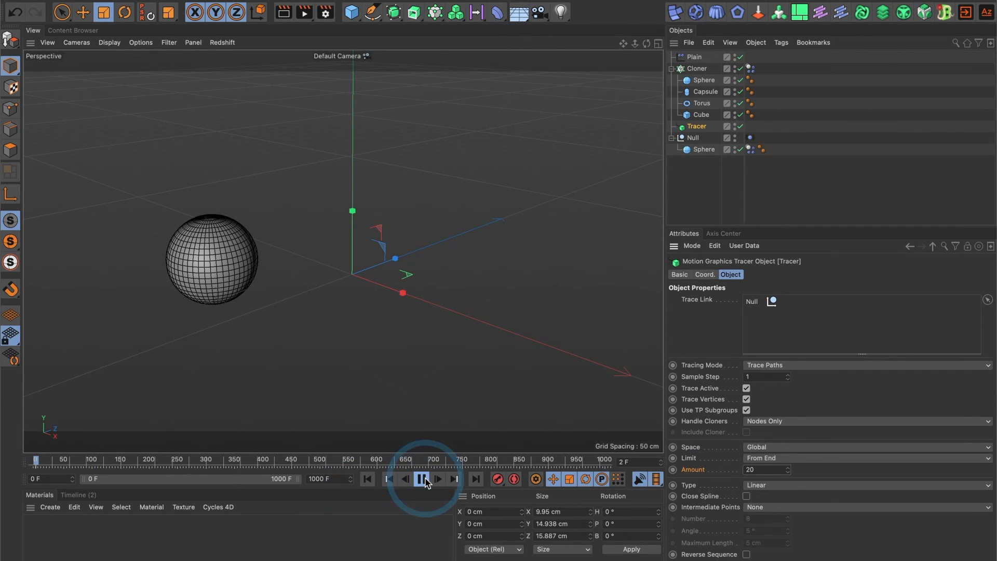
click(421, 479)
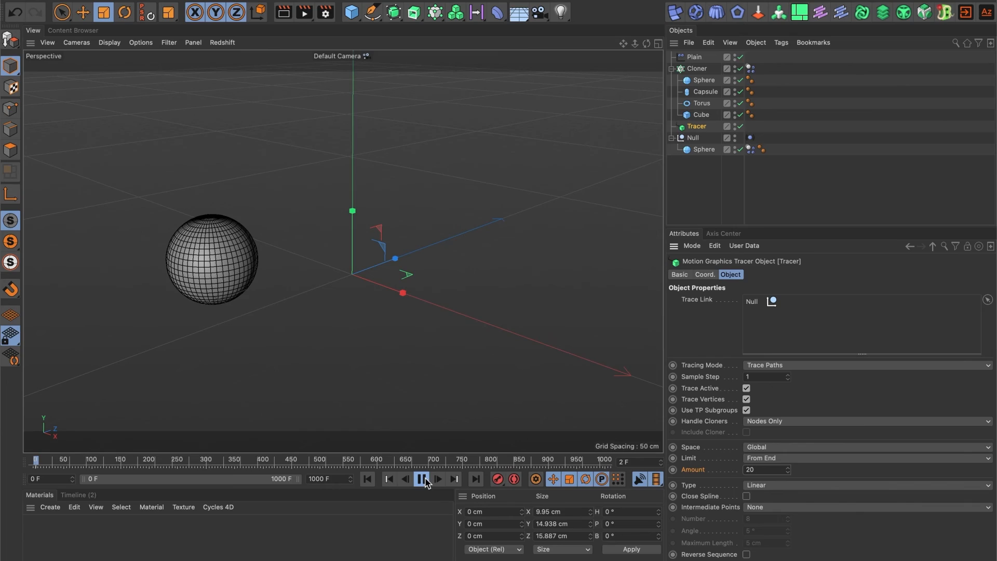
click(422, 478)
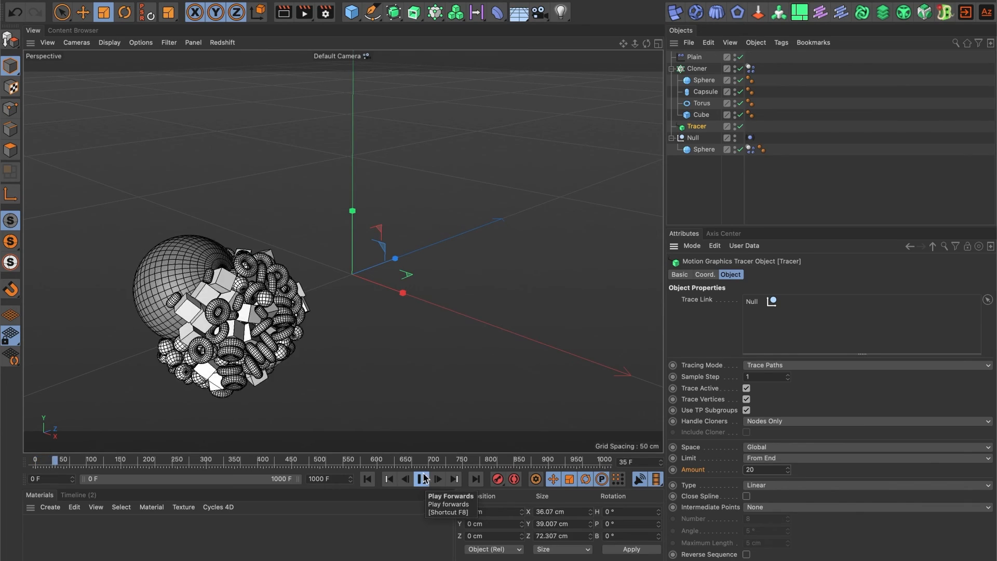
click(421, 479)
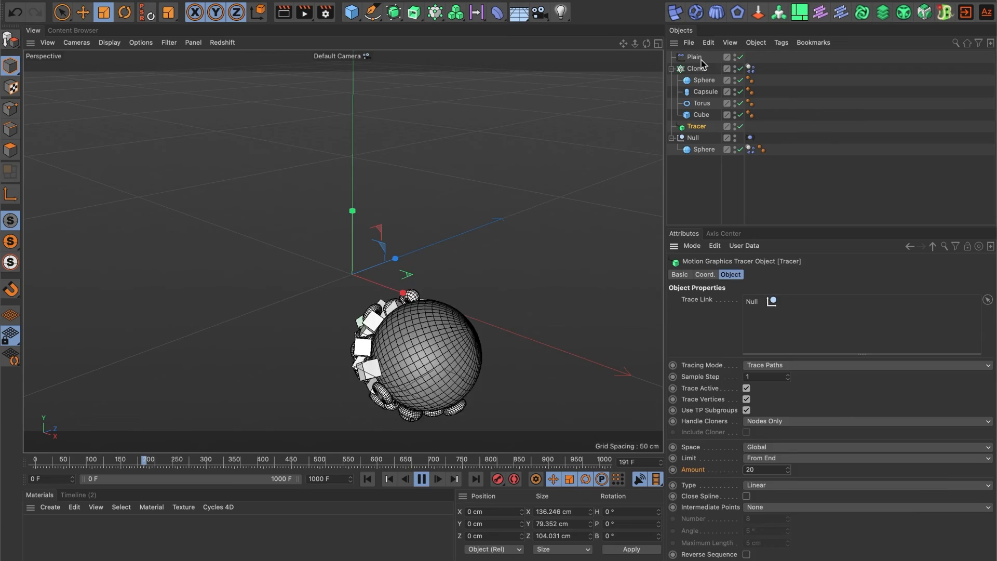
Drag the Plain effector's Tracer field Inner Offset down to about 26%
click(694, 57)
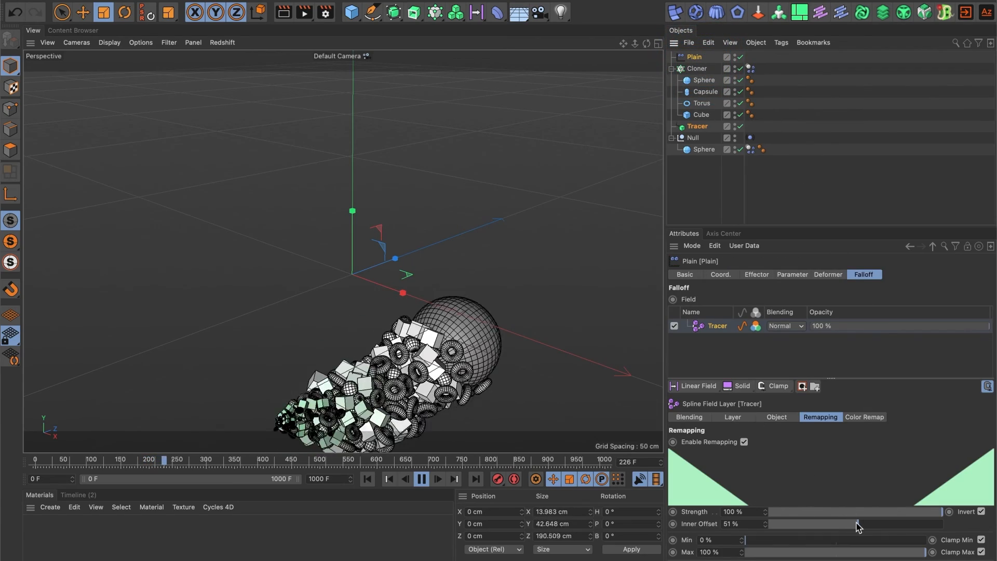
drag(856, 524, 816, 524)
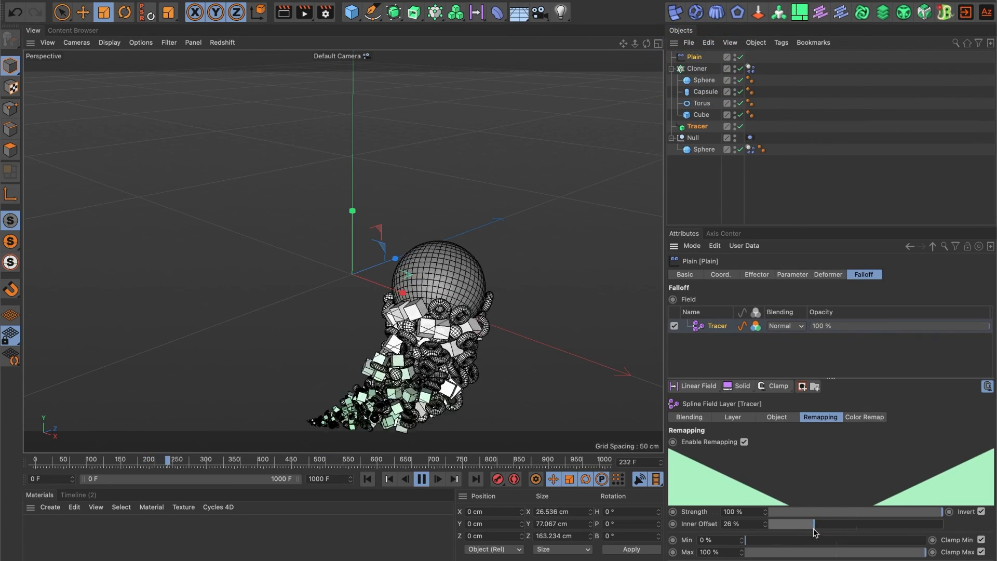